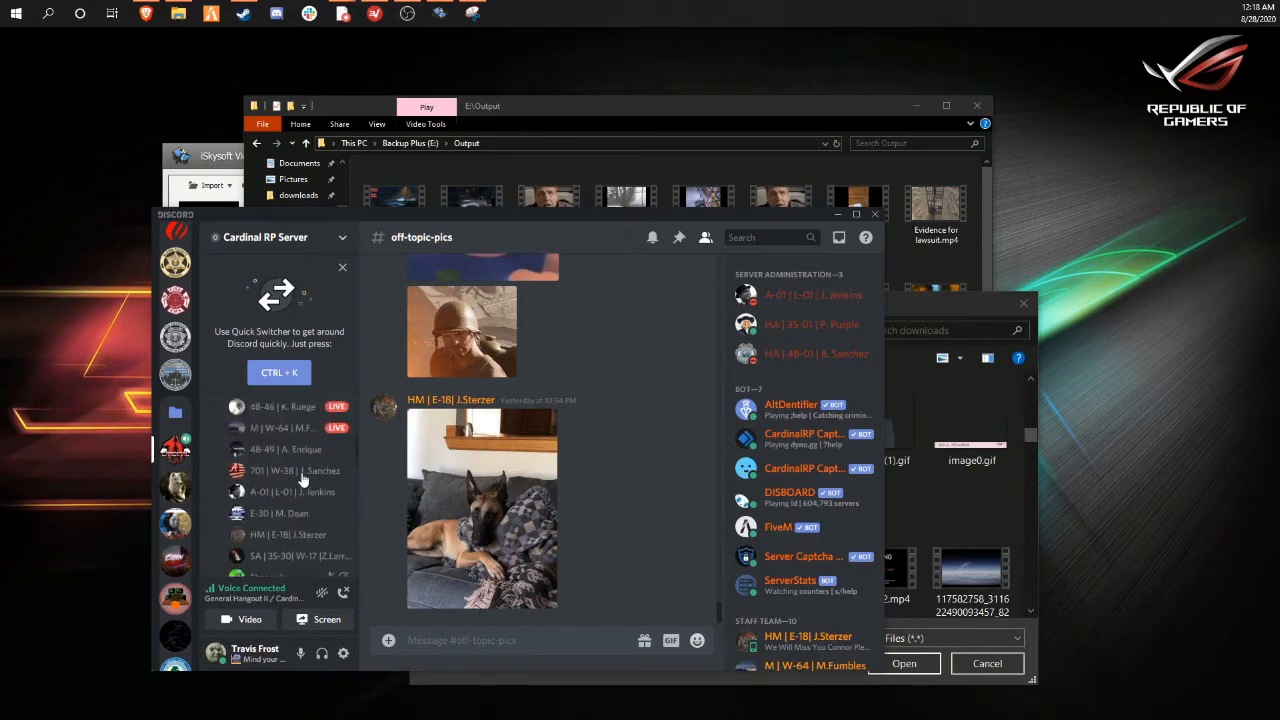
Switch to Direct Messages and send Spike a 'wake up' message.
scroll(down, 3)
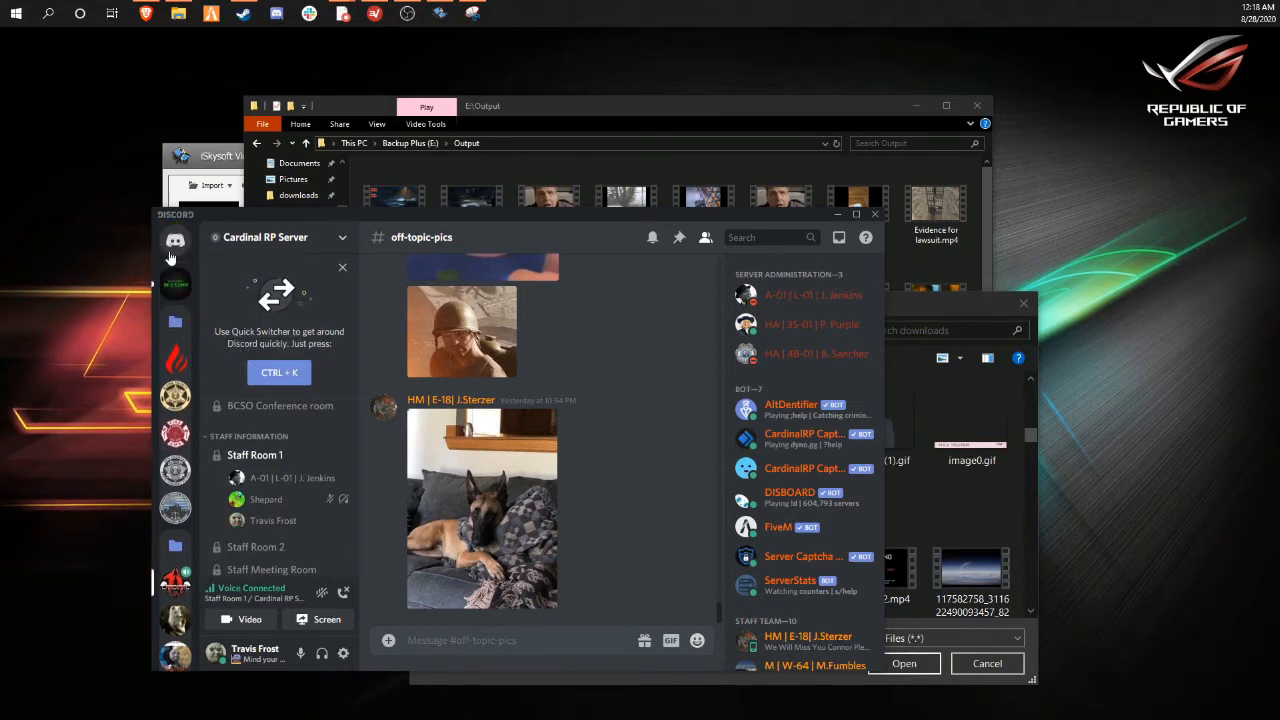
click(176, 240)
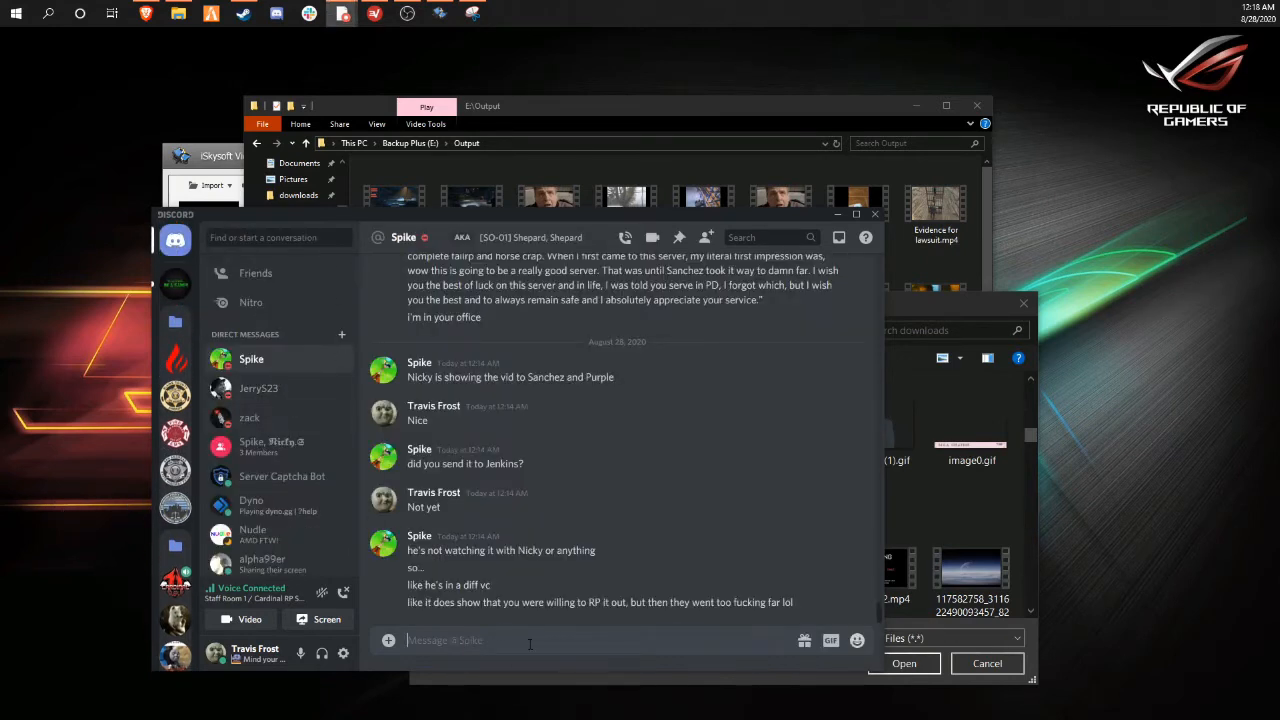
text(wa)
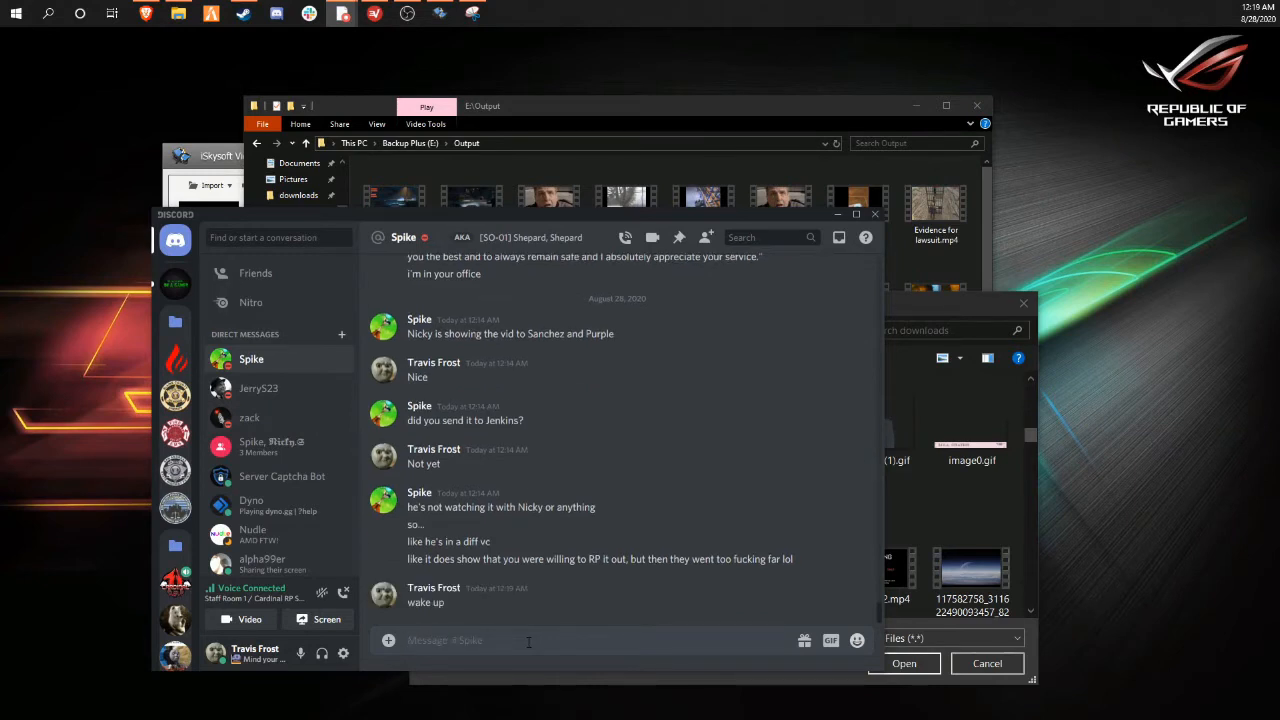
text(@@)
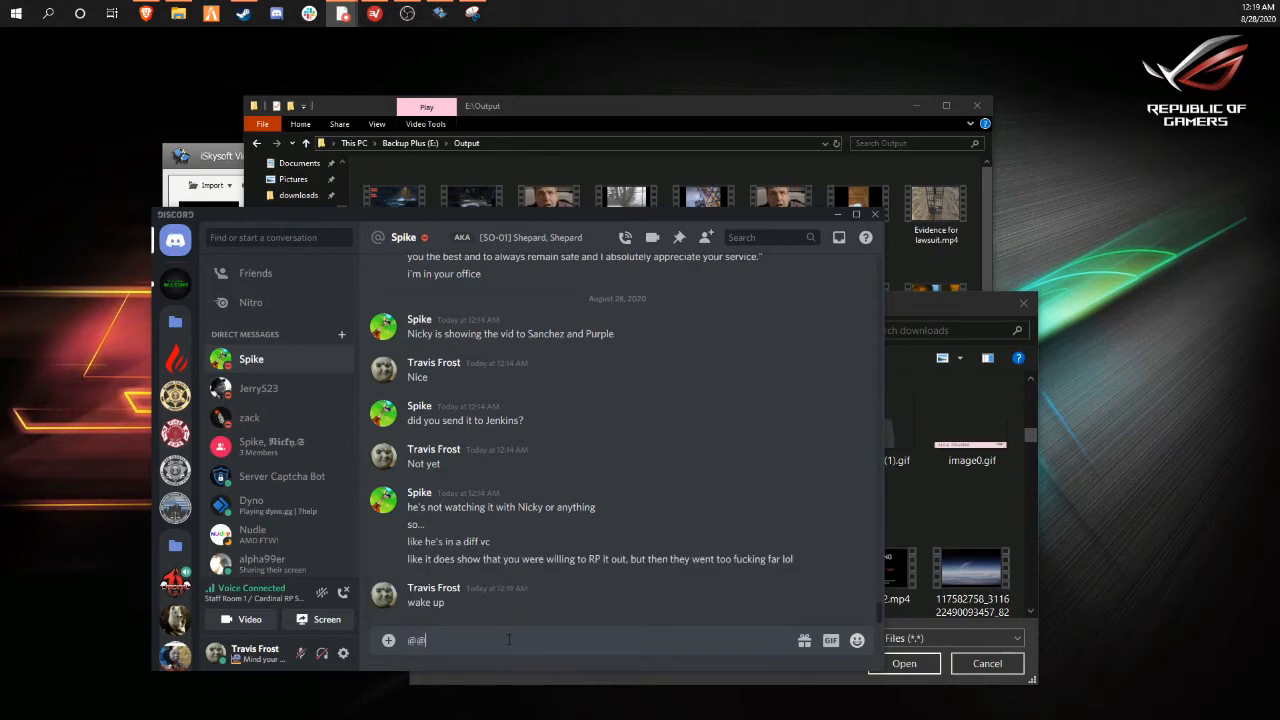
text(s)
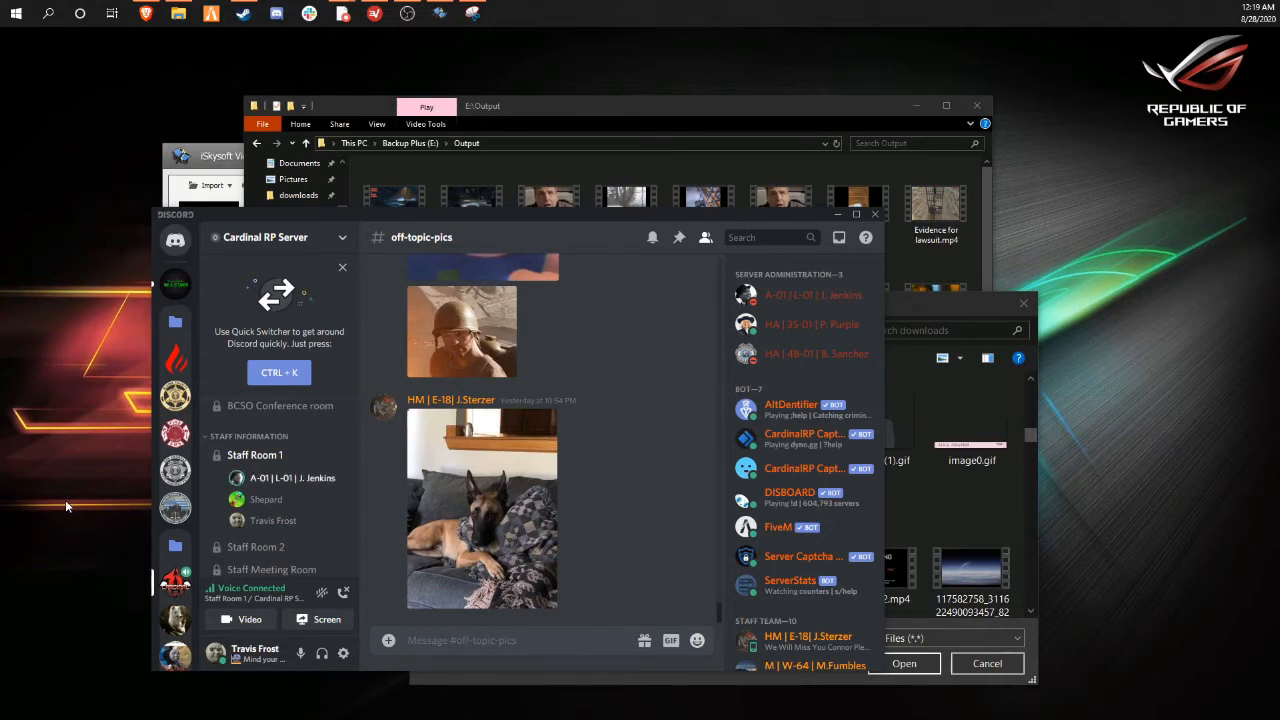
mouse_move(1096, 572)
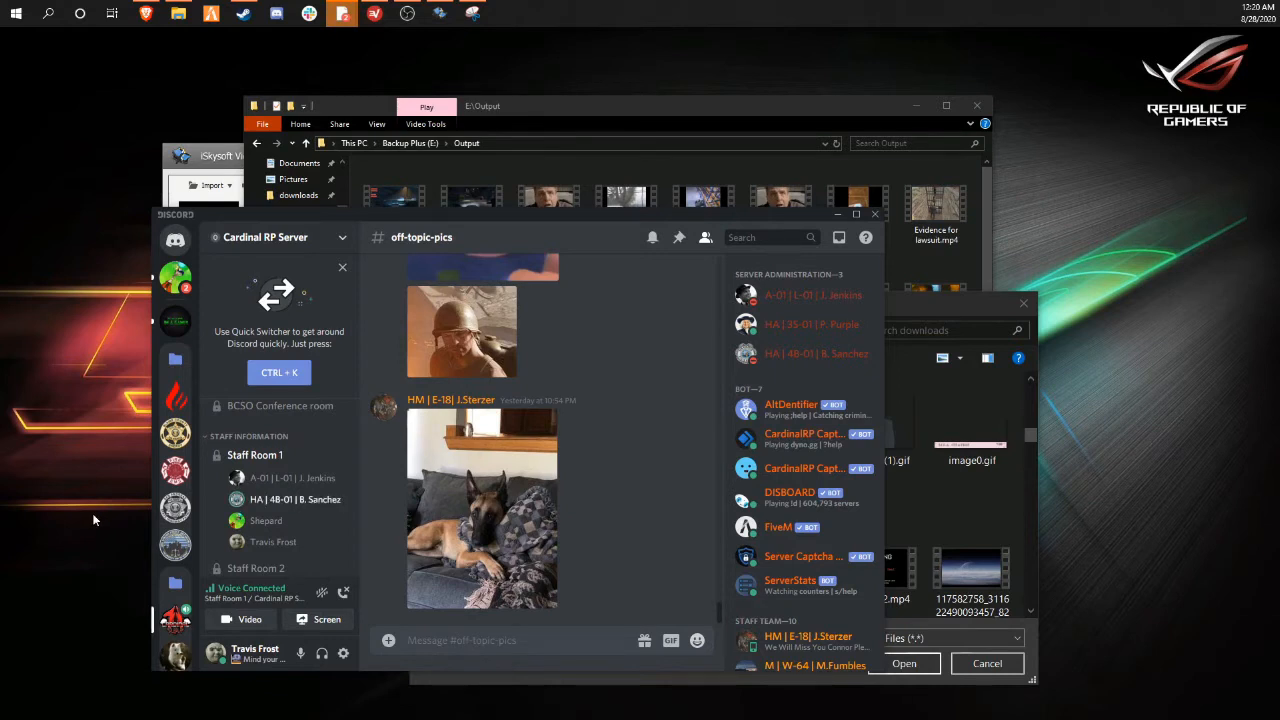
mouse_move(96, 510)
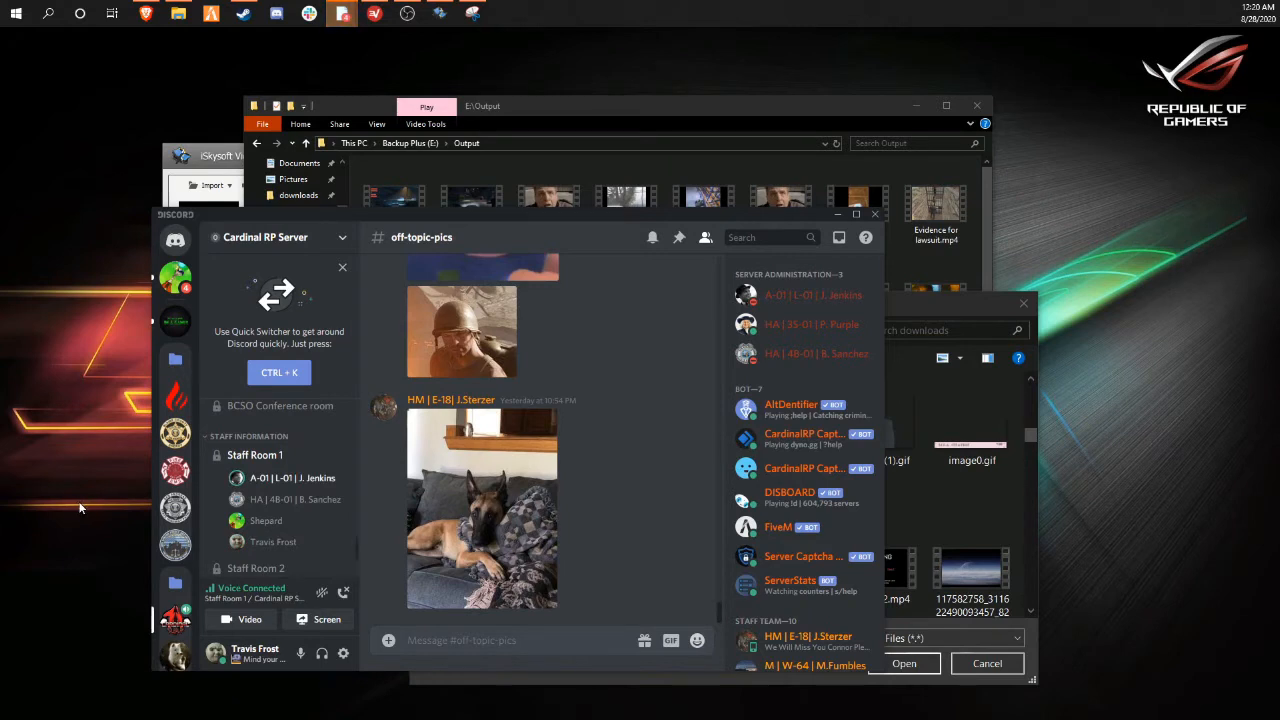
mouse_move(92, 504)
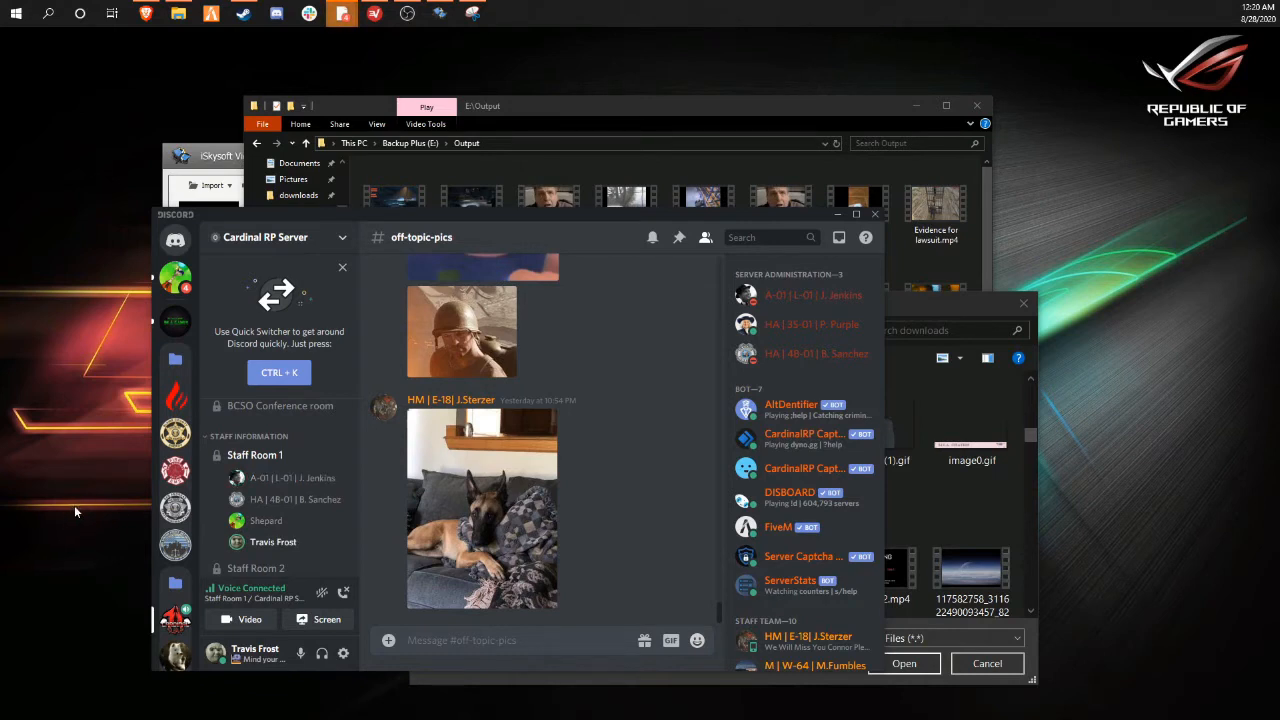
mouse_move(96, 504)
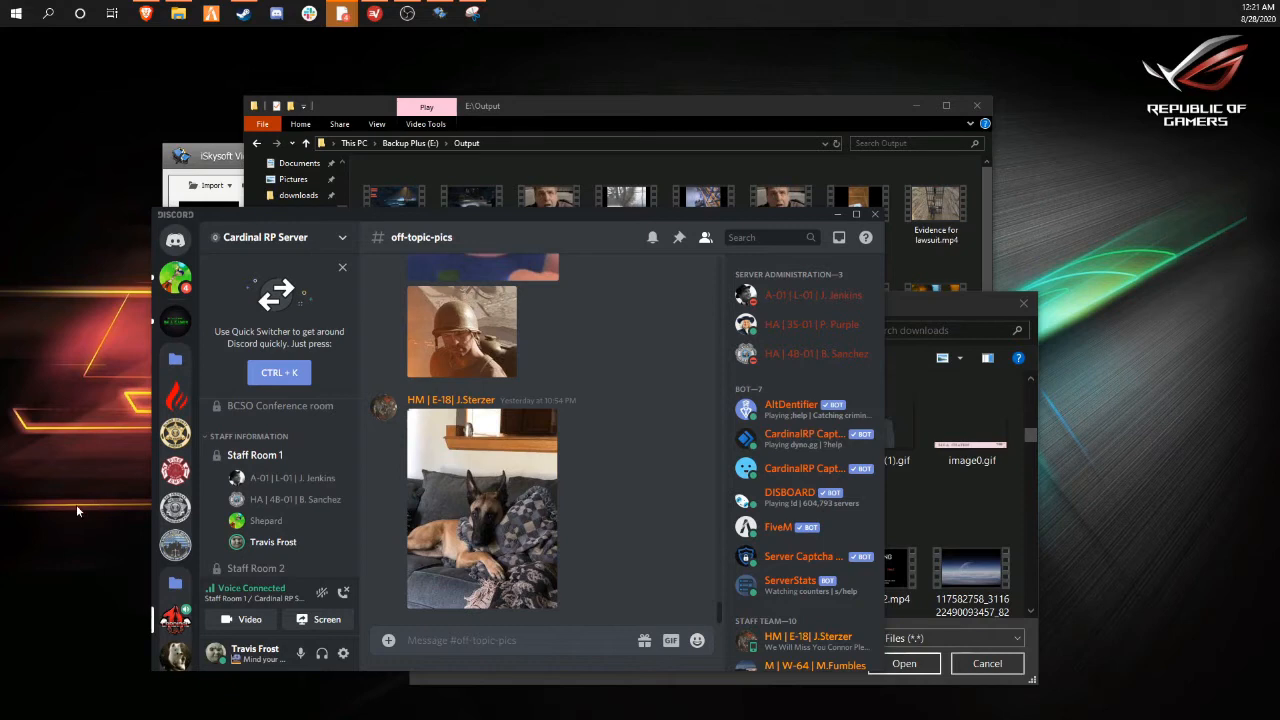
mouse_move(92, 516)
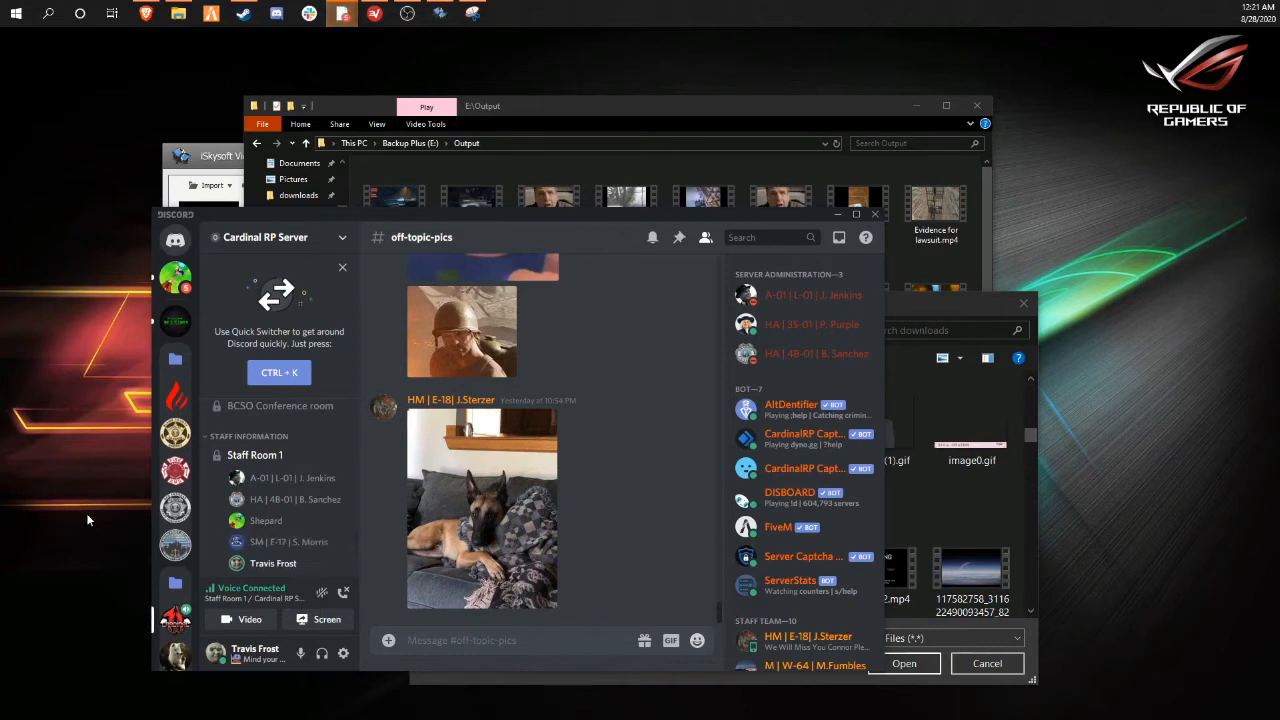
mouse_move(72, 528)
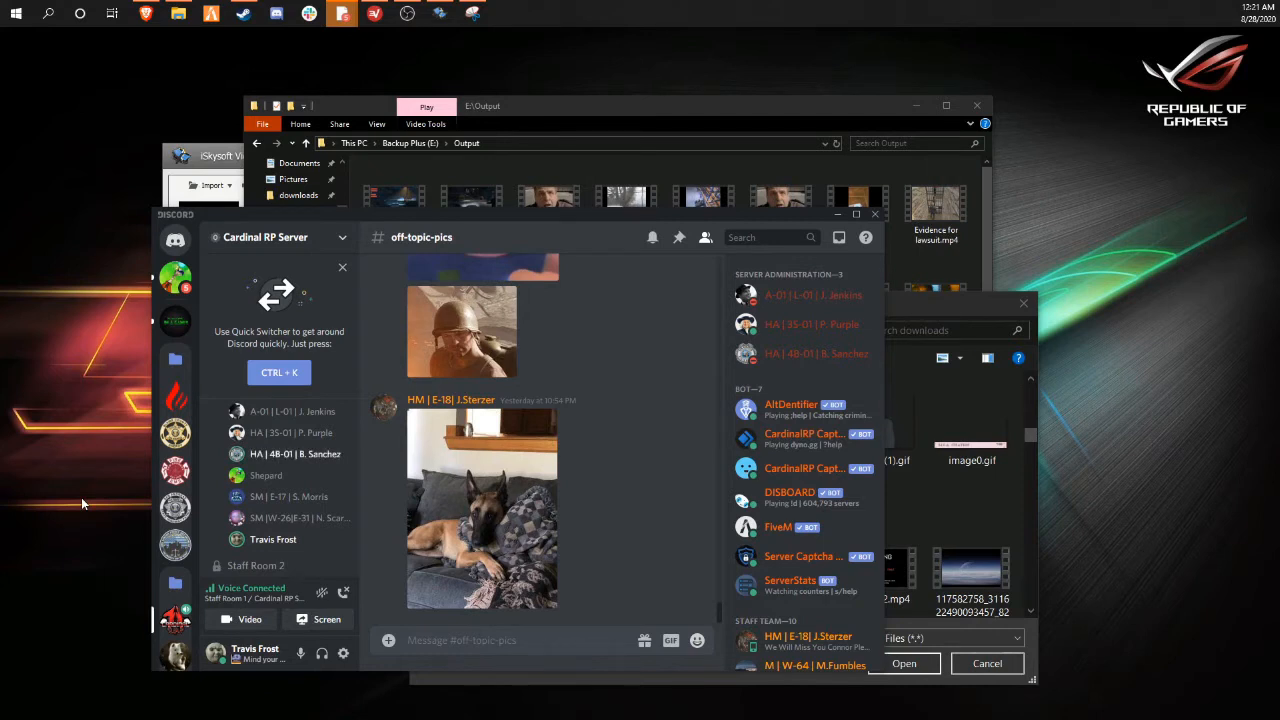
mouse_move(70, 504)
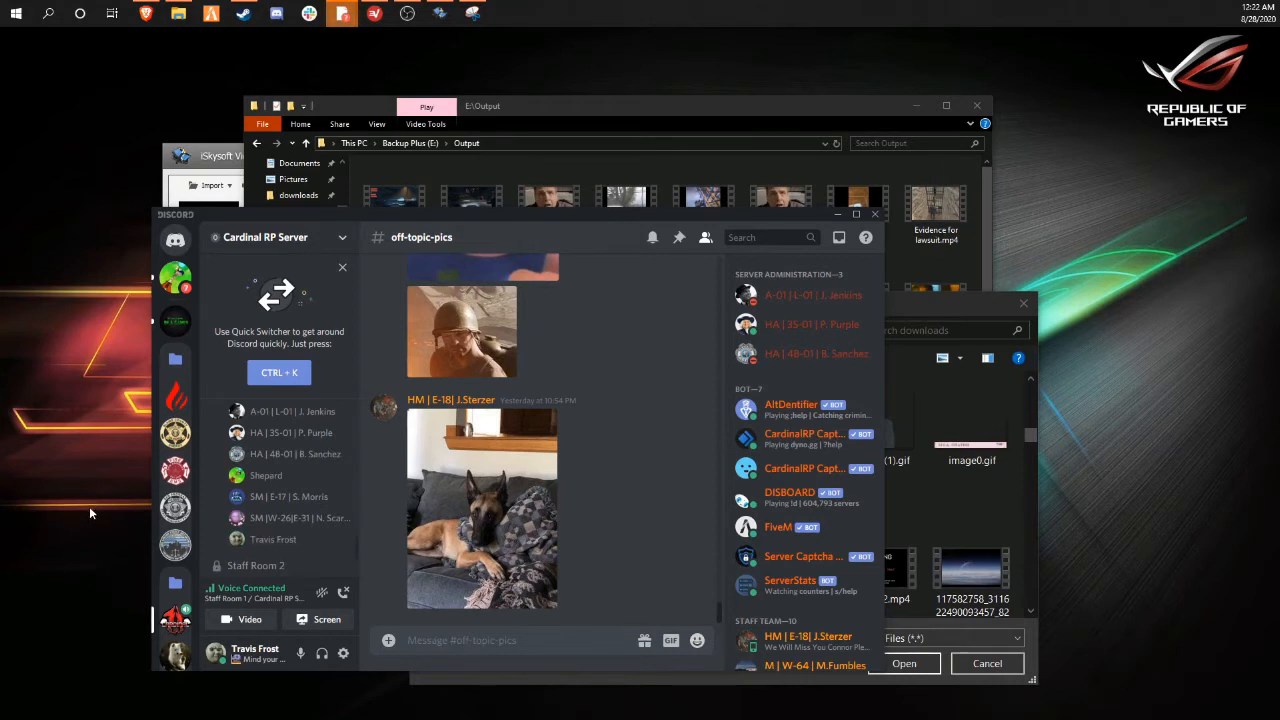
mouse_move(100, 492)
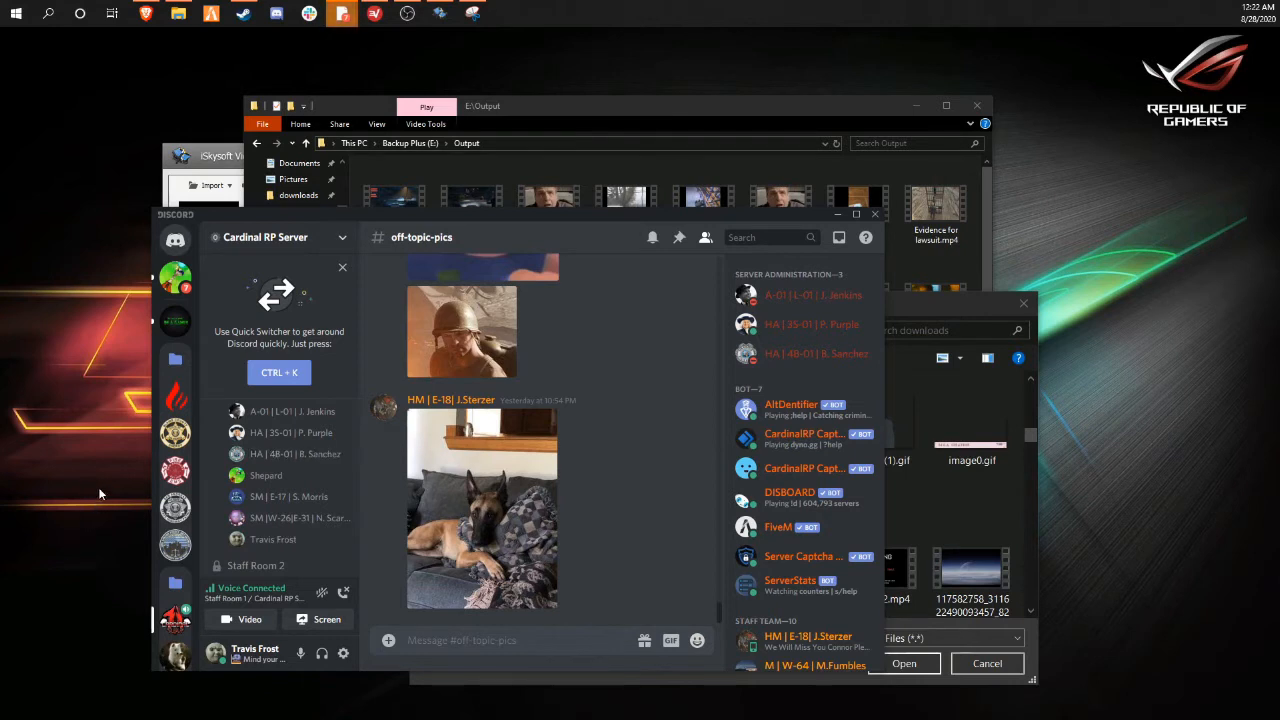
mouse_move(84, 508)
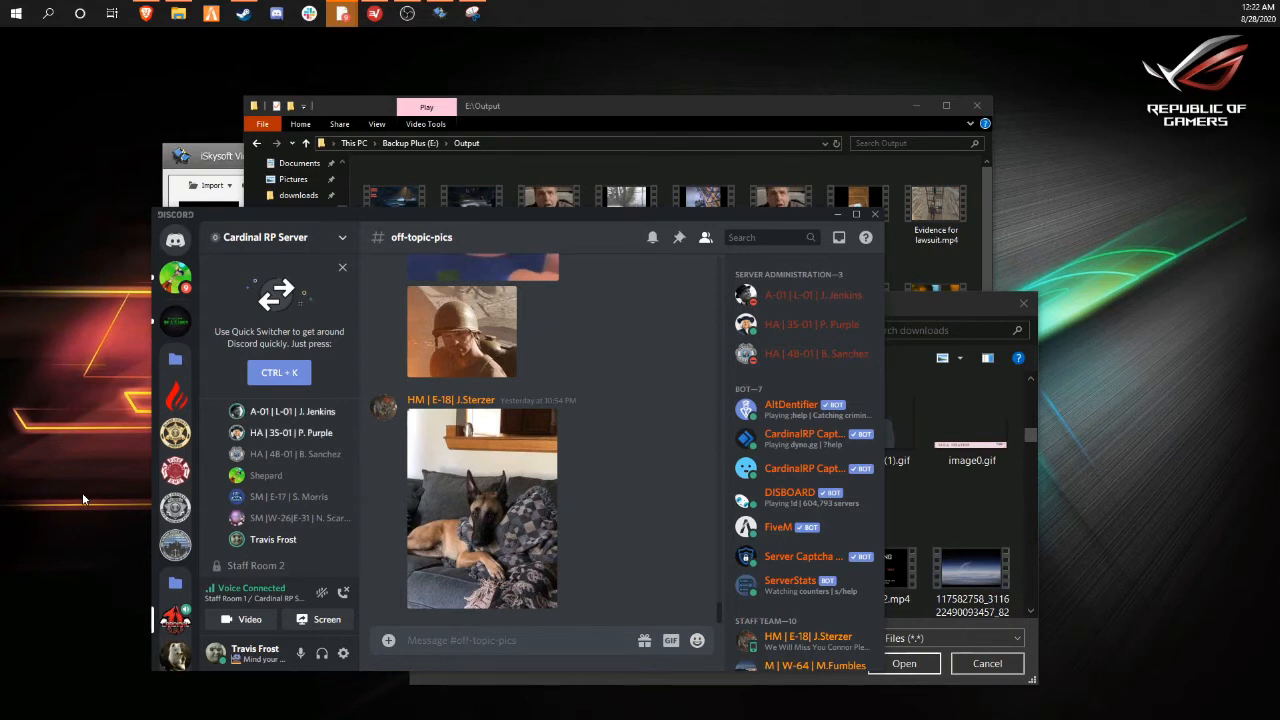
mouse_move(70, 496)
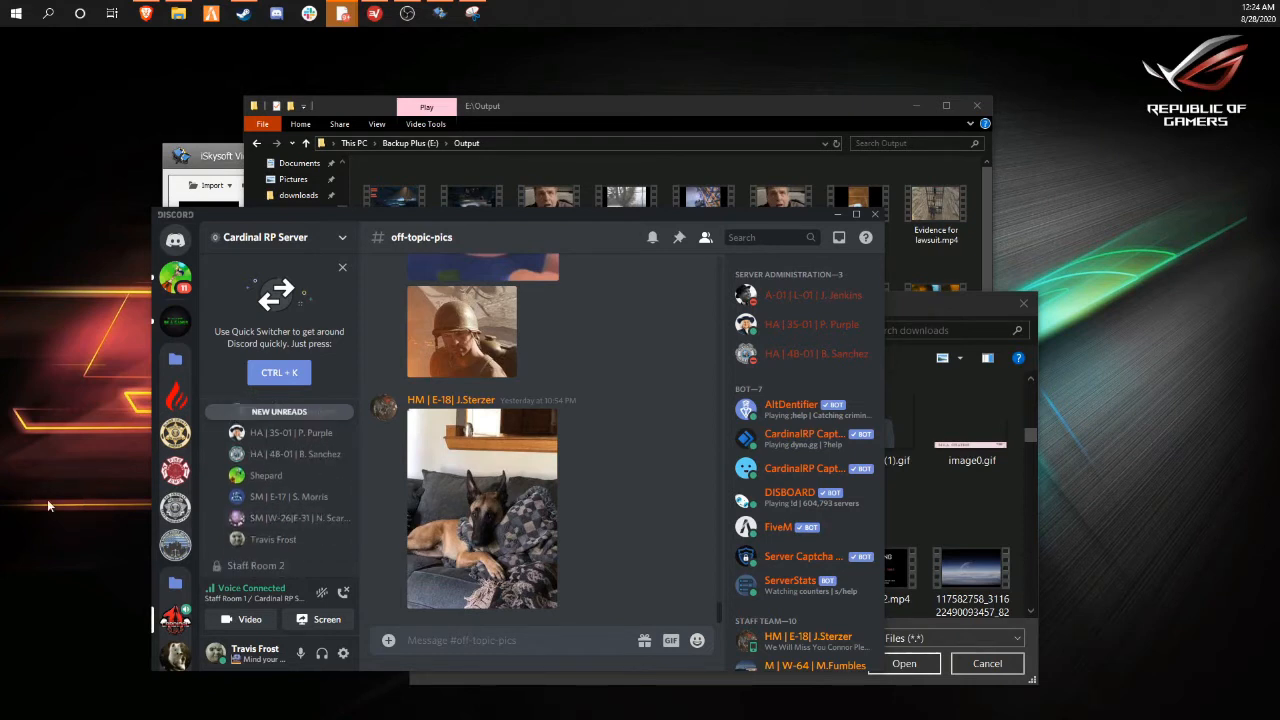
mouse_move(68, 392)
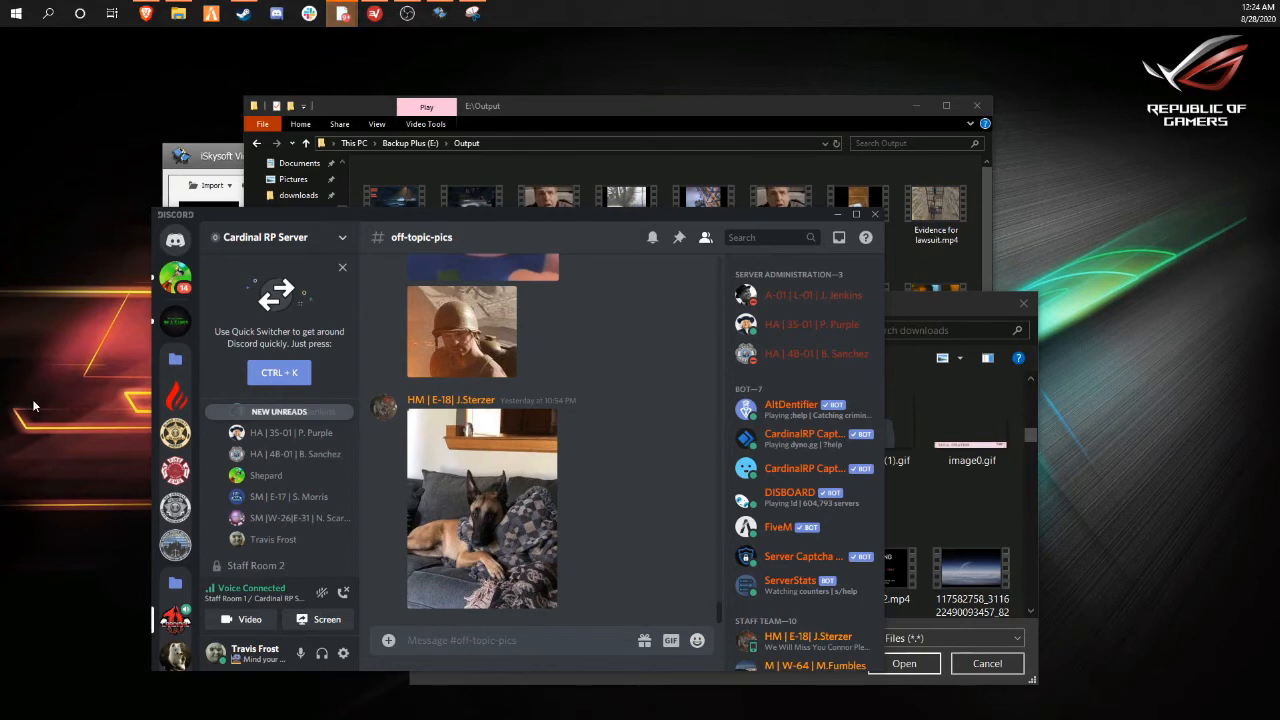
mouse_move(696, 536)
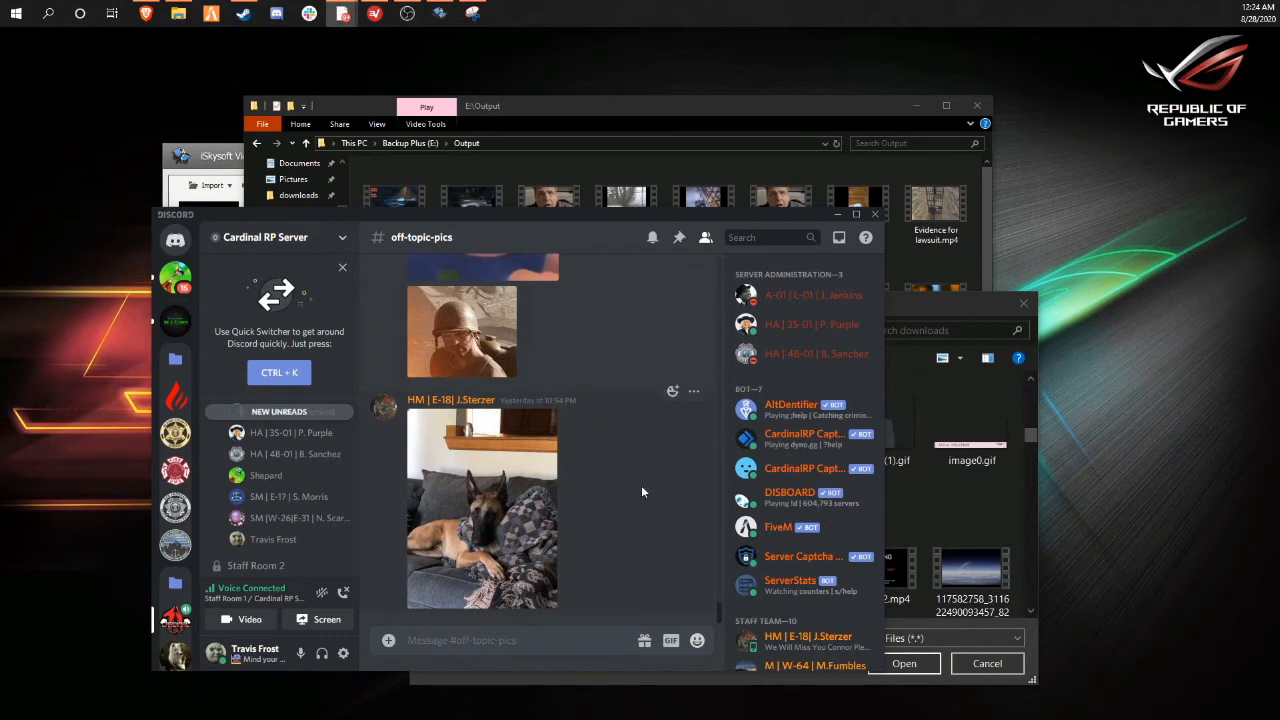
mouse_move(636, 496)
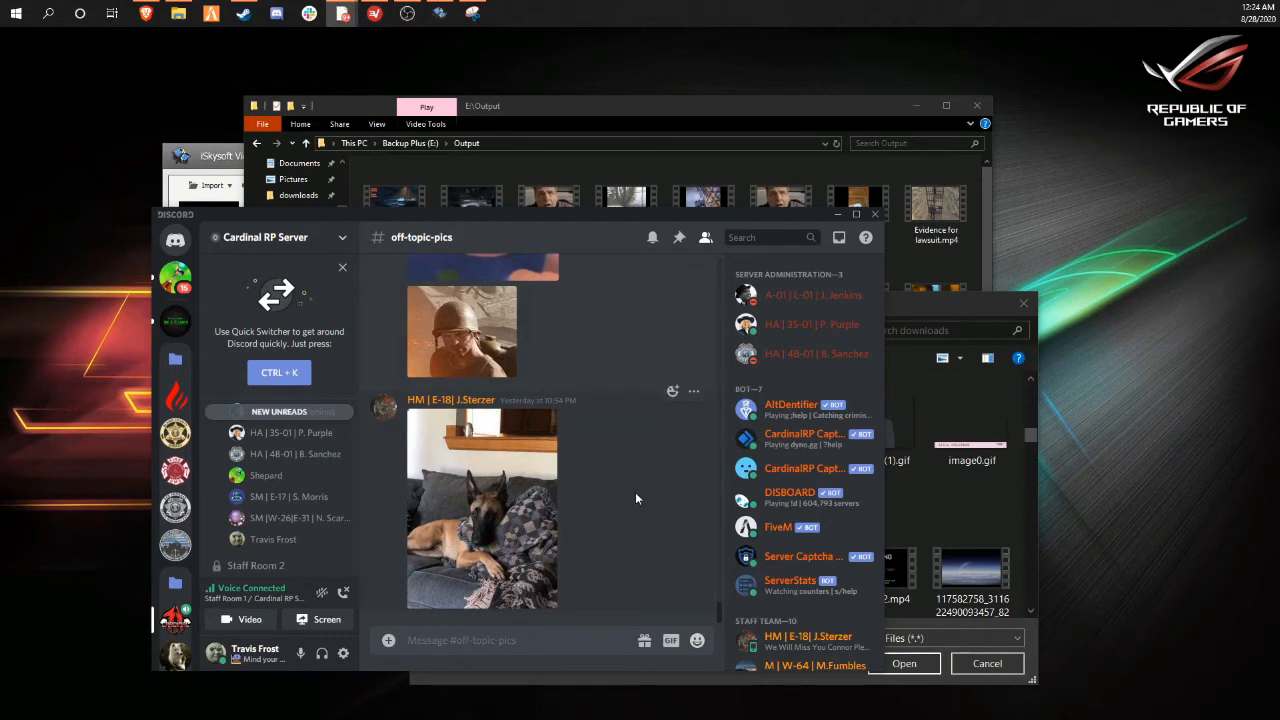
mouse_move(644, 520)
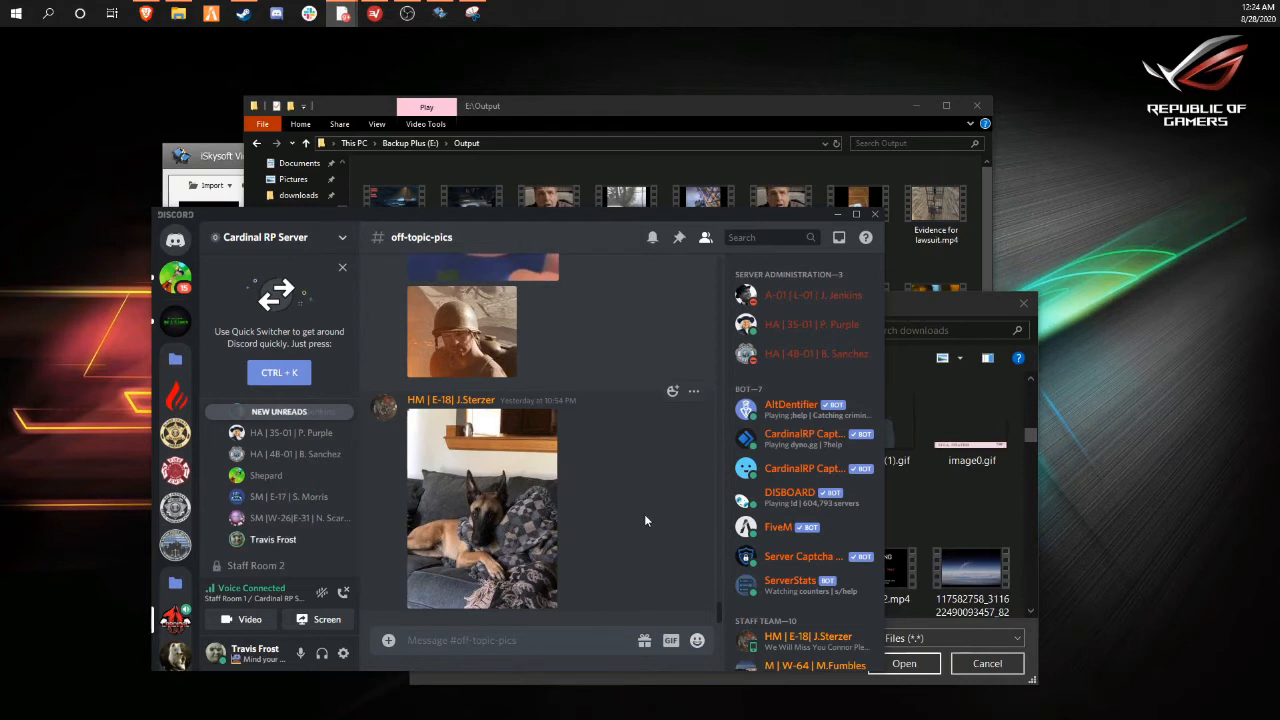
mouse_move(648, 472)
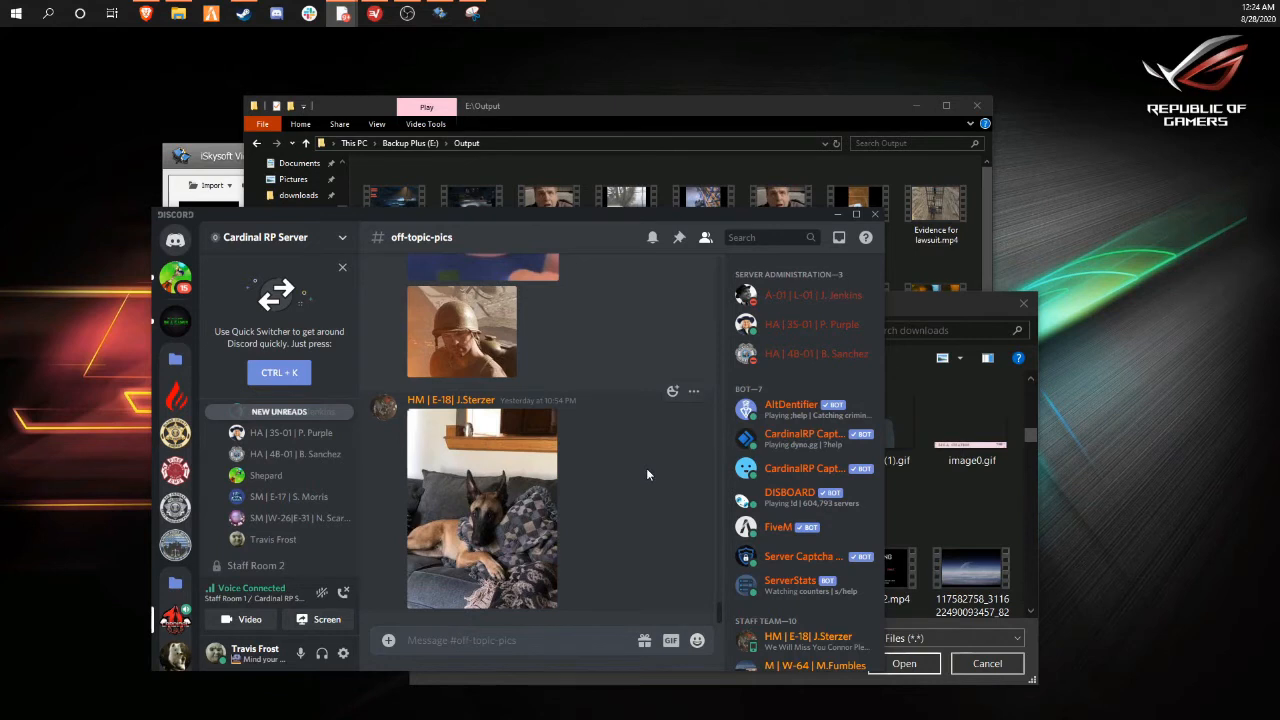
mouse_move(656, 468)
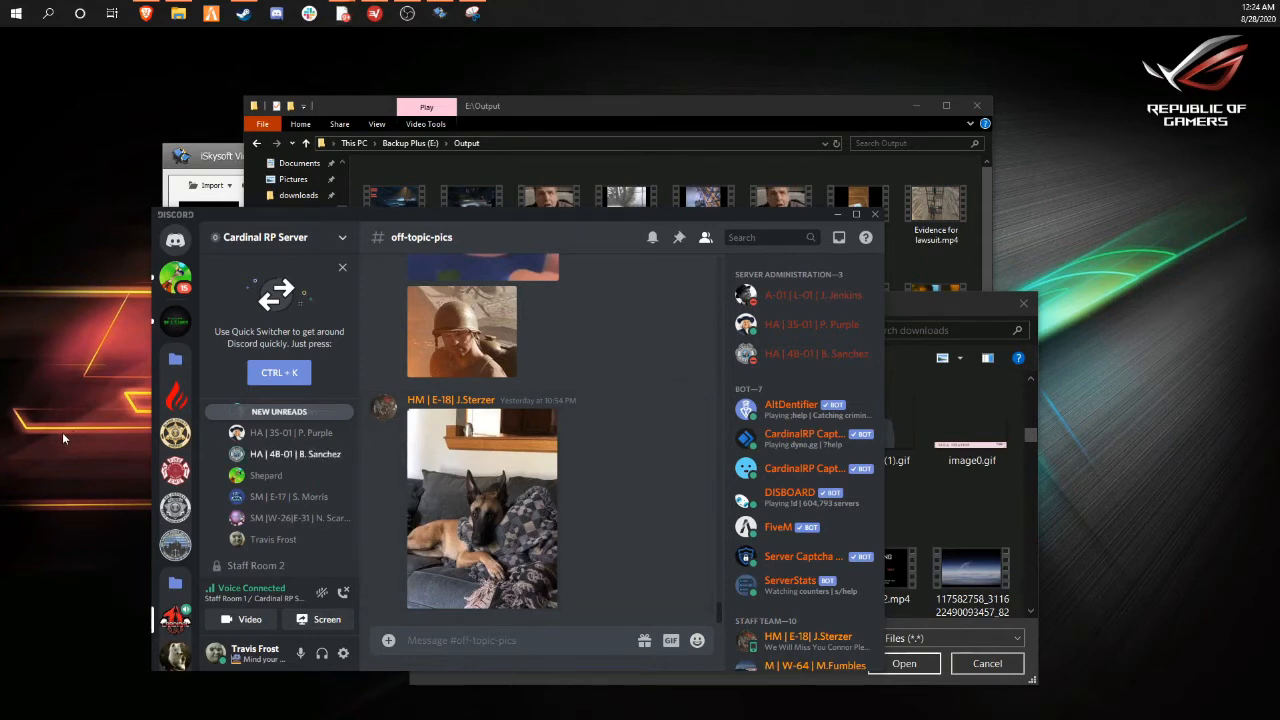
mouse_move(64, 432)
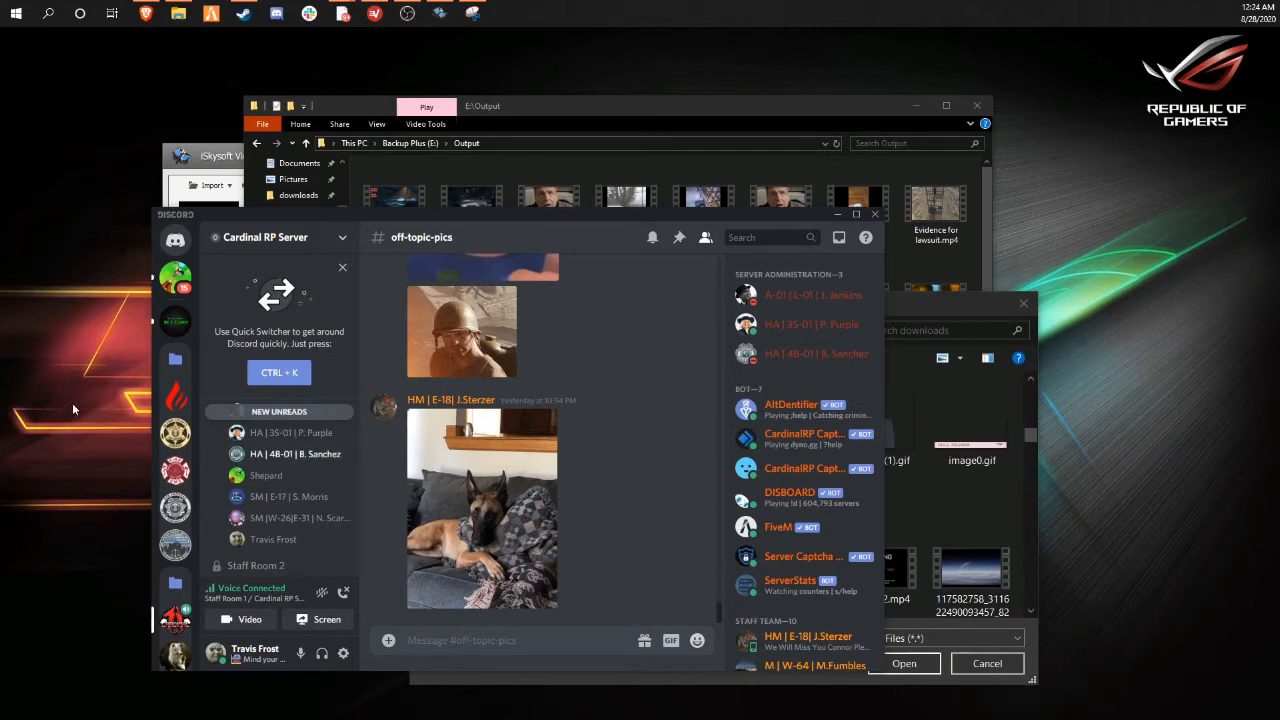
mouse_move(80, 404)
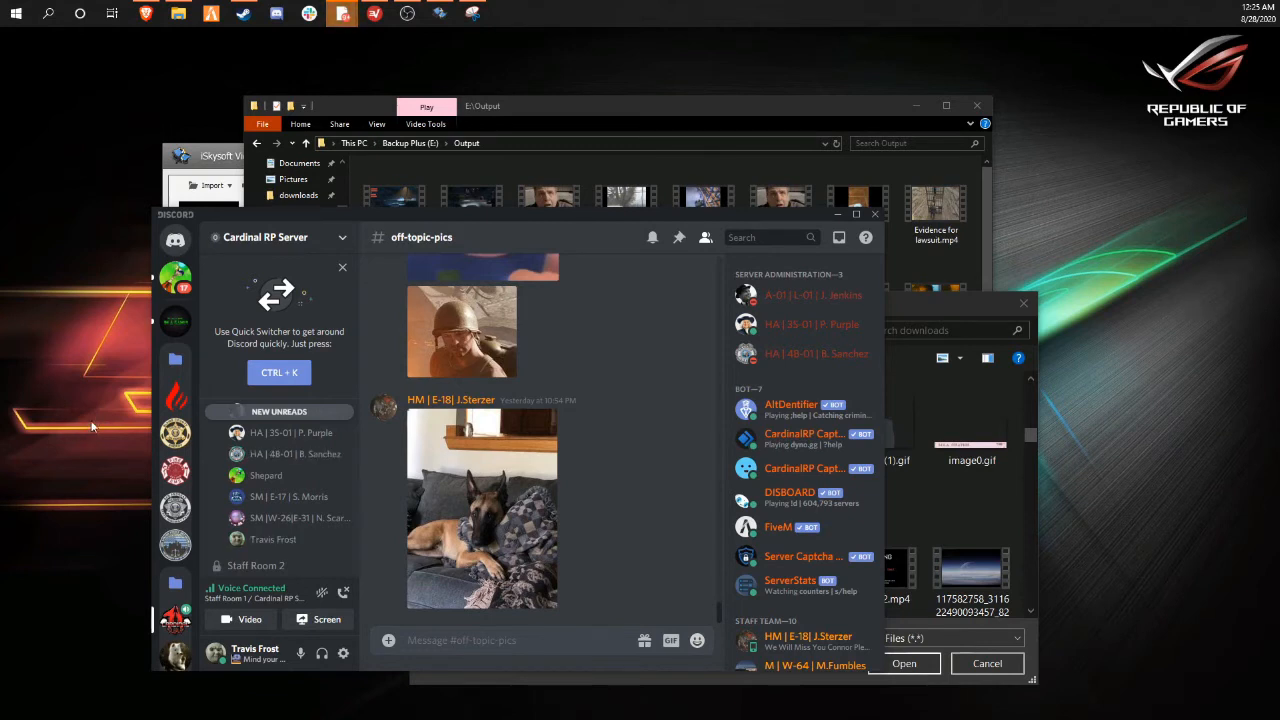
mouse_move(84, 432)
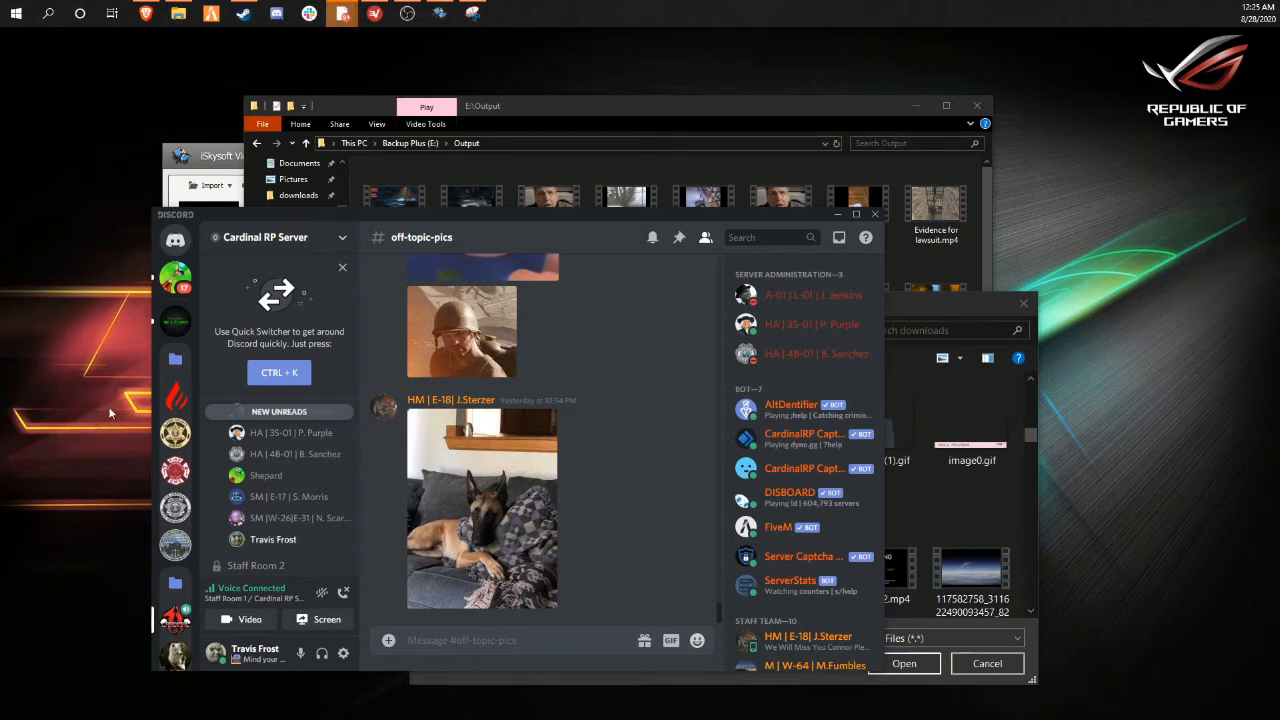
mouse_move(76, 458)
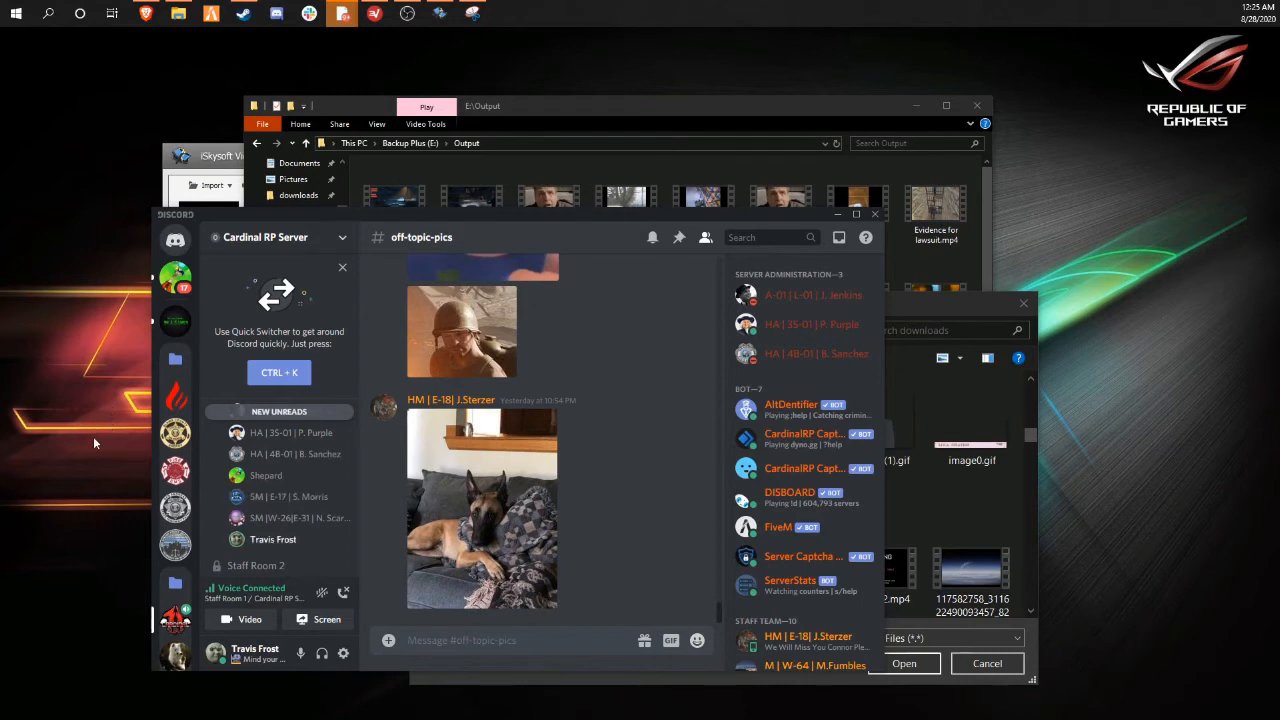
mouse_move(100, 430)
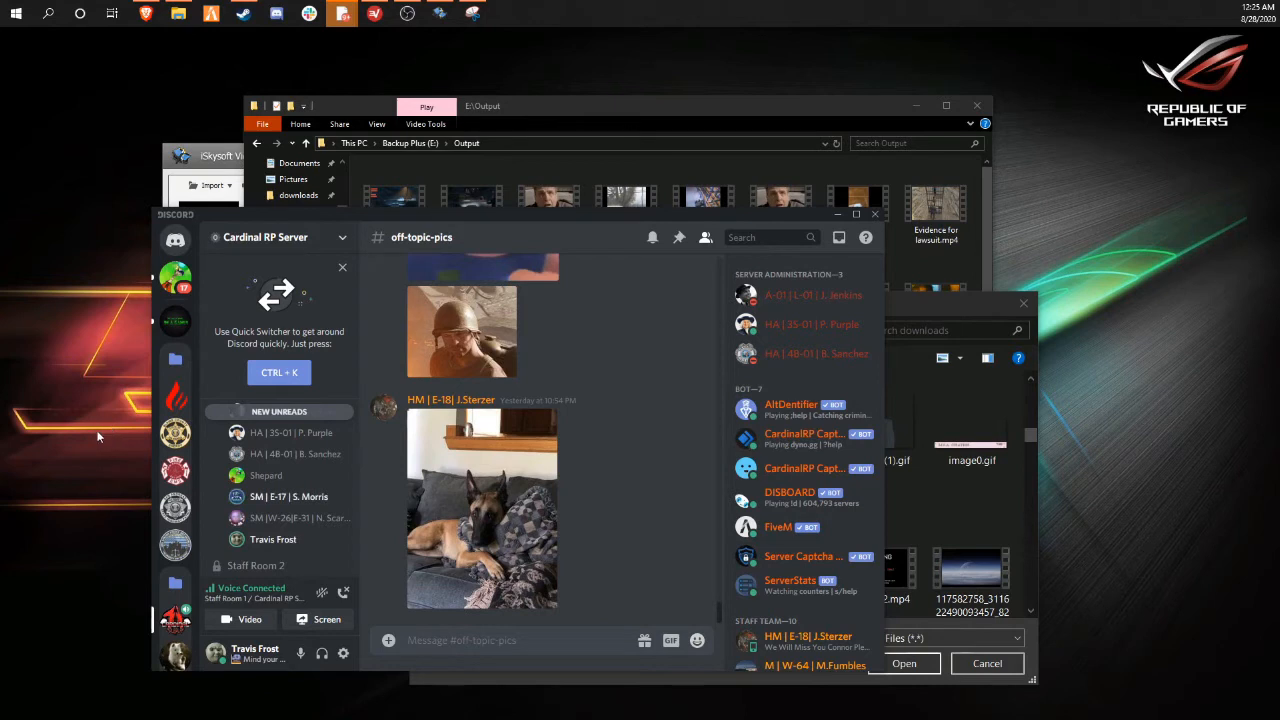
mouse_move(108, 438)
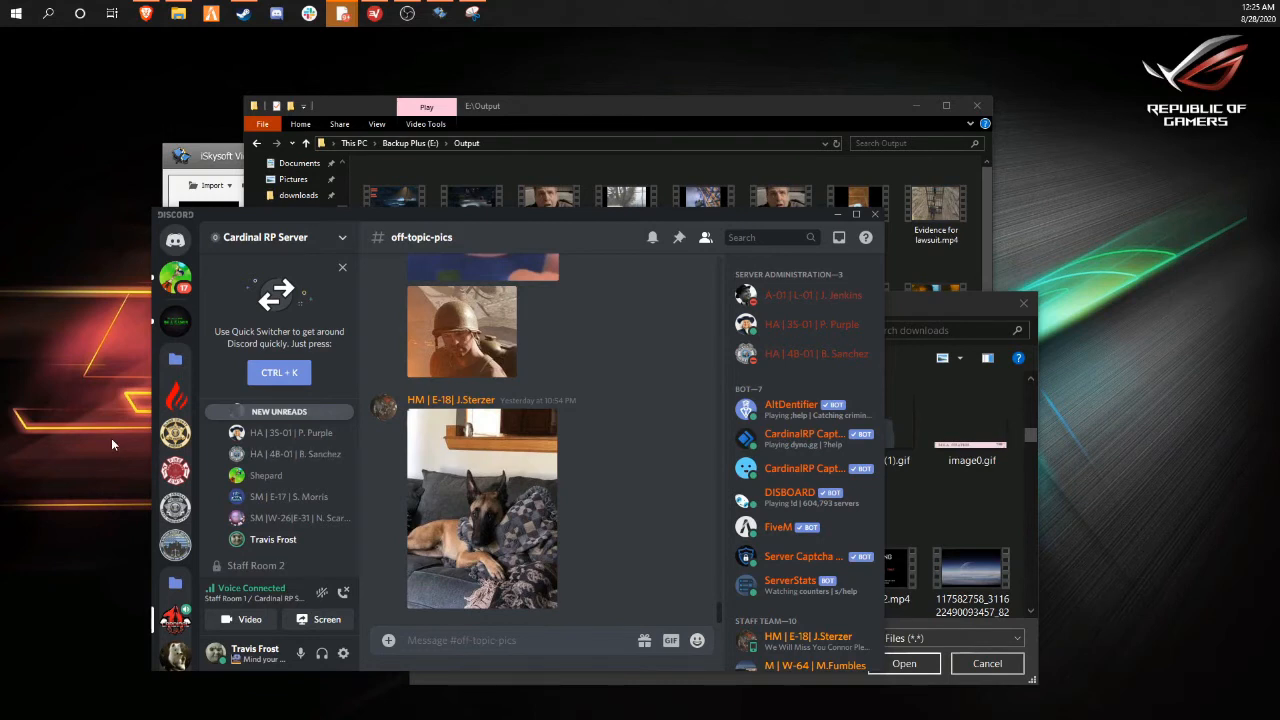
mouse_move(136, 438)
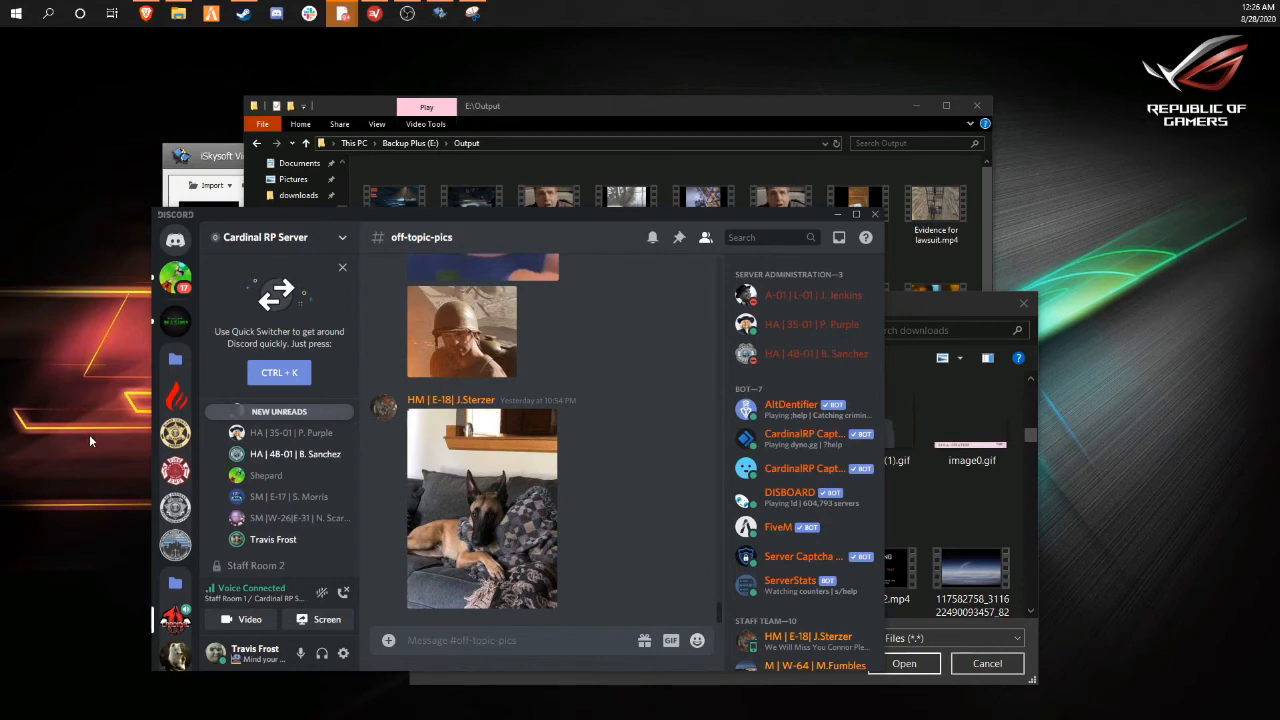
mouse_move(104, 444)
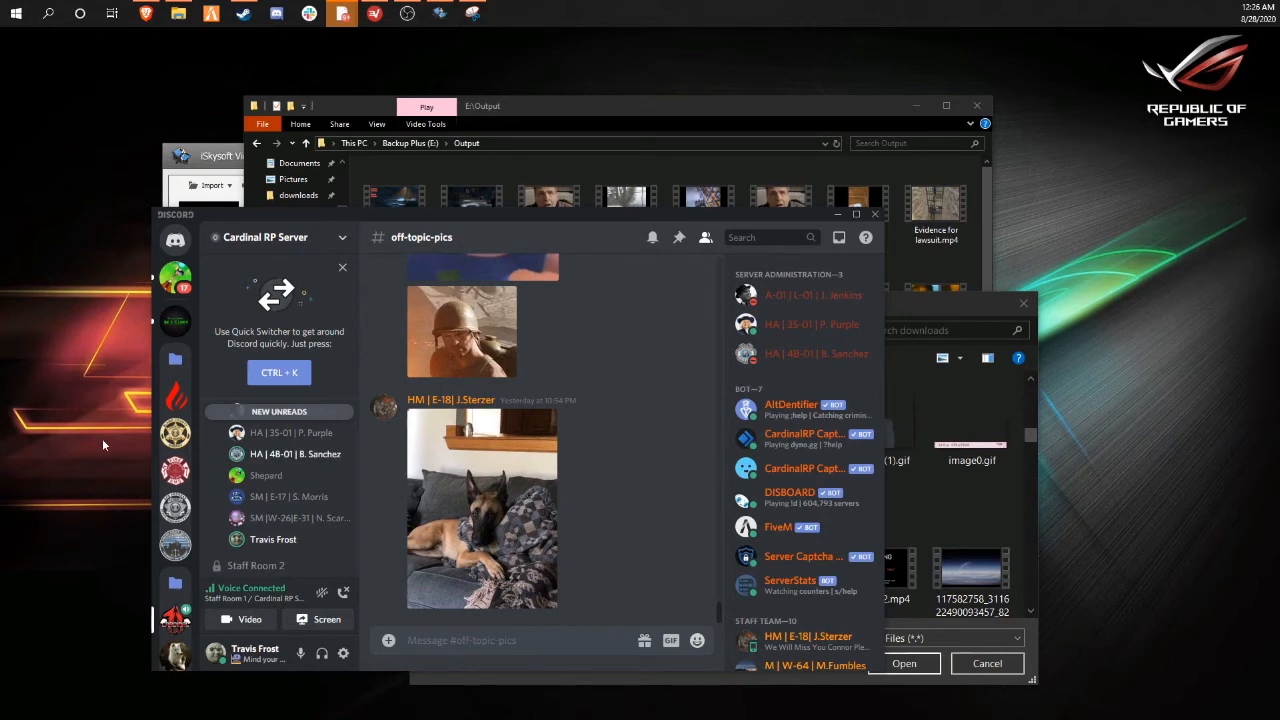
mouse_move(116, 452)
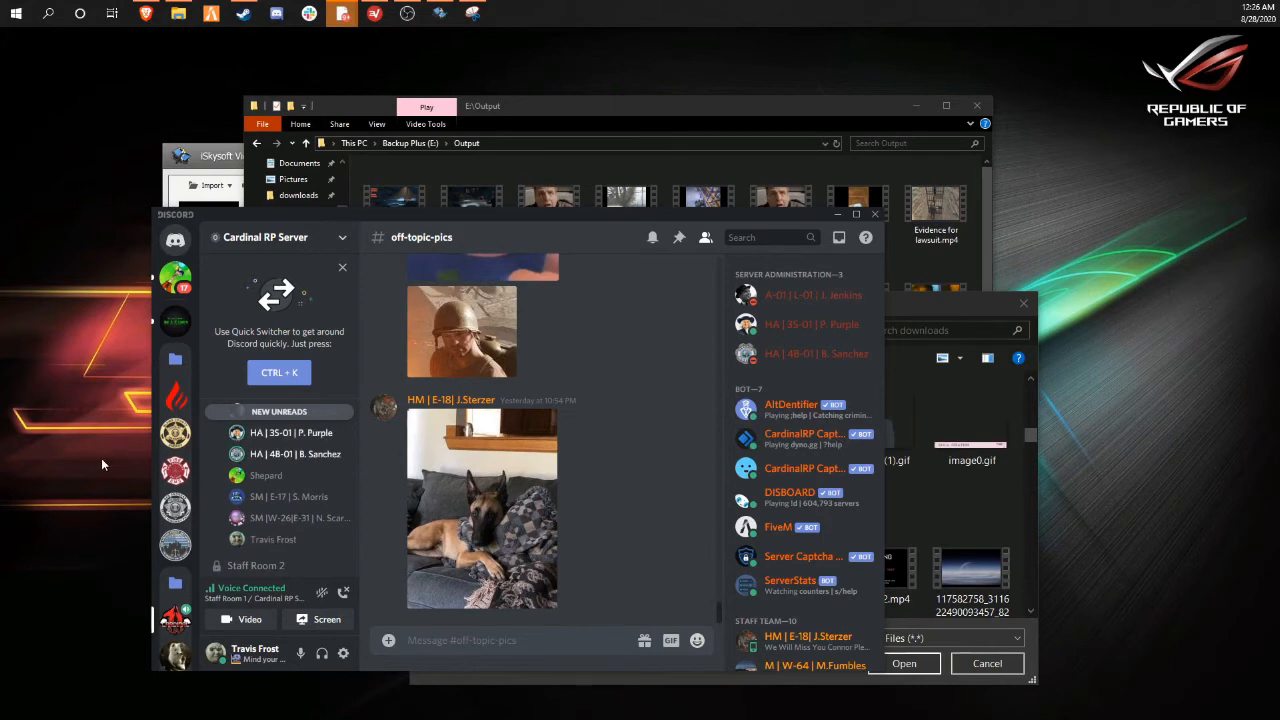
mouse_move(80, 504)
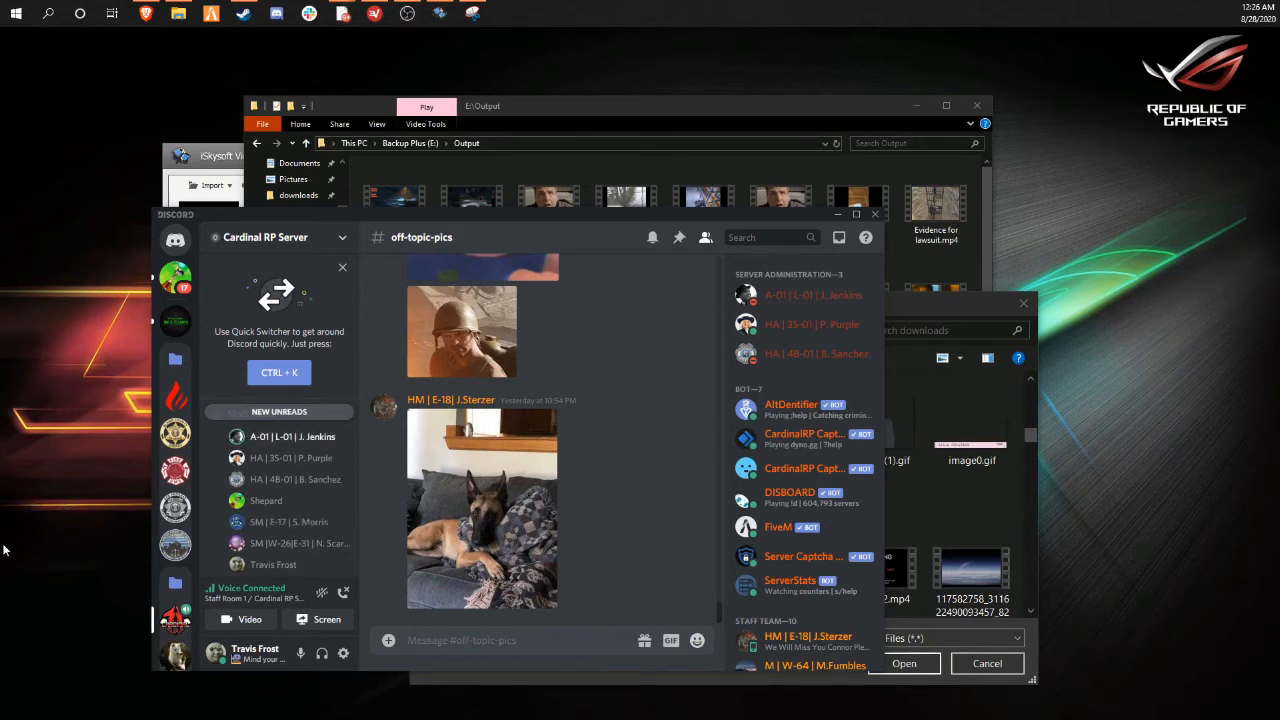
mouse_move(48, 502)
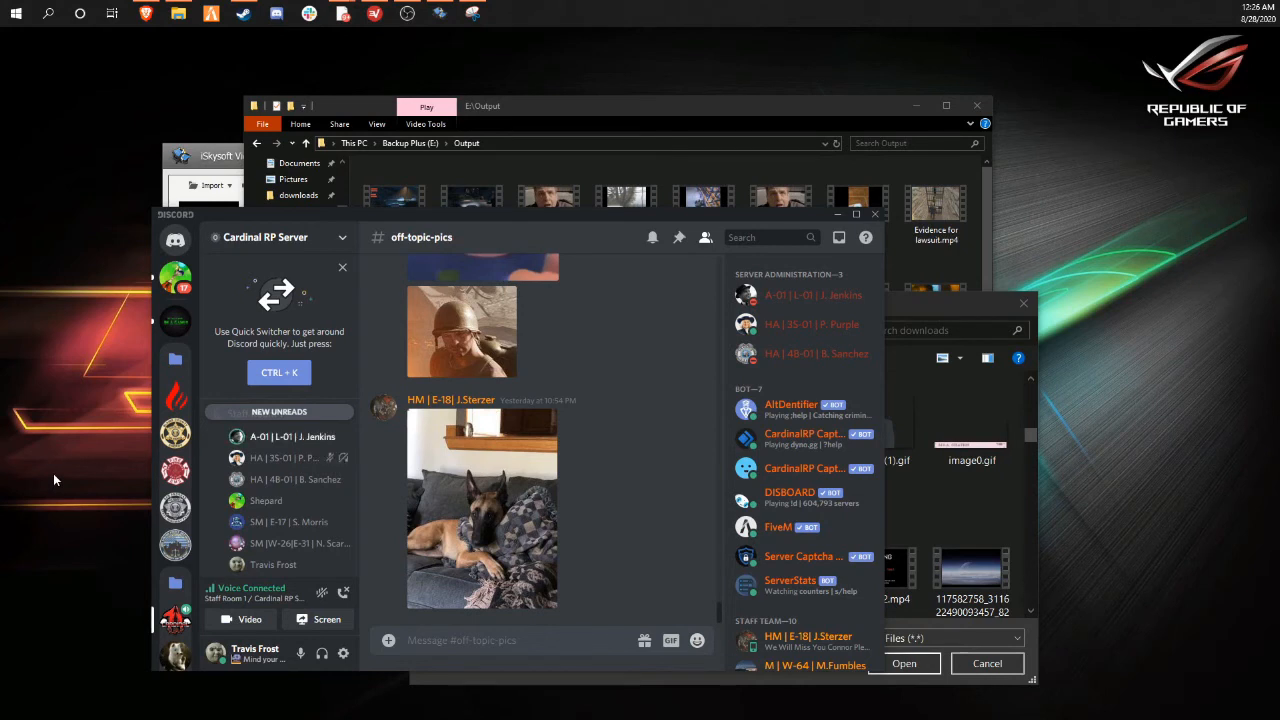
mouse_move(72, 488)
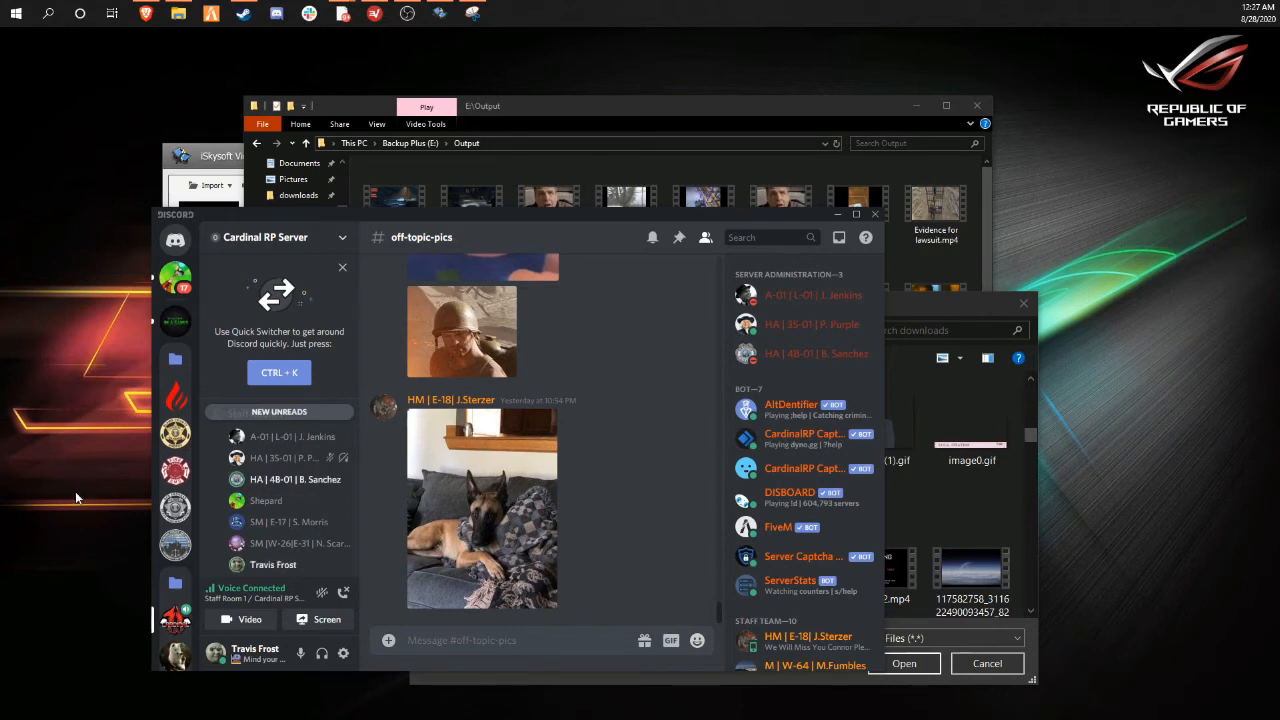
mouse_move(98, 512)
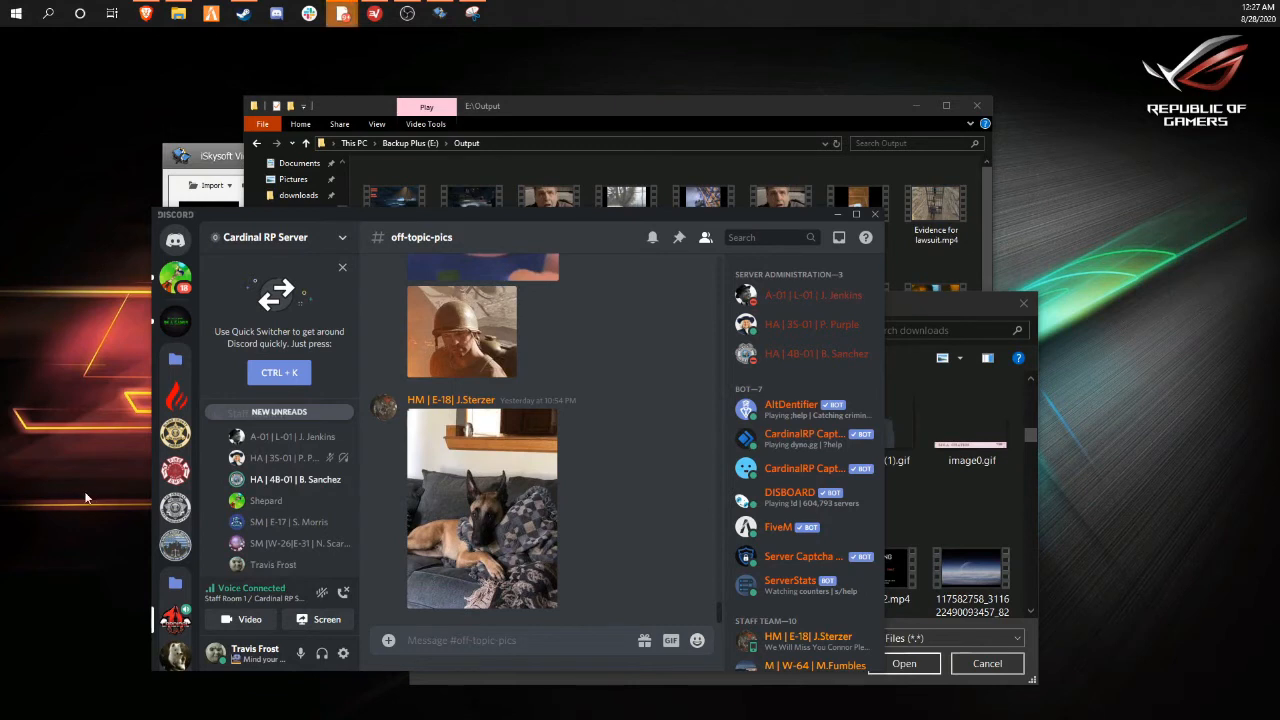
mouse_move(90, 508)
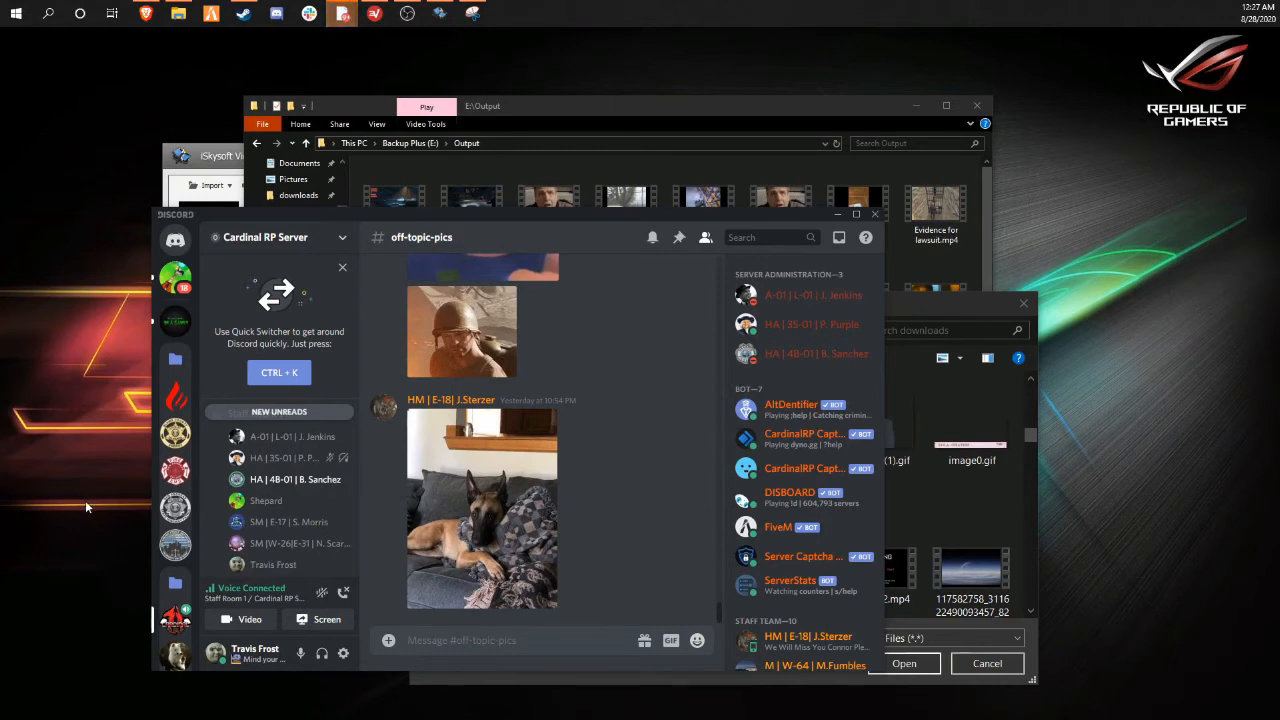
mouse_move(78, 500)
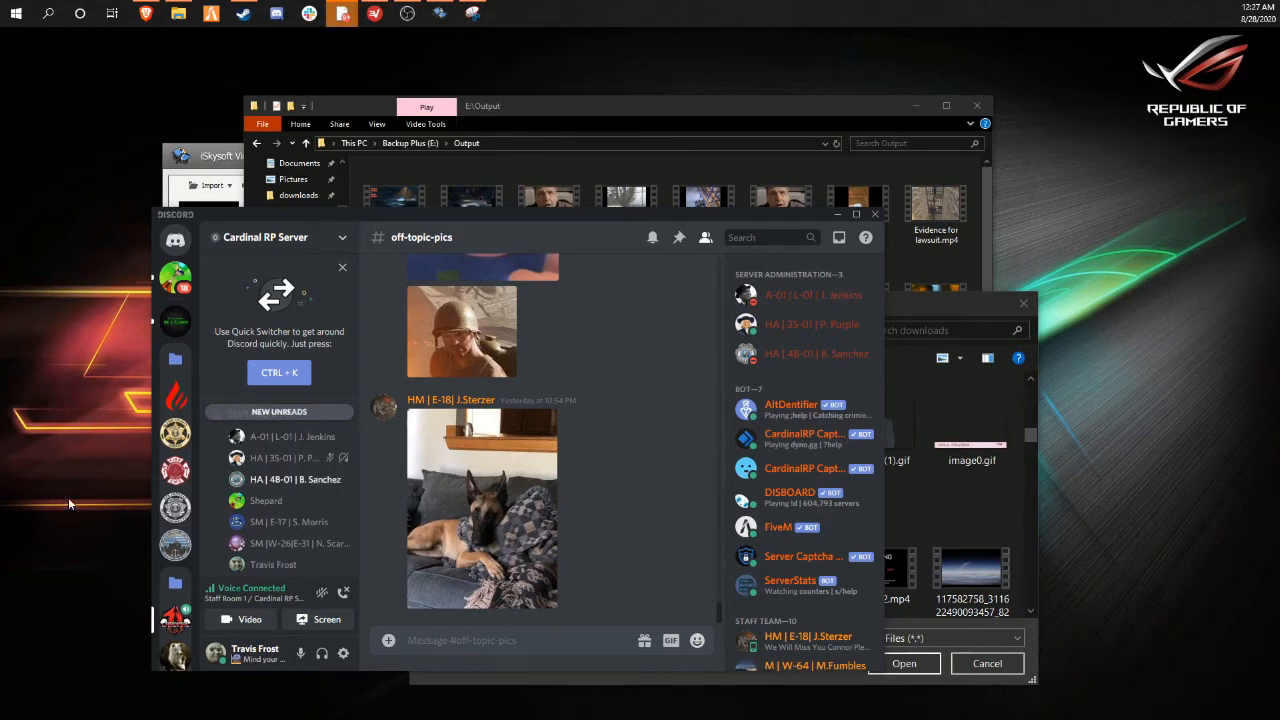
mouse_move(84, 516)
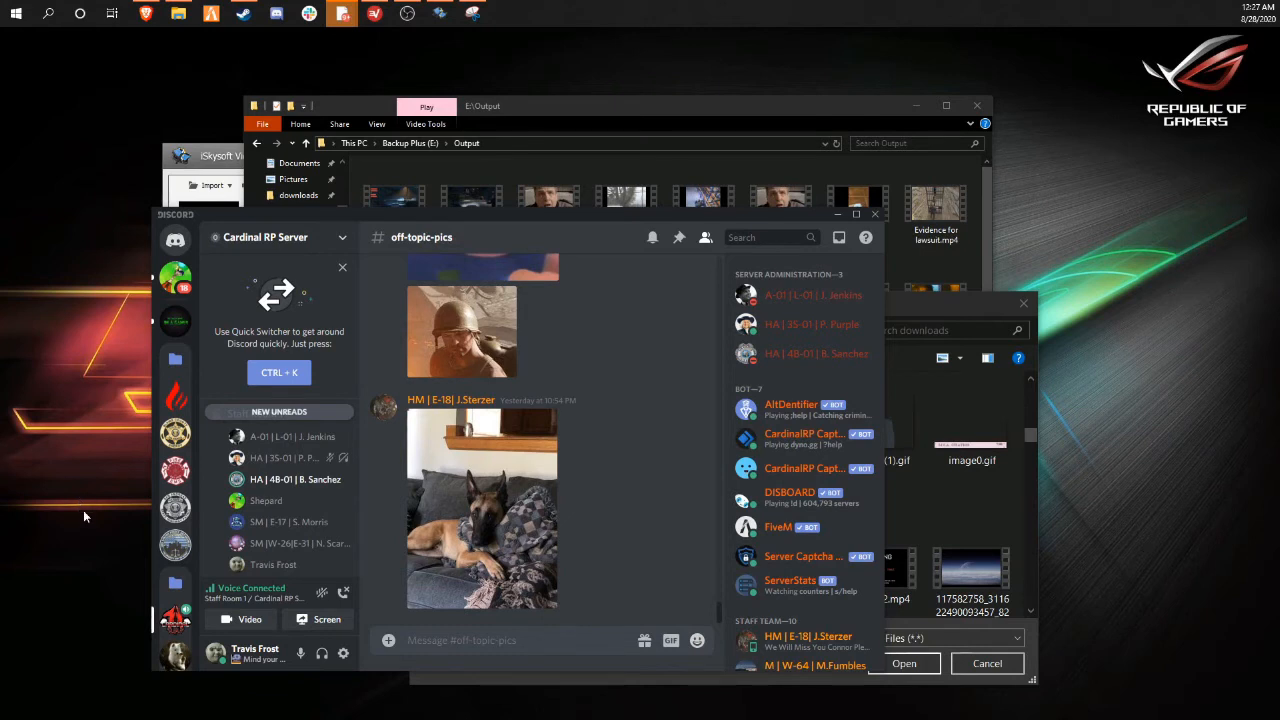
mouse_move(100, 496)
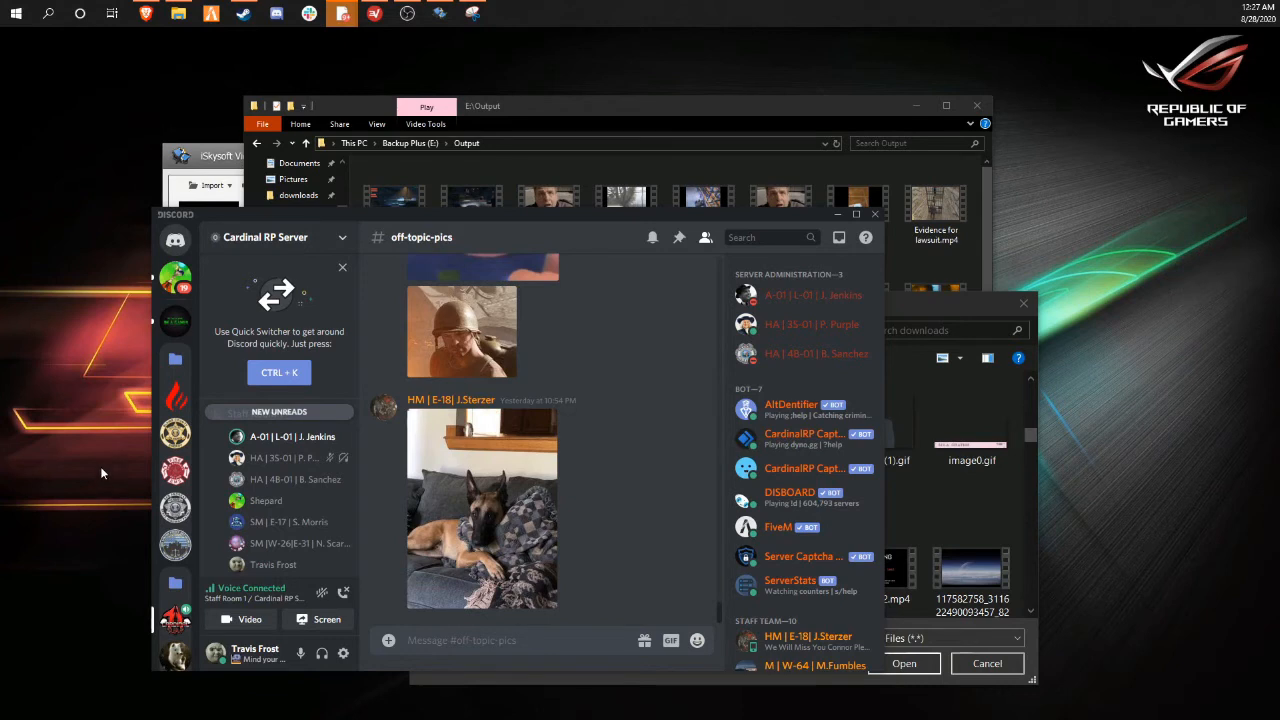
mouse_move(104, 500)
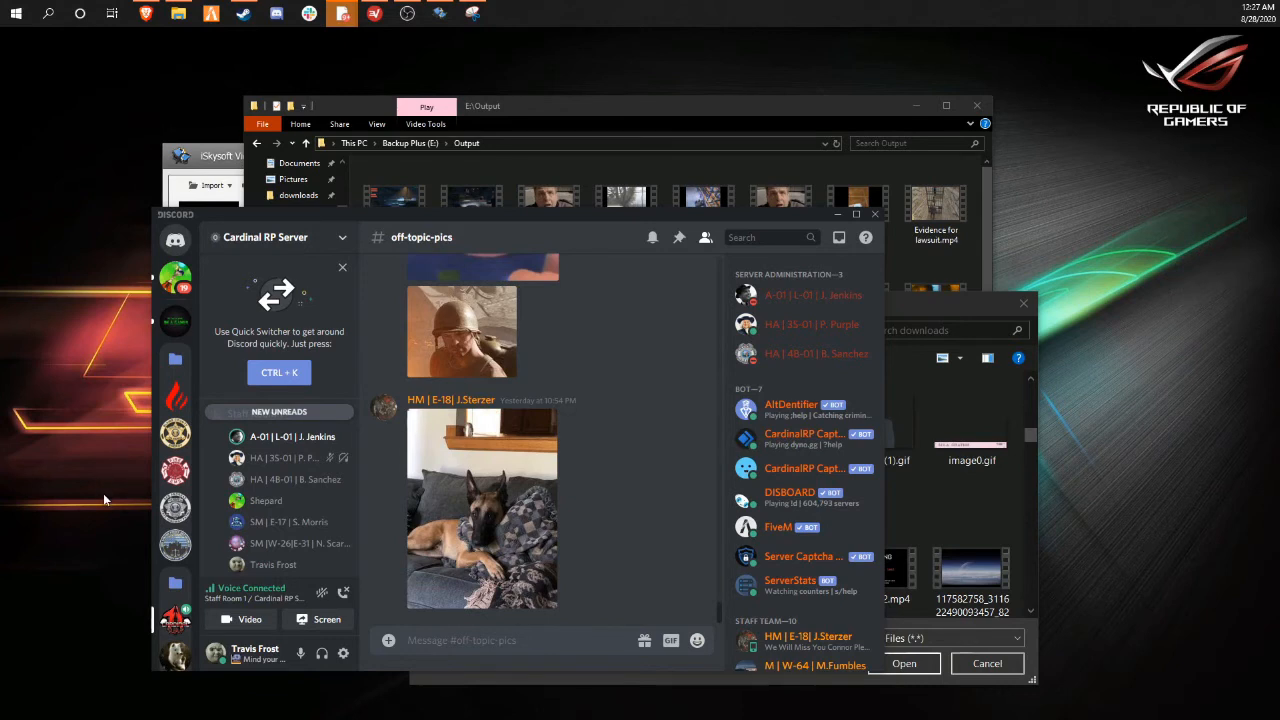
mouse_move(72, 492)
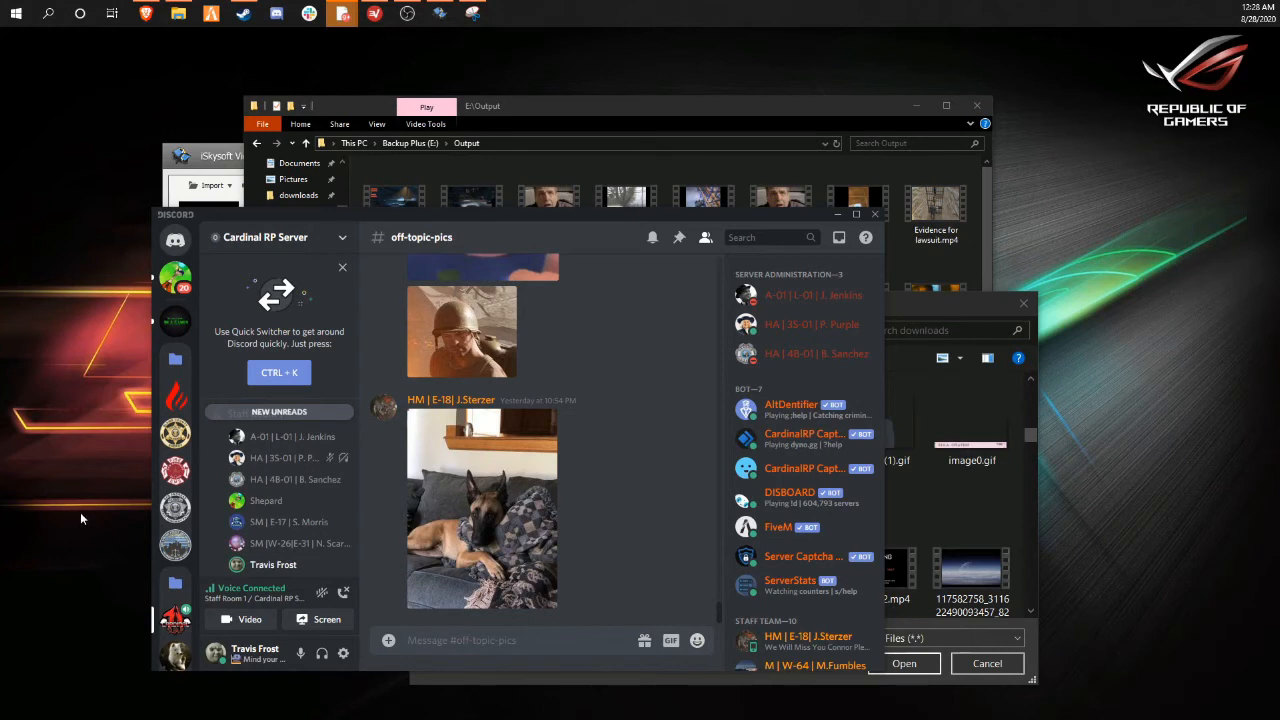
mouse_move(96, 454)
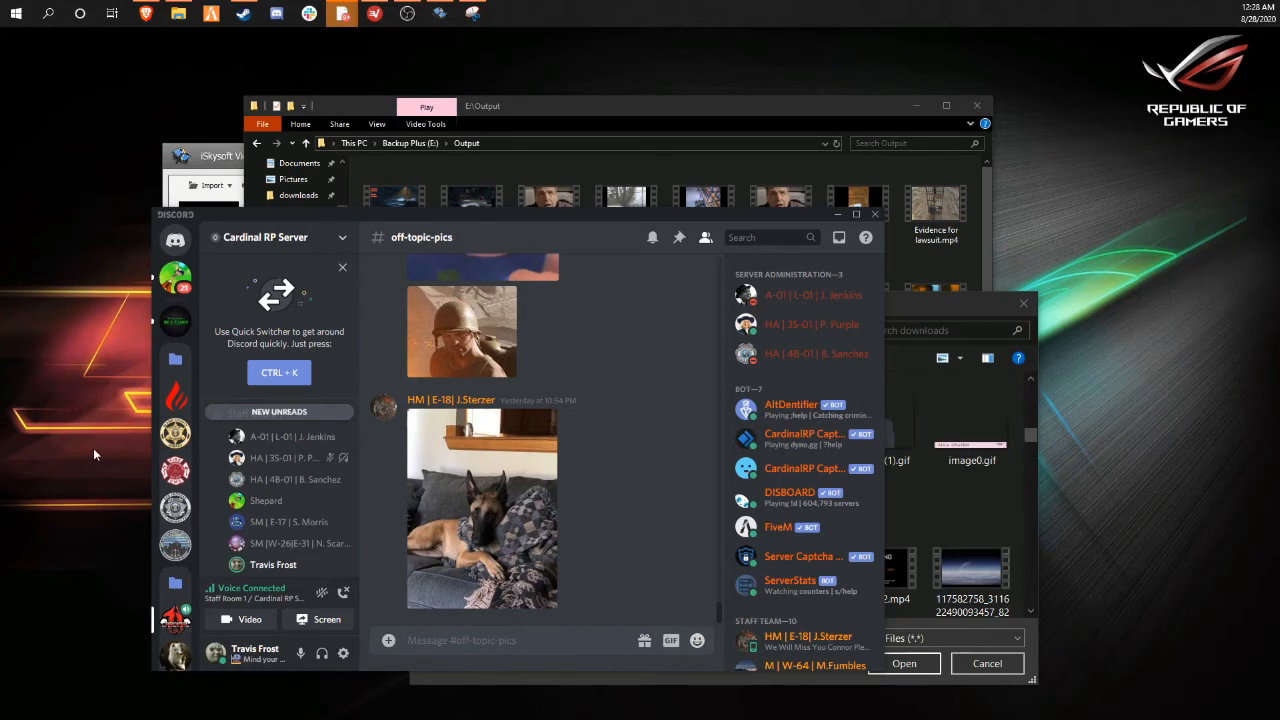
mouse_move(84, 424)
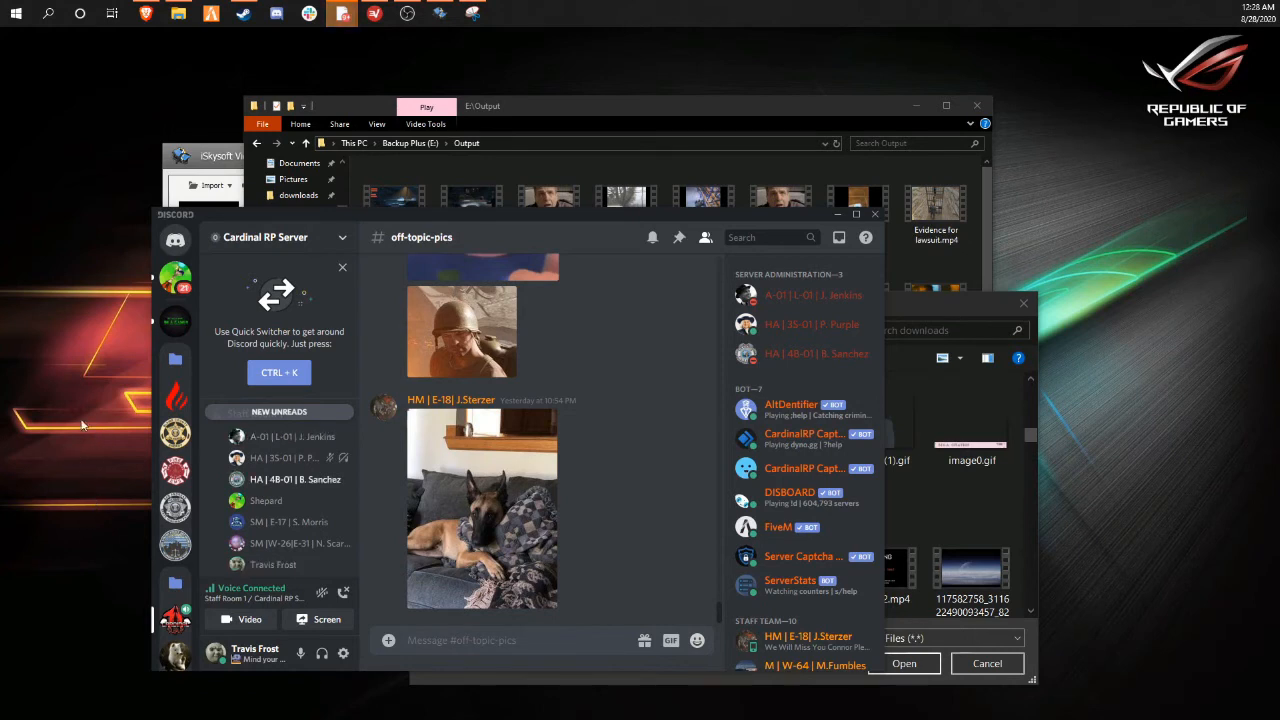
mouse_move(88, 448)
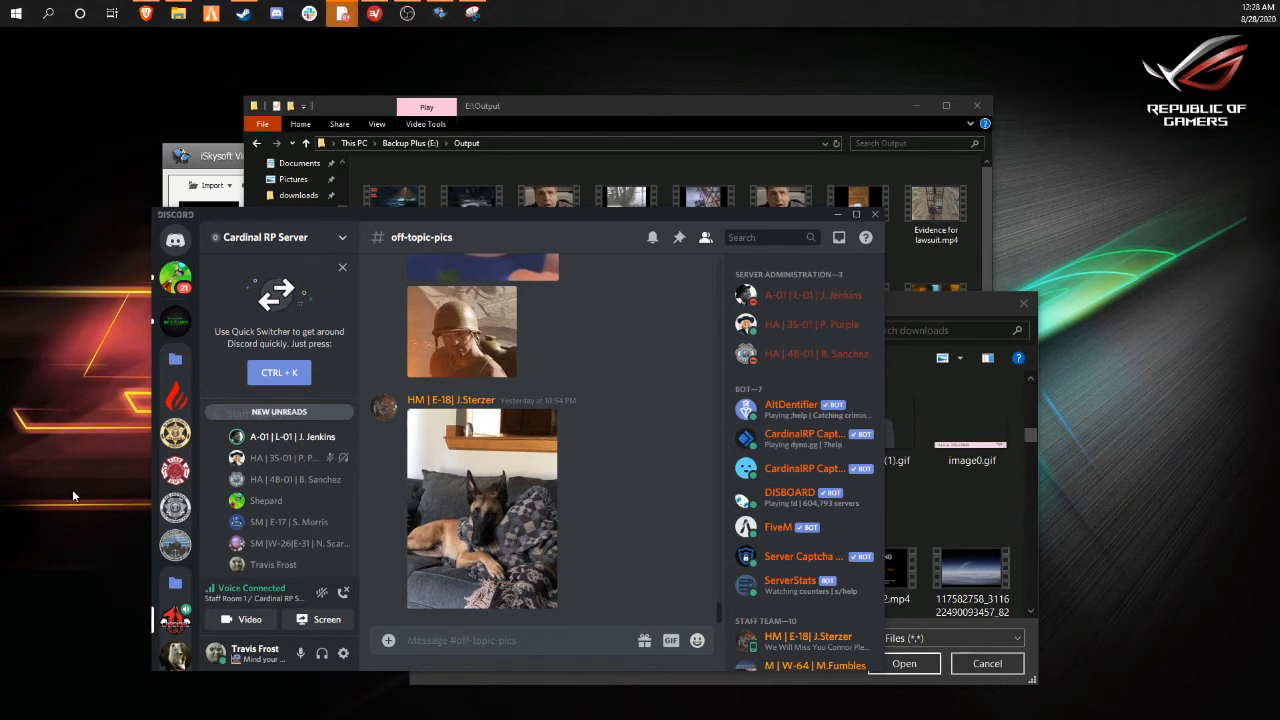
mouse_move(106, 482)
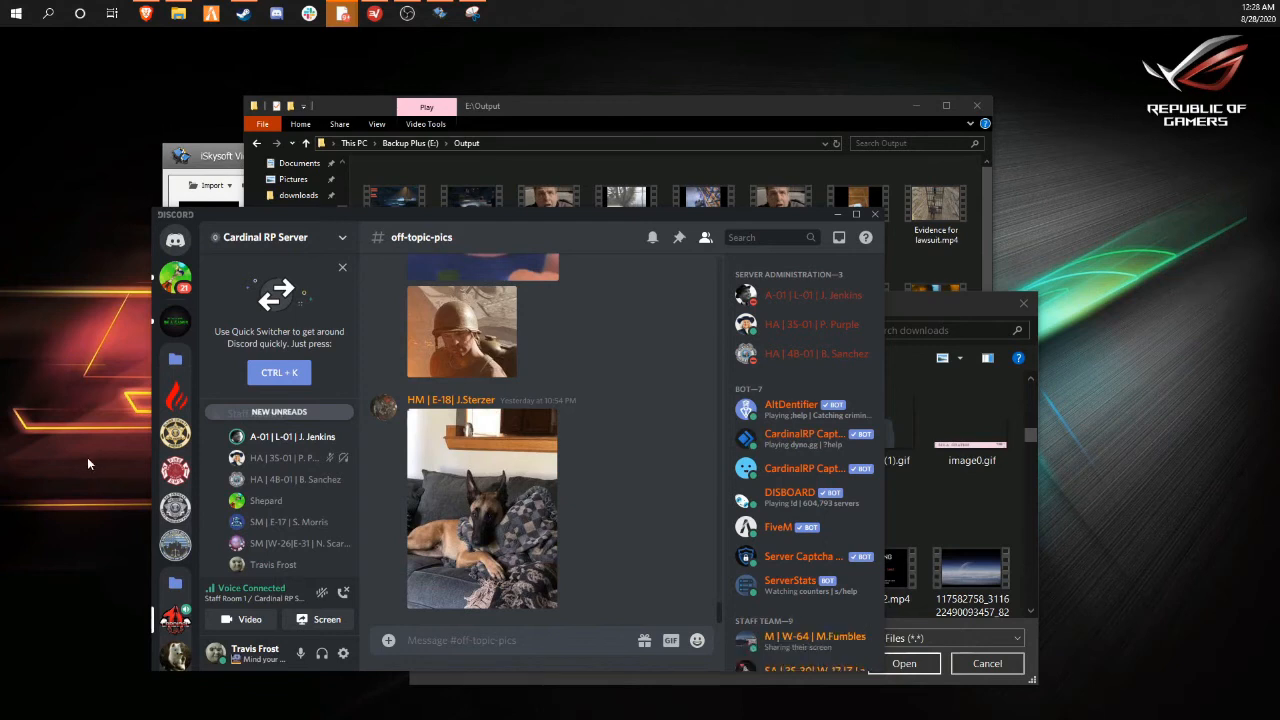
mouse_move(90, 452)
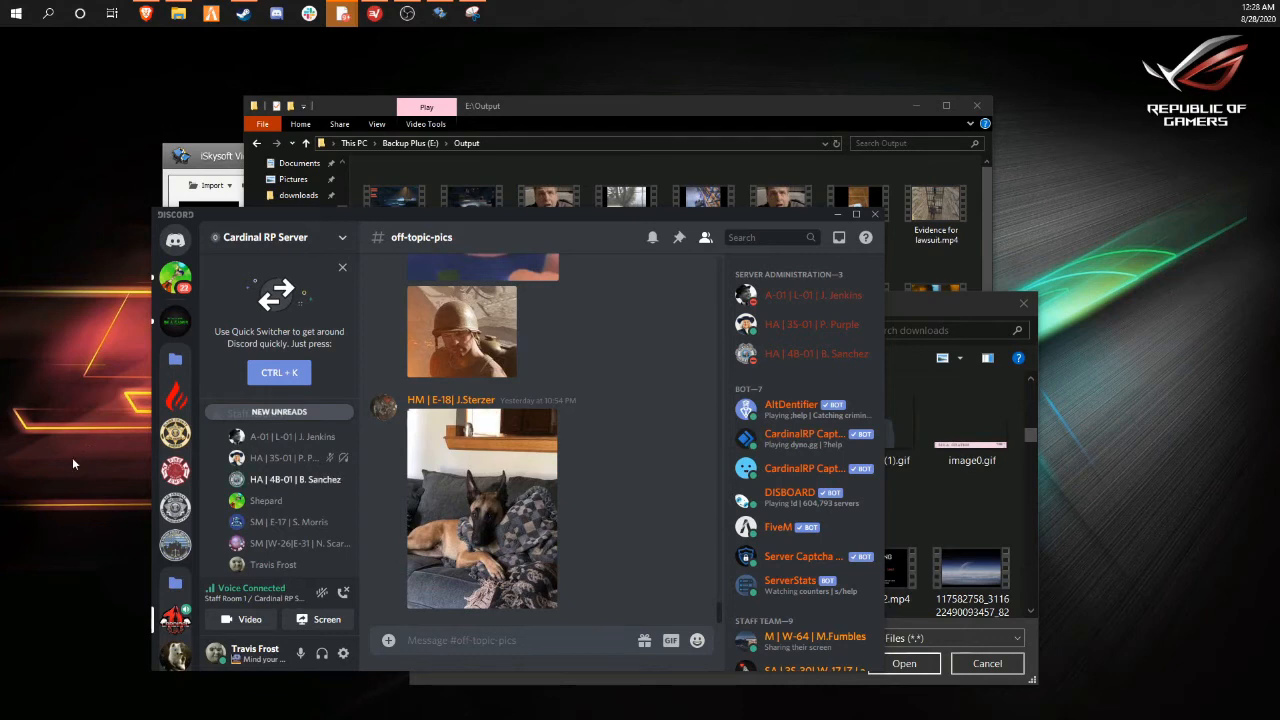
mouse_move(84, 452)
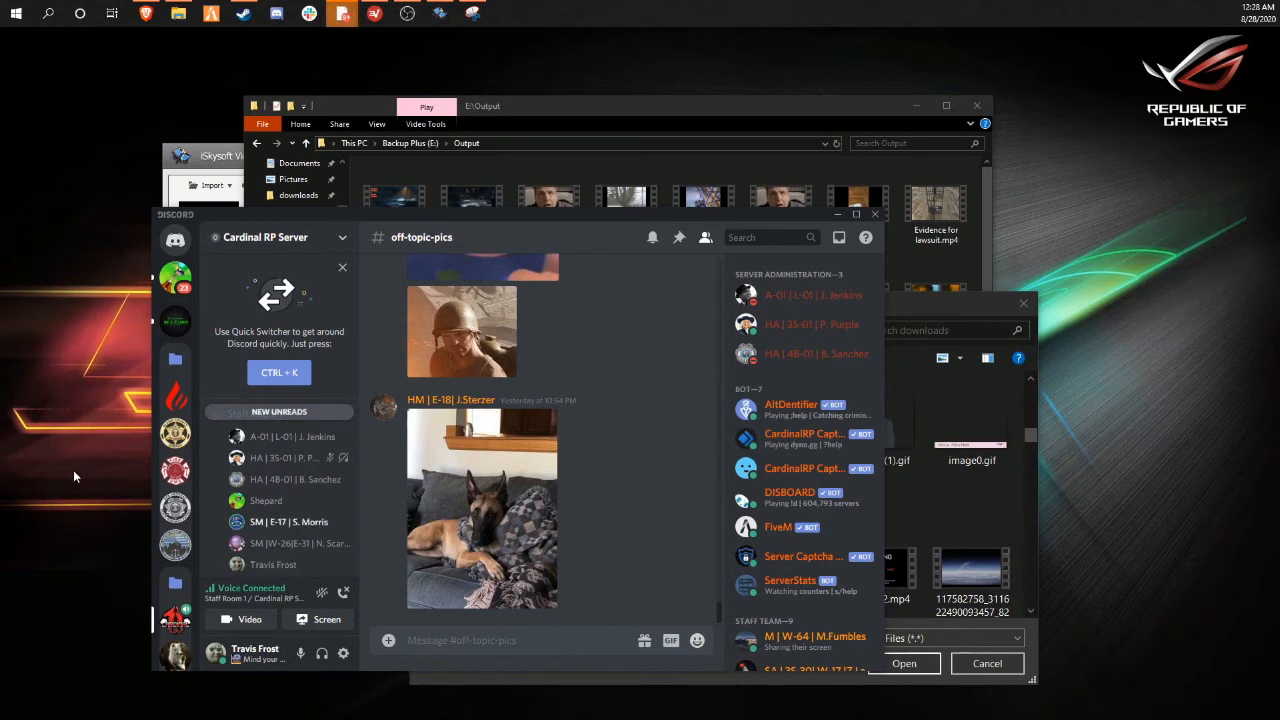
mouse_move(84, 448)
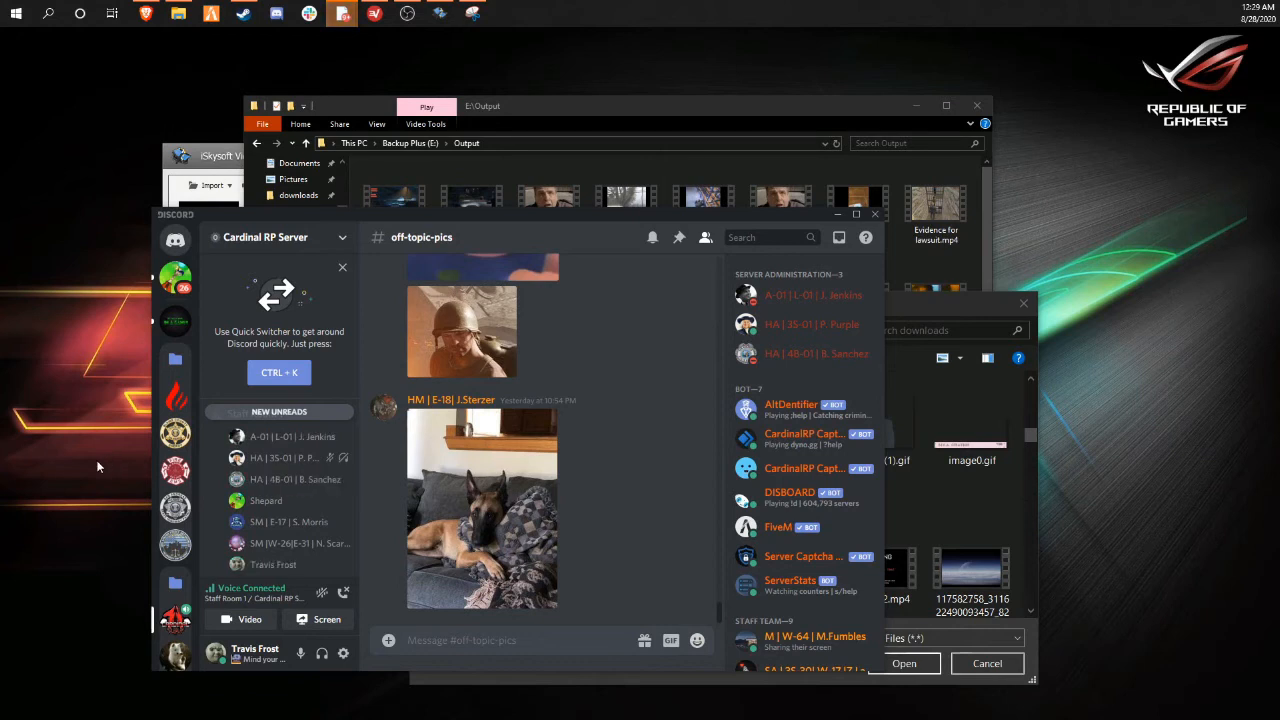
mouse_move(98, 488)
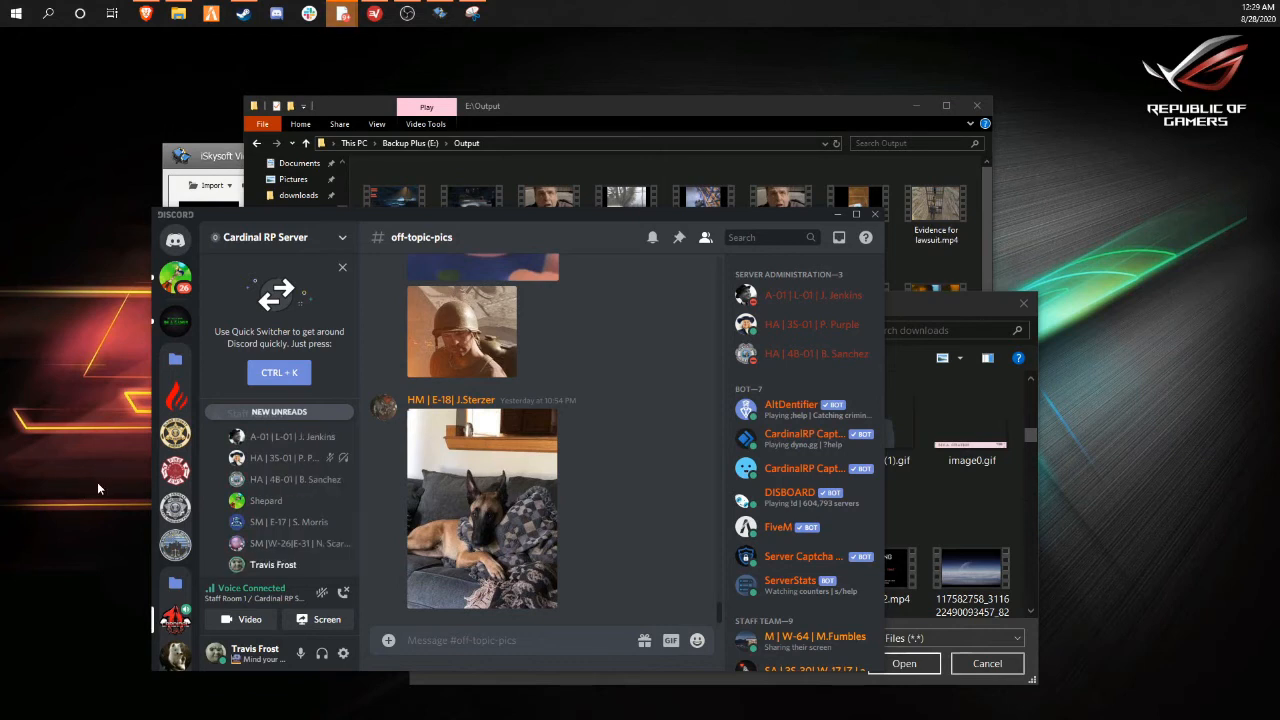
mouse_move(112, 488)
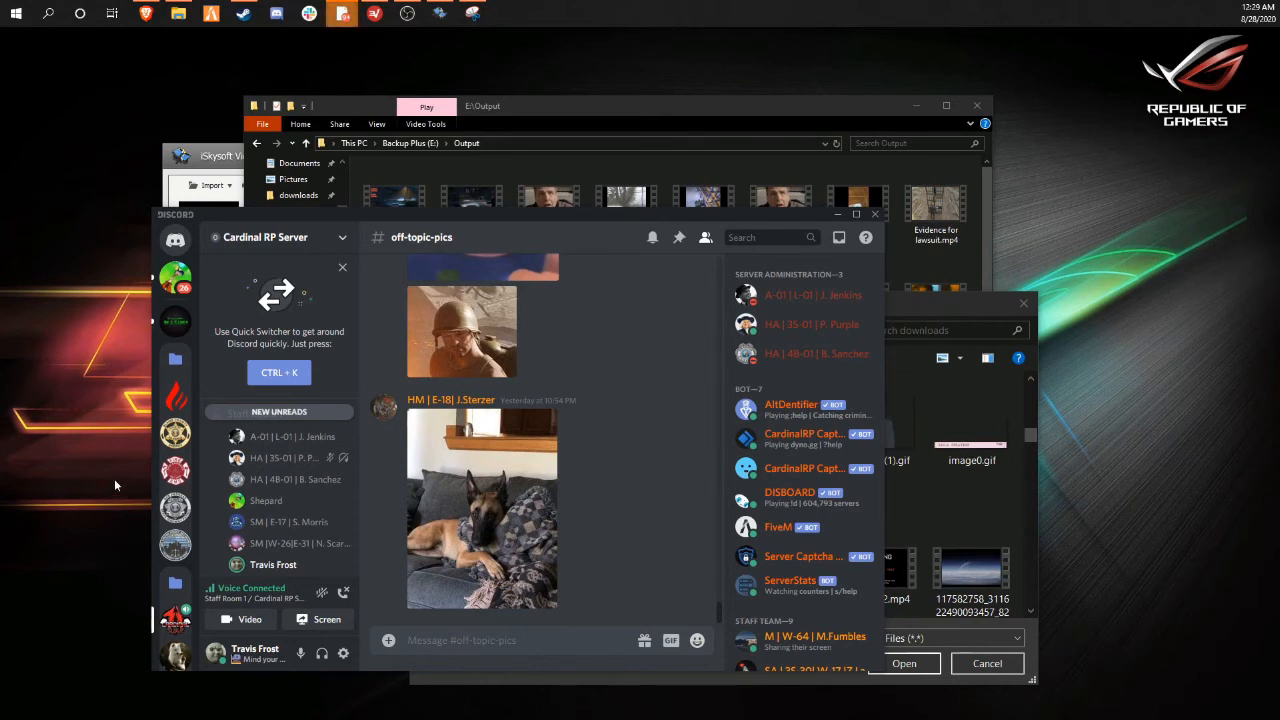
mouse_move(88, 504)
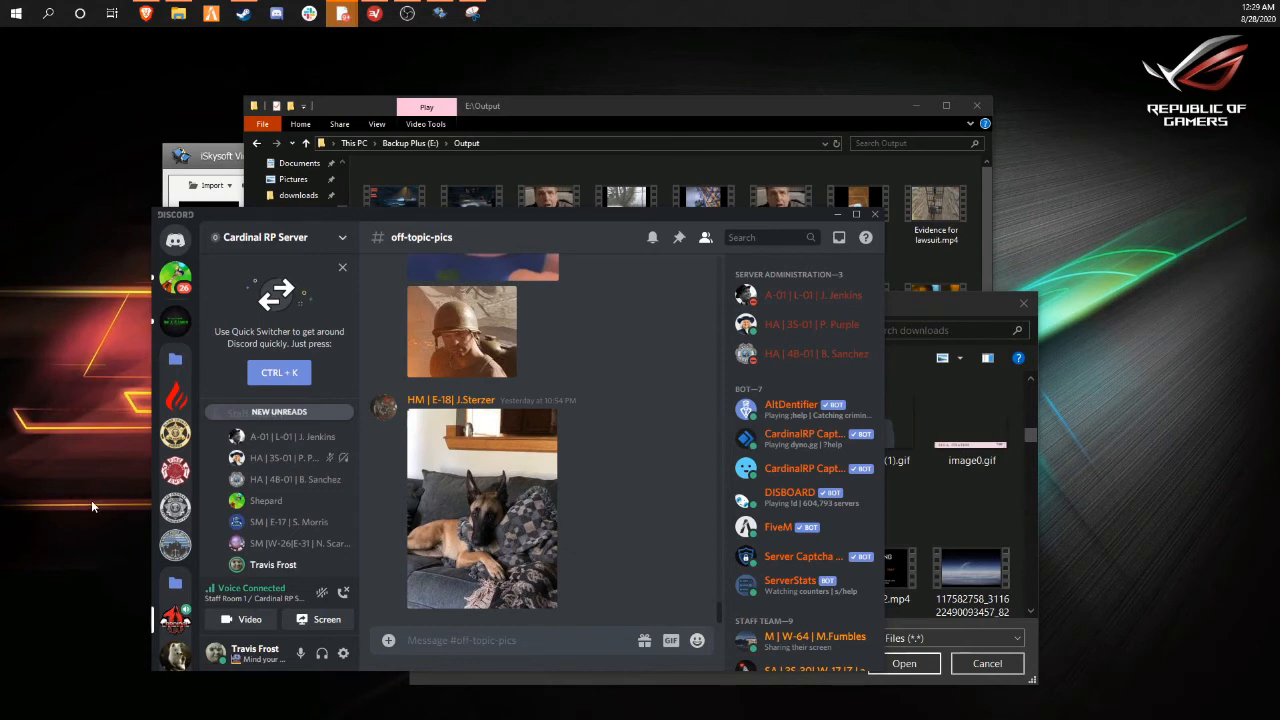
mouse_move(100, 500)
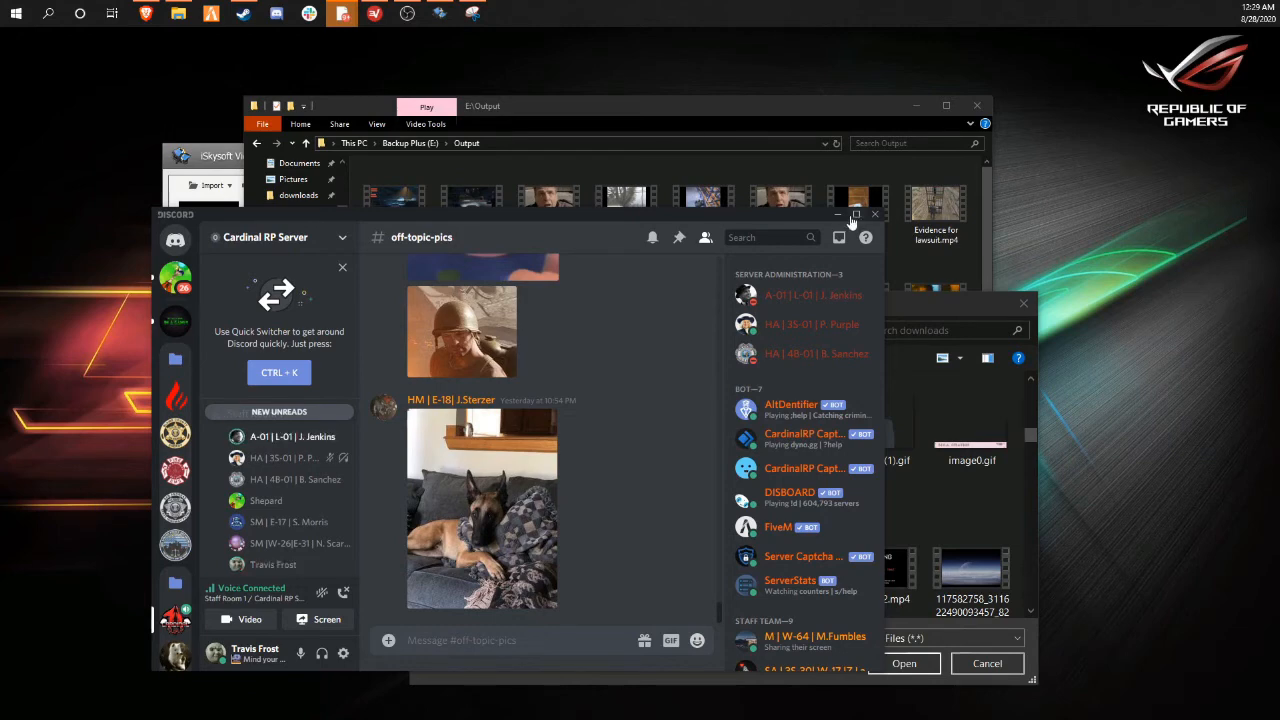
Maximize the Discord window so off-topic-pics and the staff channel list fill the screen.
click(856, 214)
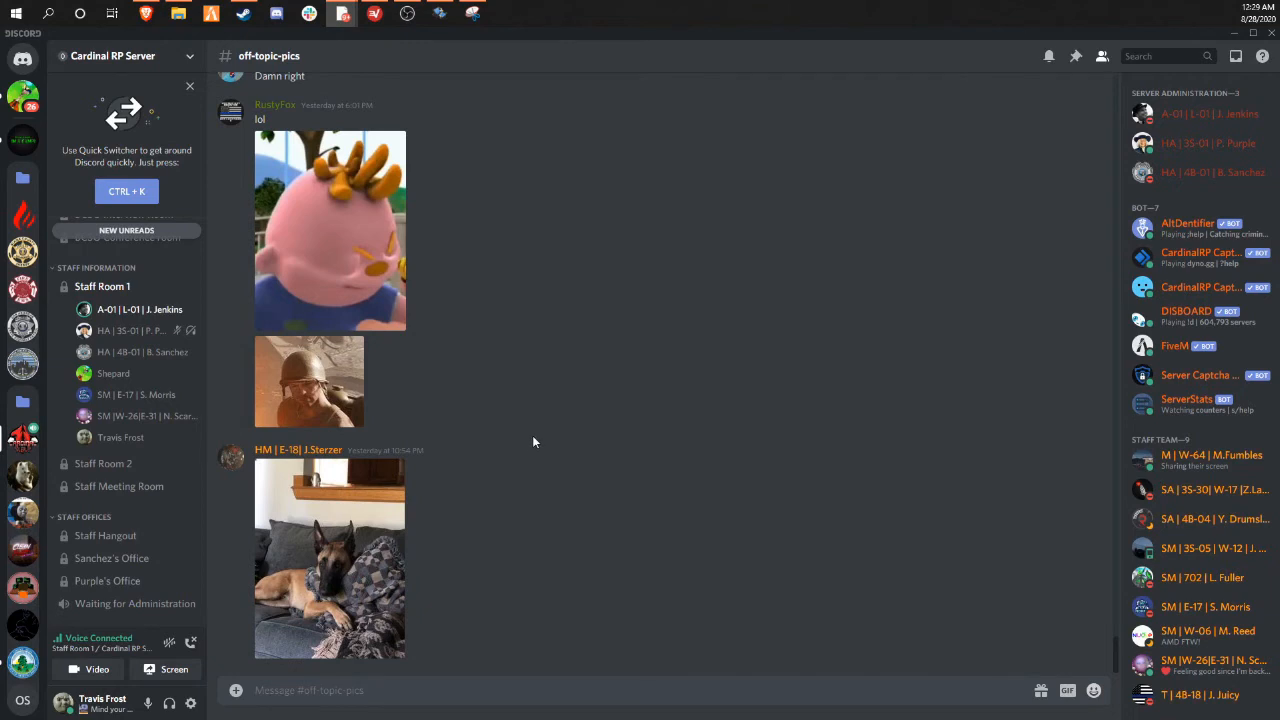
mouse_move(538, 448)
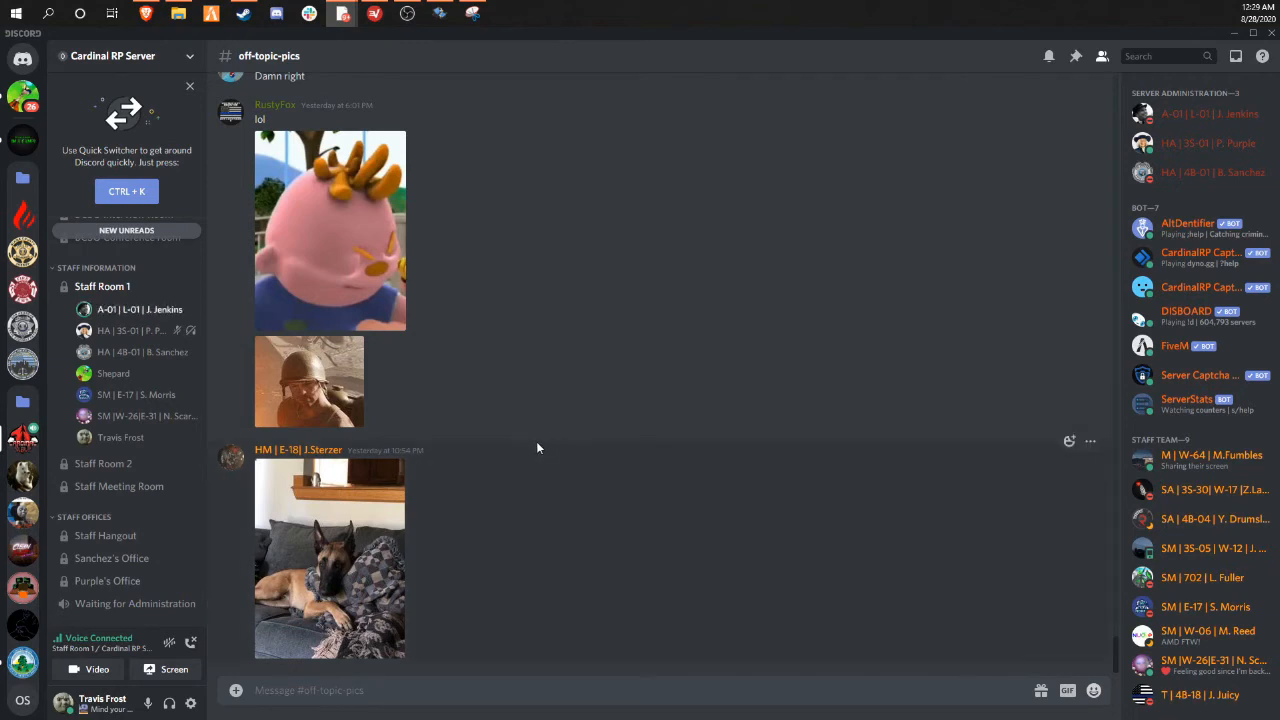
mouse_move(532, 432)
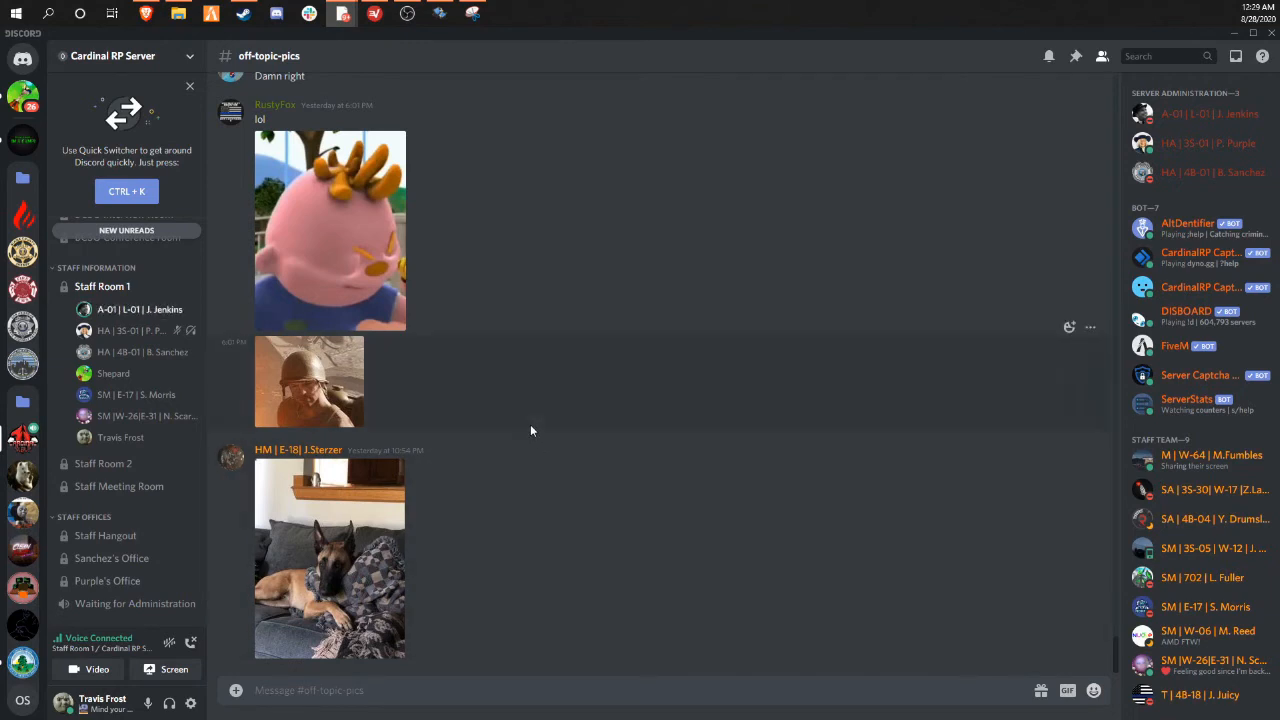
mouse_move(532, 436)
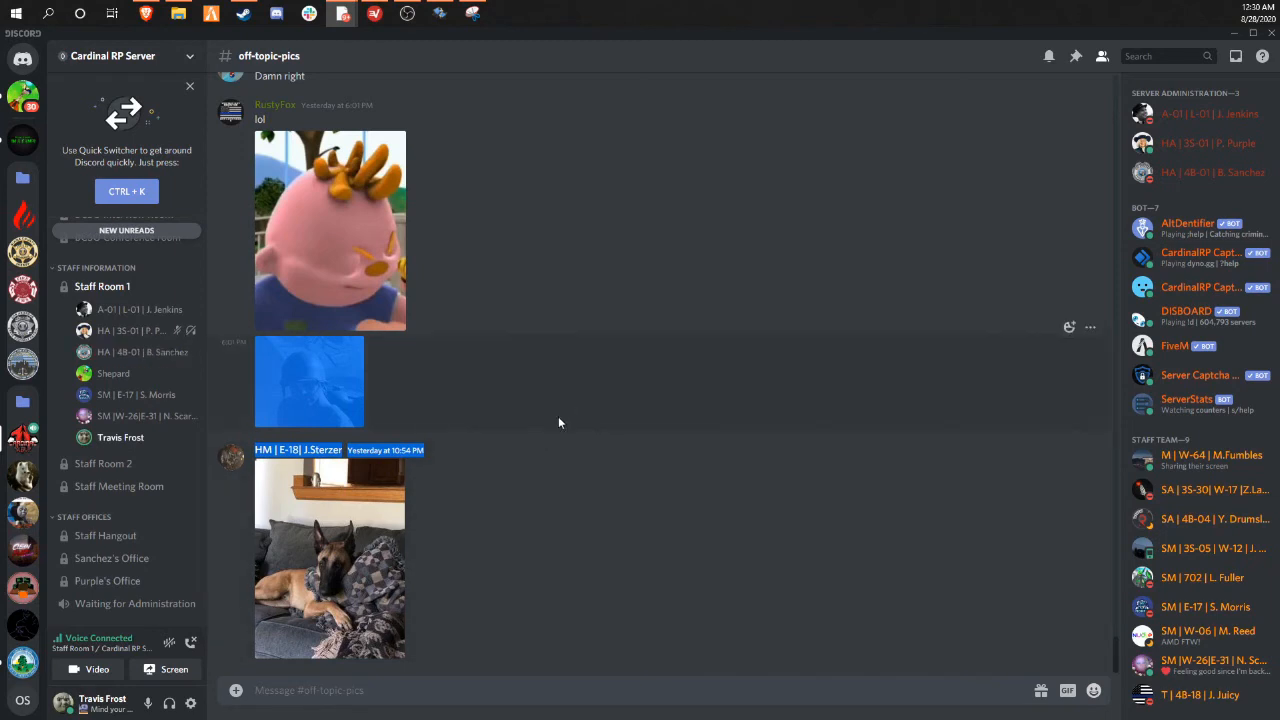
mouse_move(544, 462)
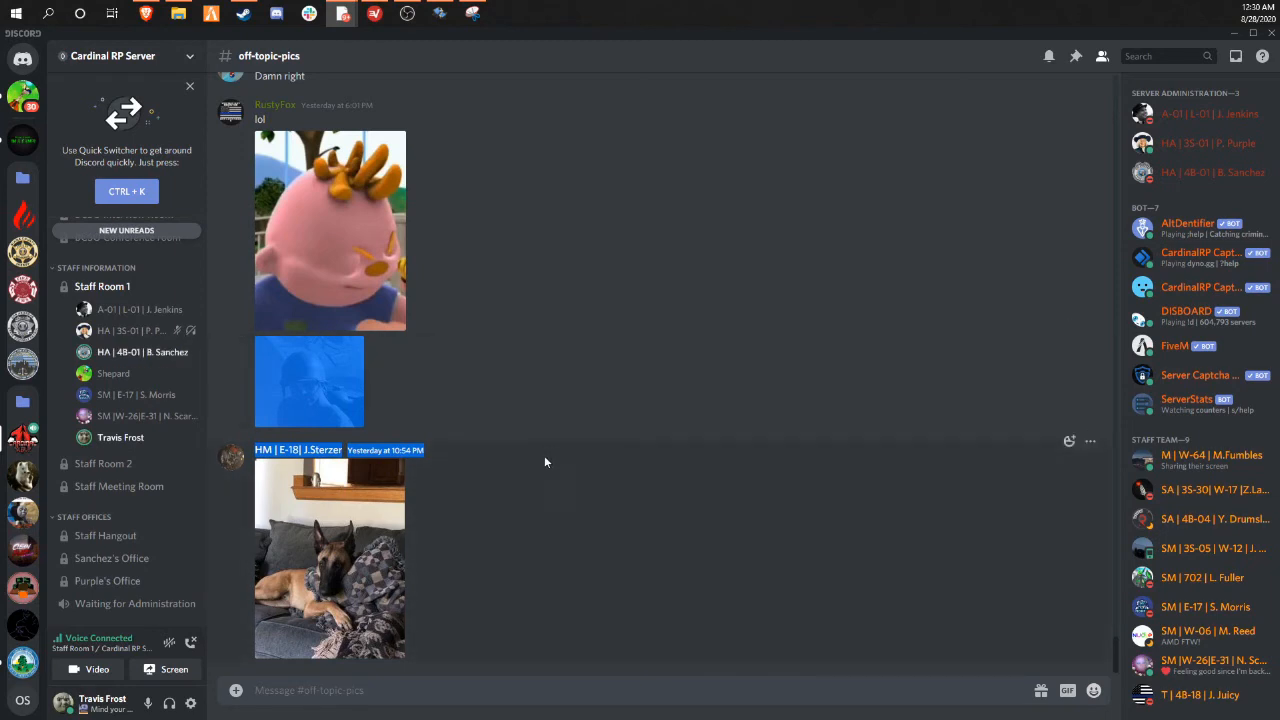
mouse_move(560, 438)
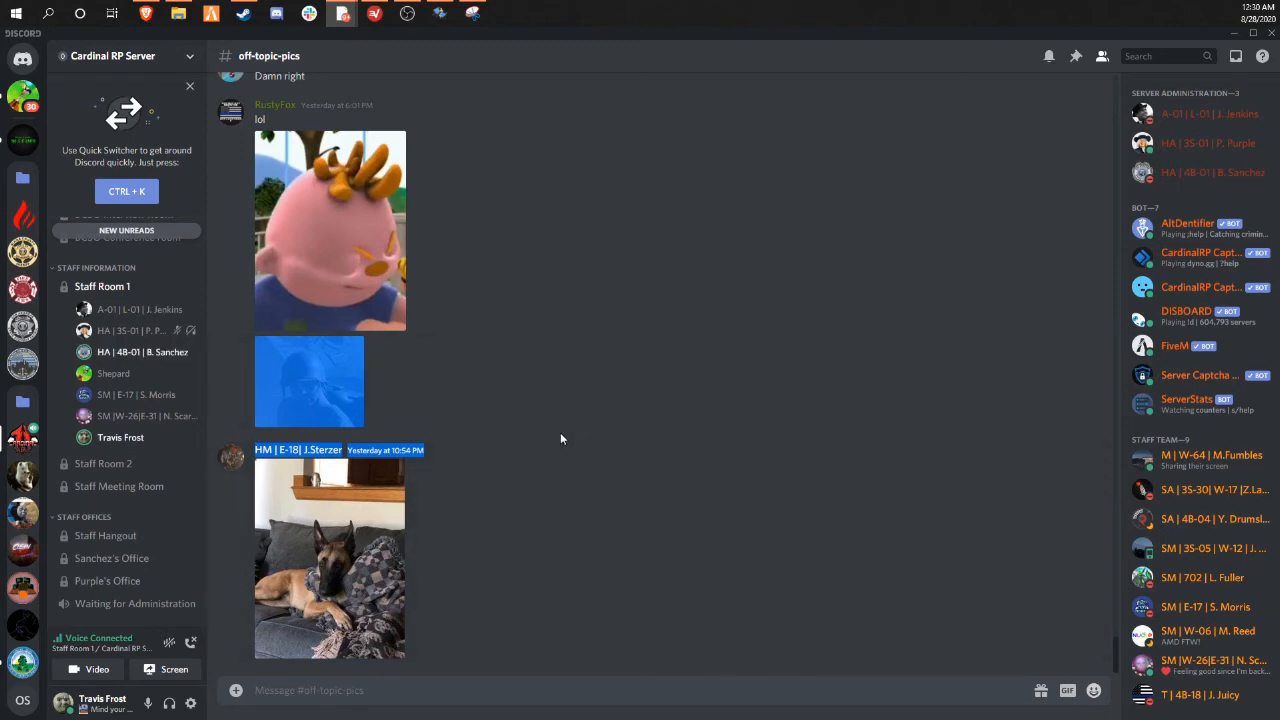
mouse_move(576, 436)
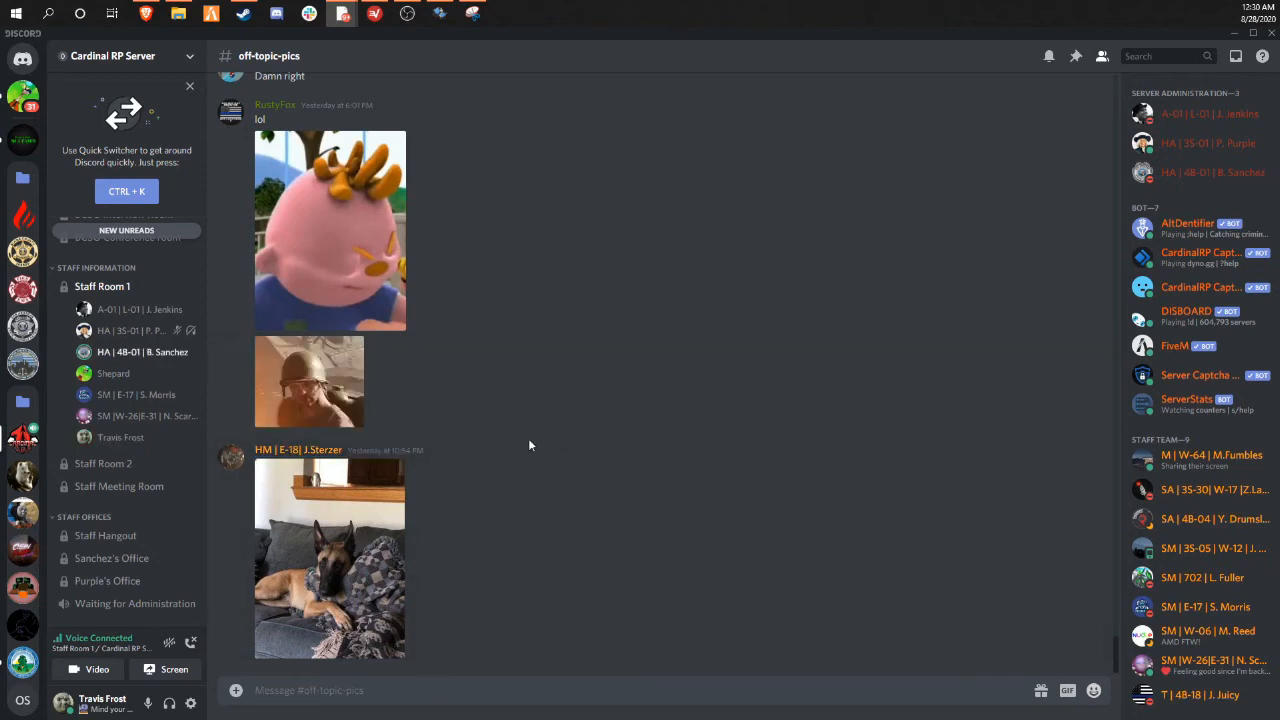
mouse_move(556, 448)
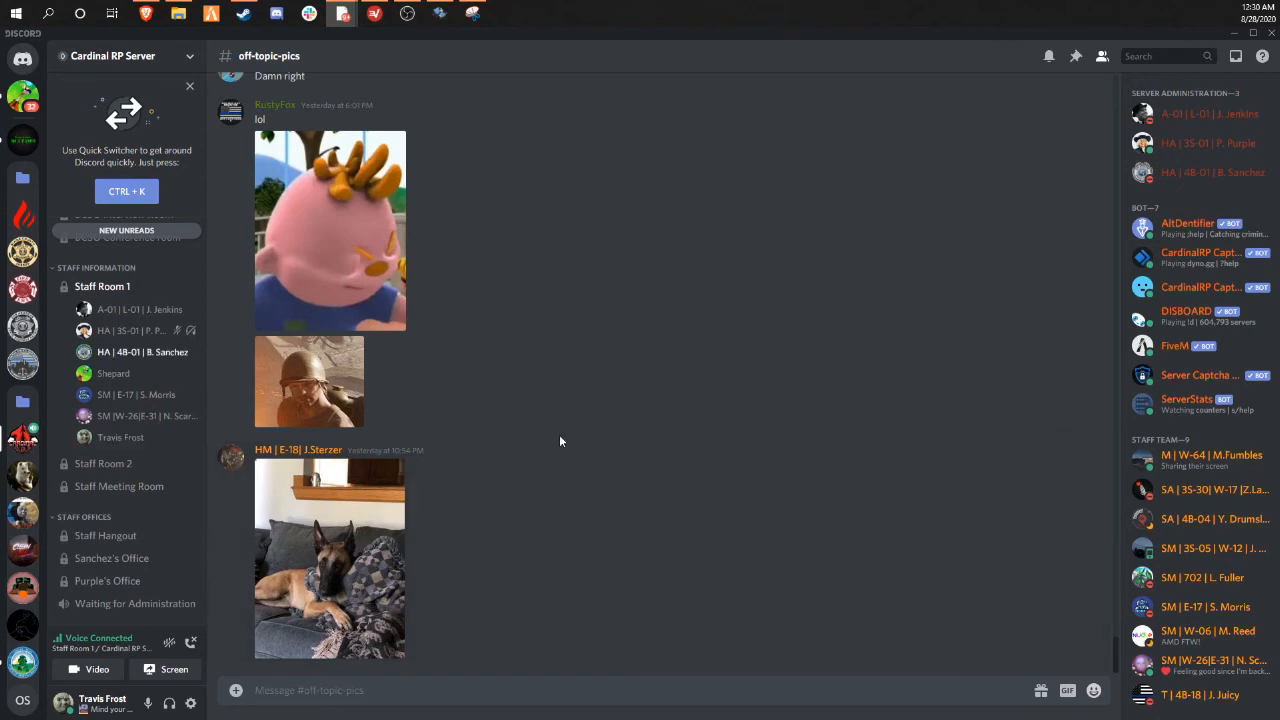
mouse_move(564, 442)
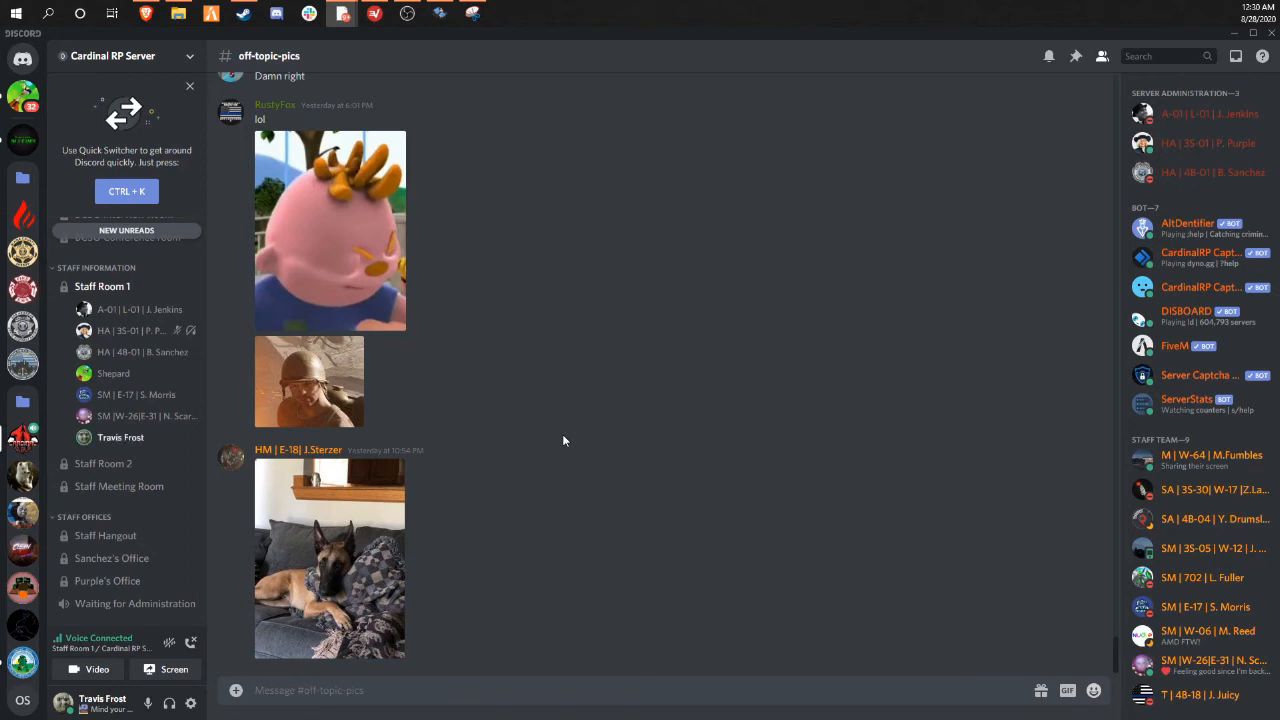
mouse_move(572, 436)
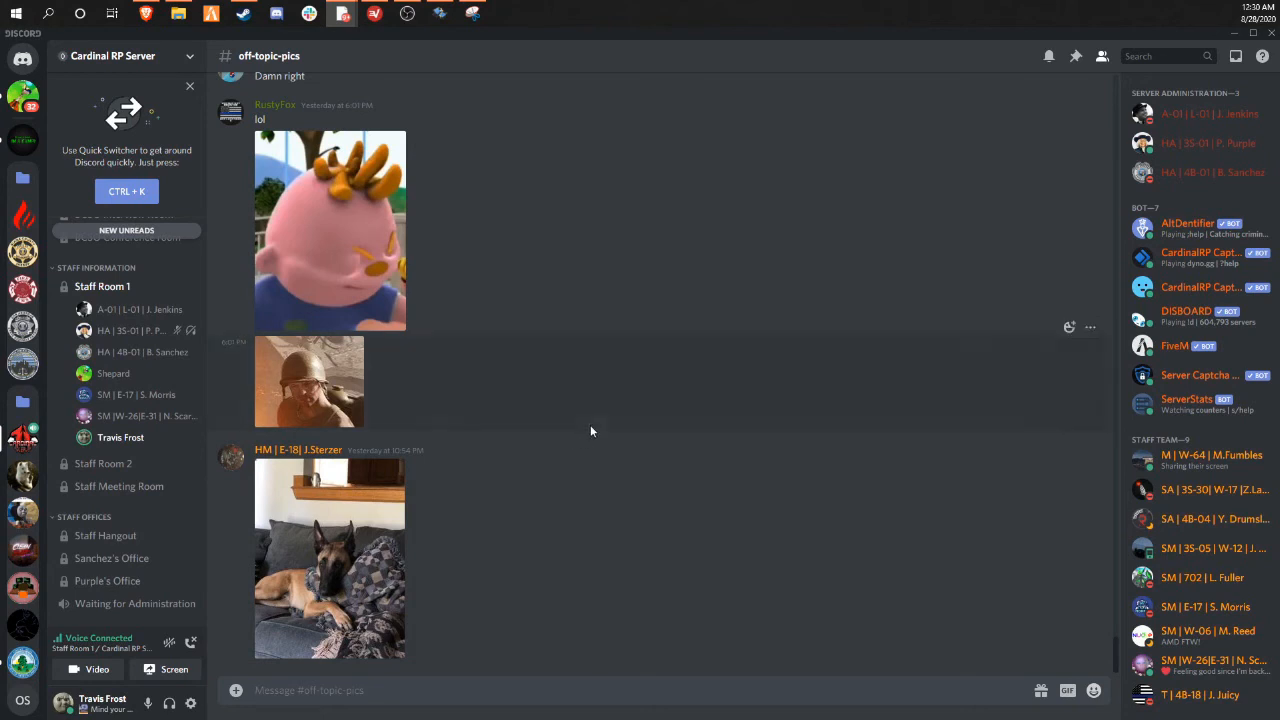
mouse_move(590, 446)
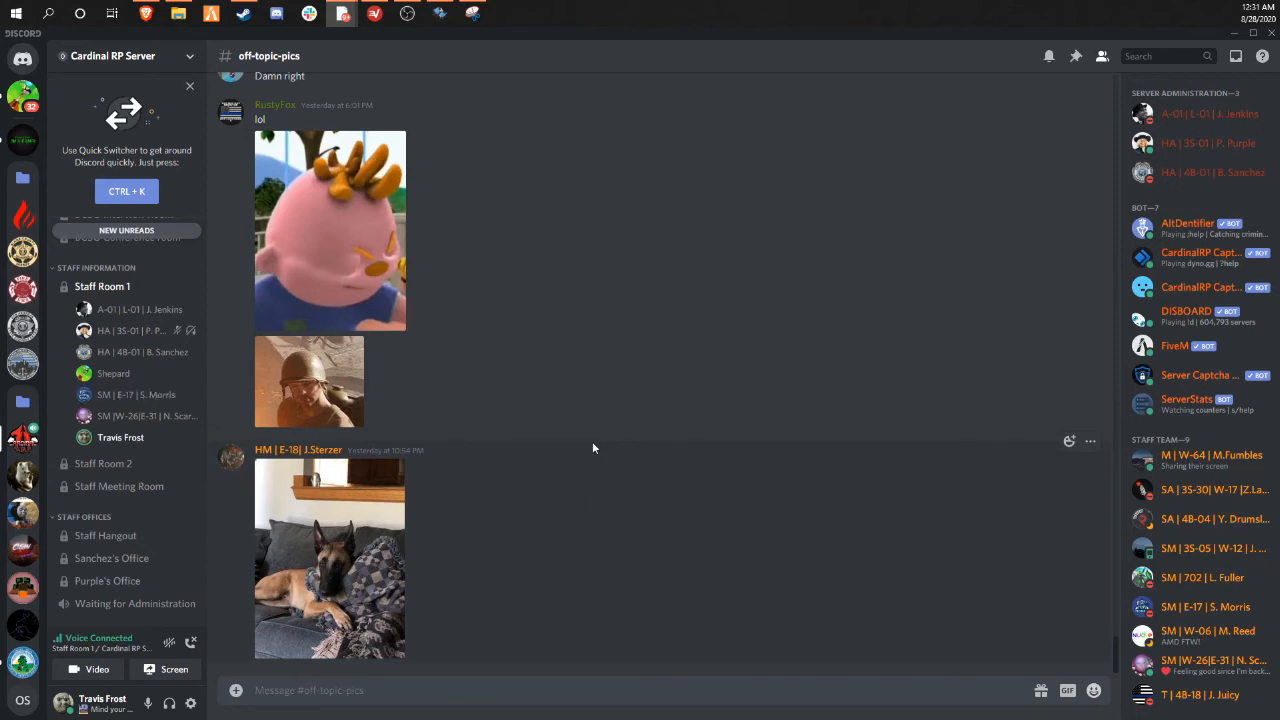
mouse_move(604, 450)
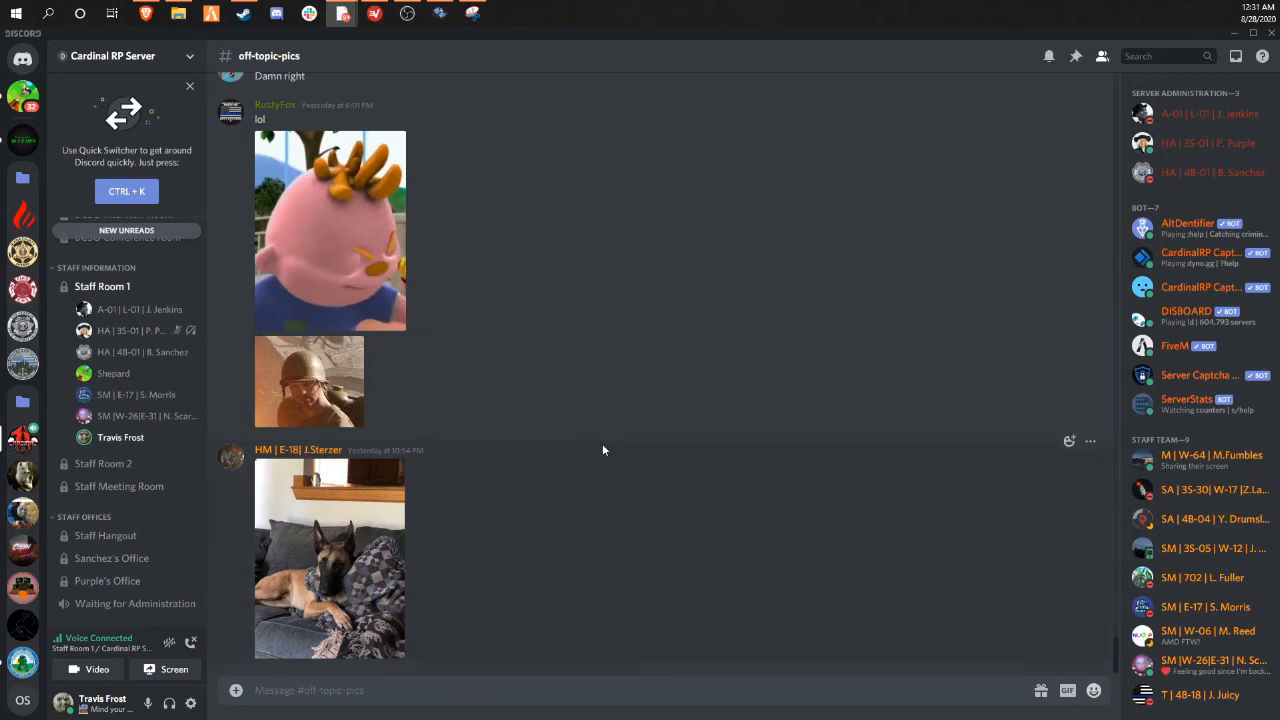
mouse_move(596, 448)
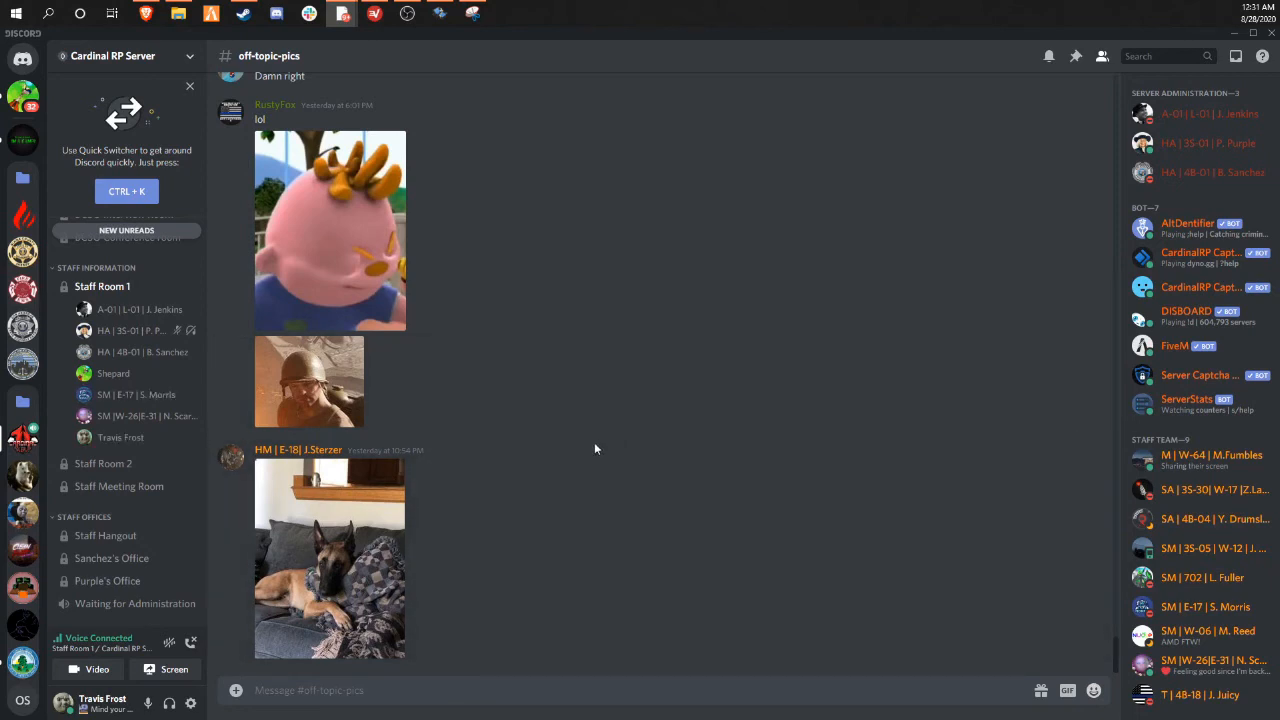
mouse_move(616, 434)
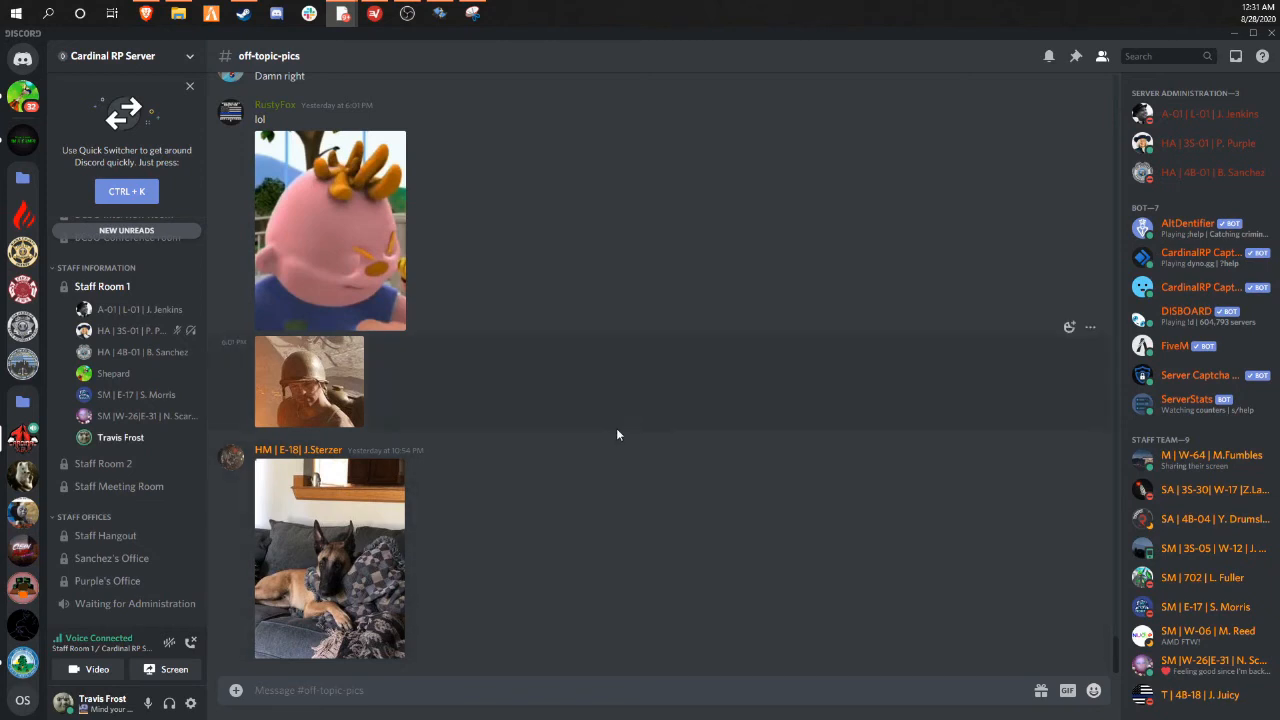
mouse_move(610, 448)
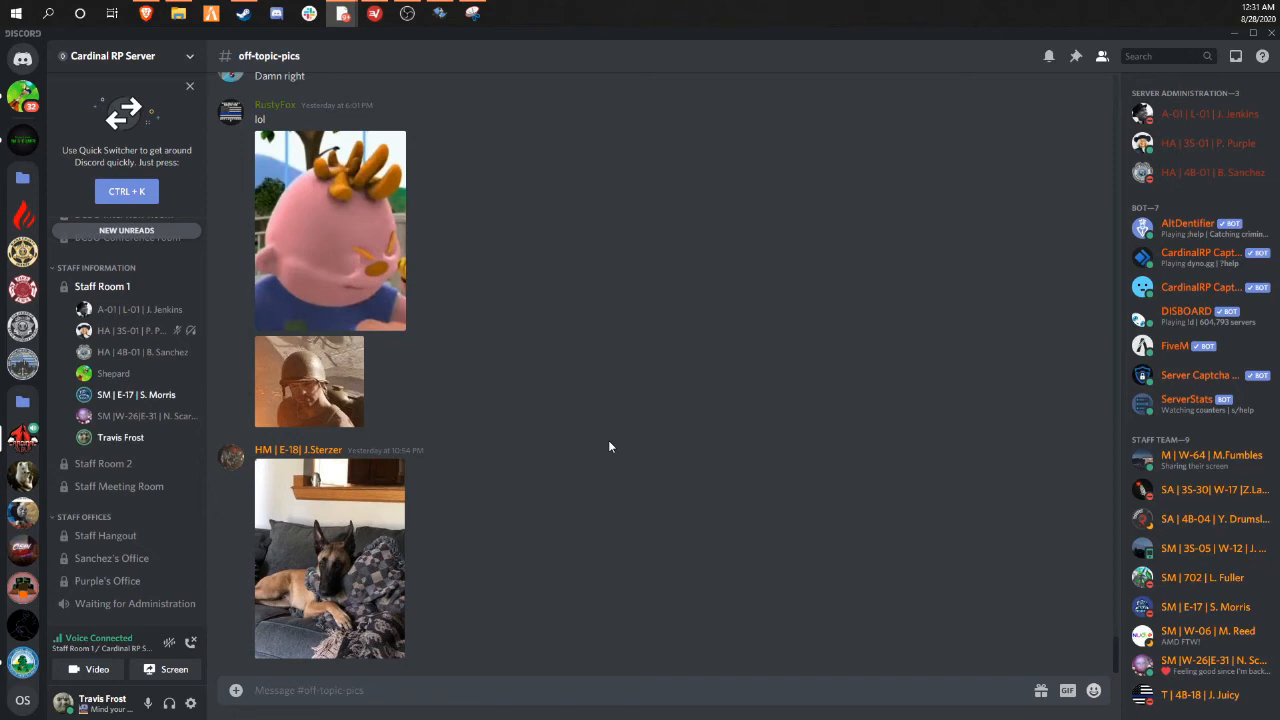
mouse_move(612, 442)
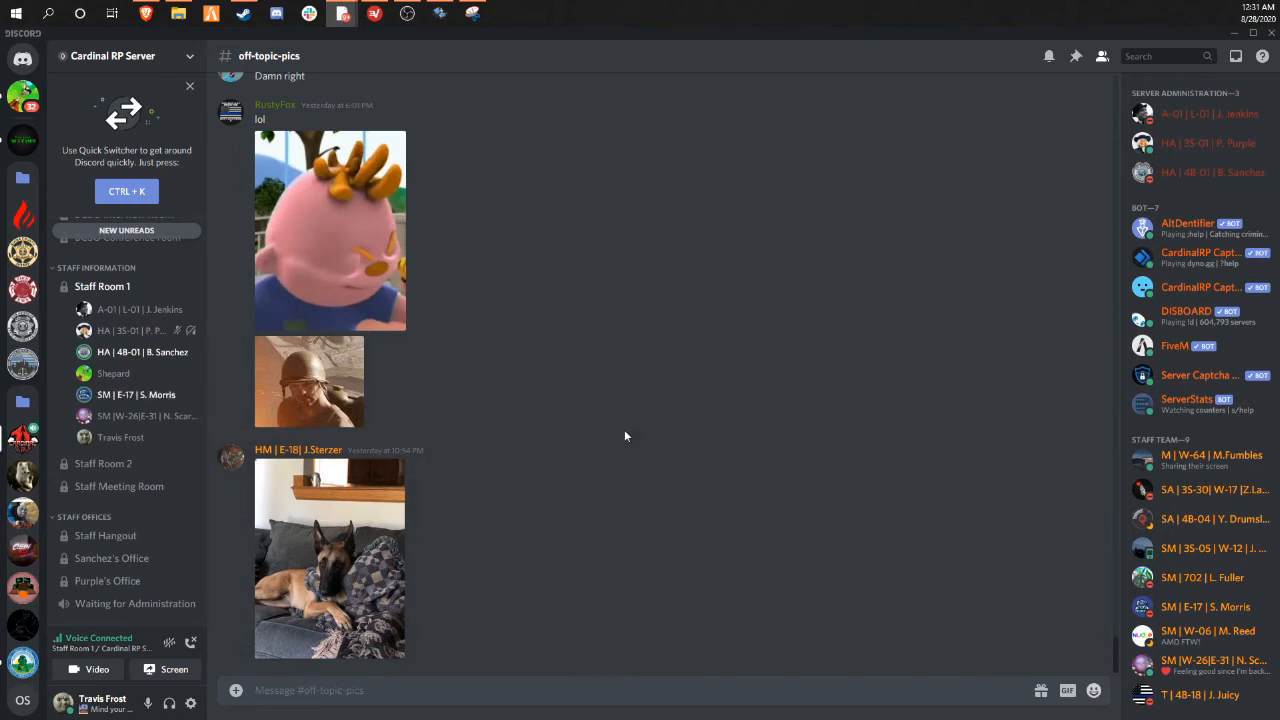
mouse_move(600, 444)
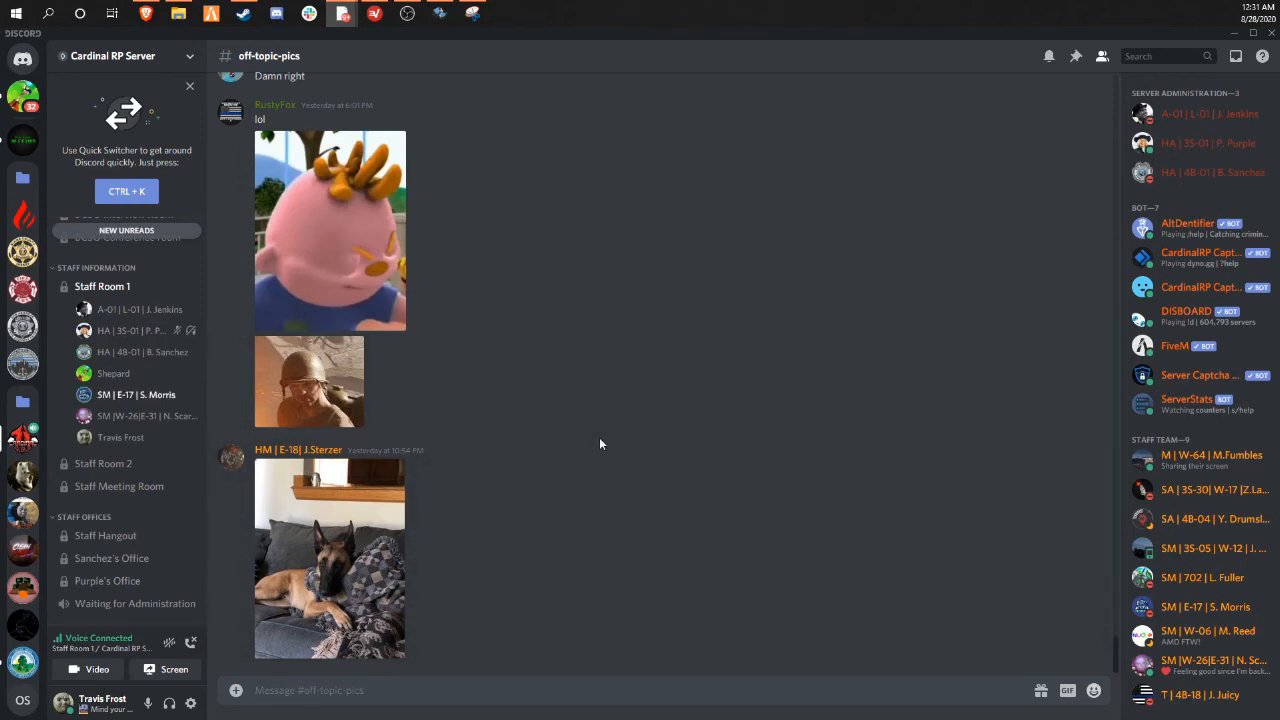
mouse_move(596, 454)
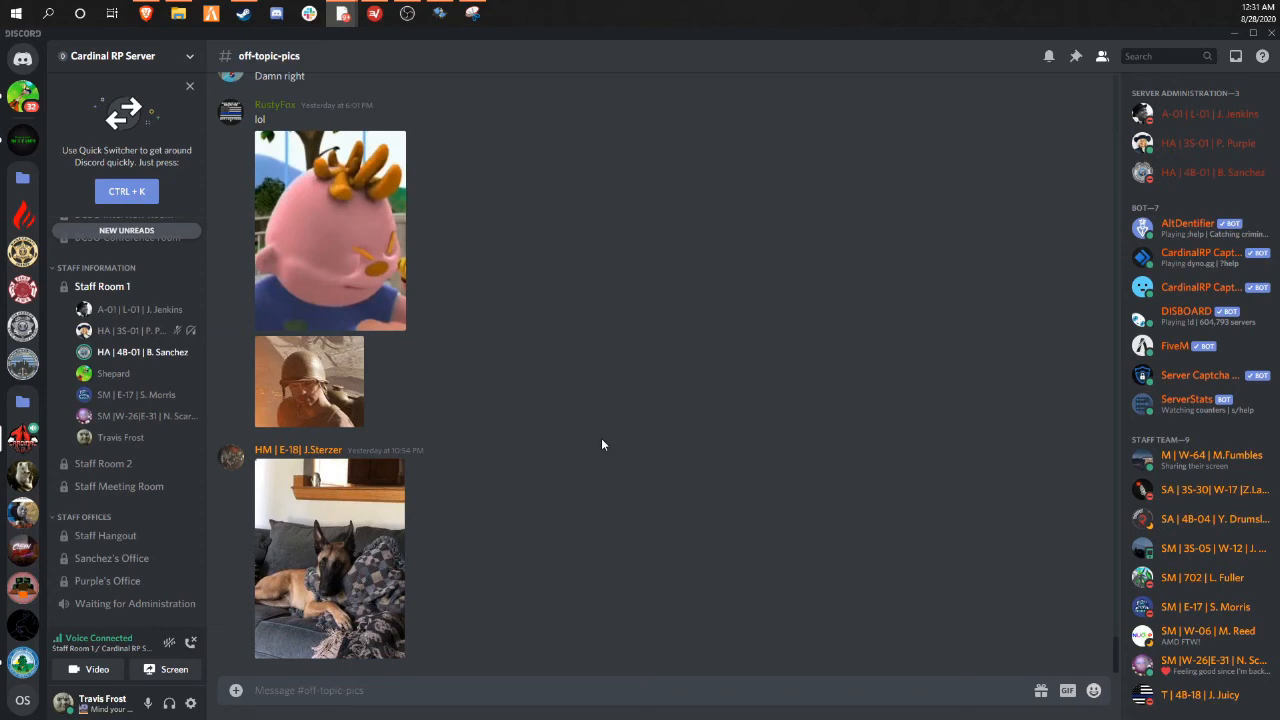
mouse_move(600, 440)
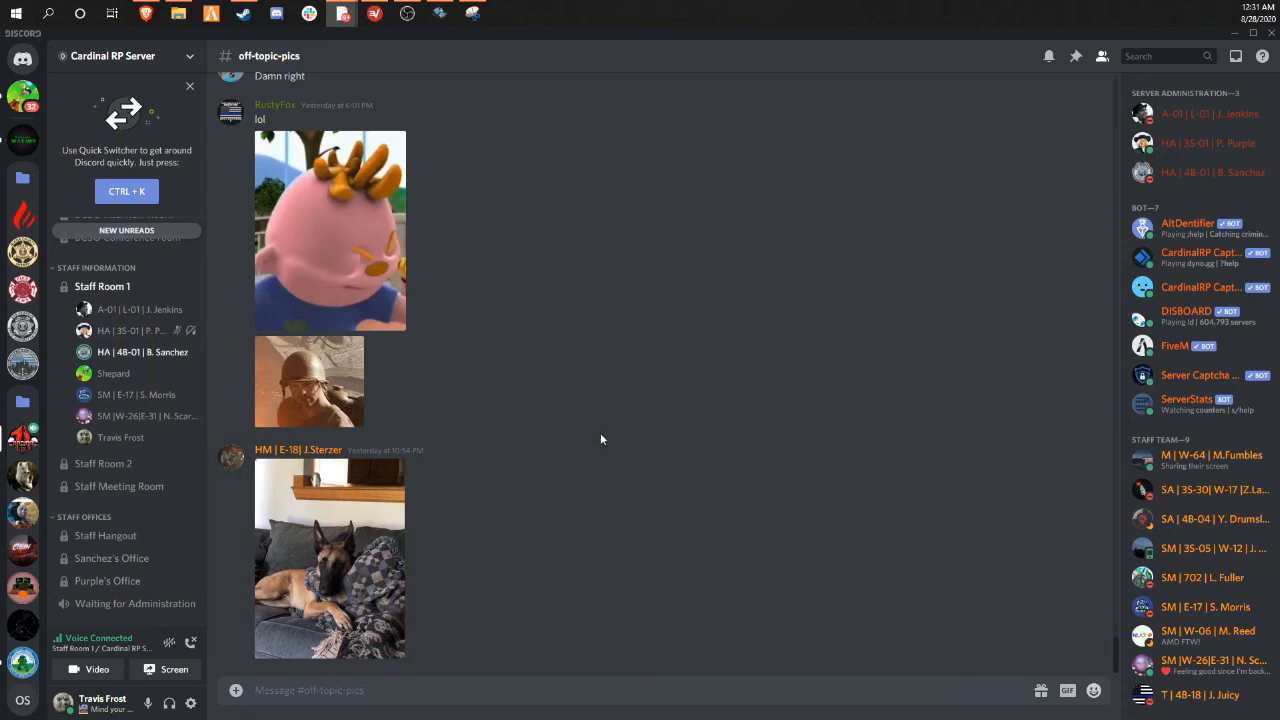
mouse_move(592, 444)
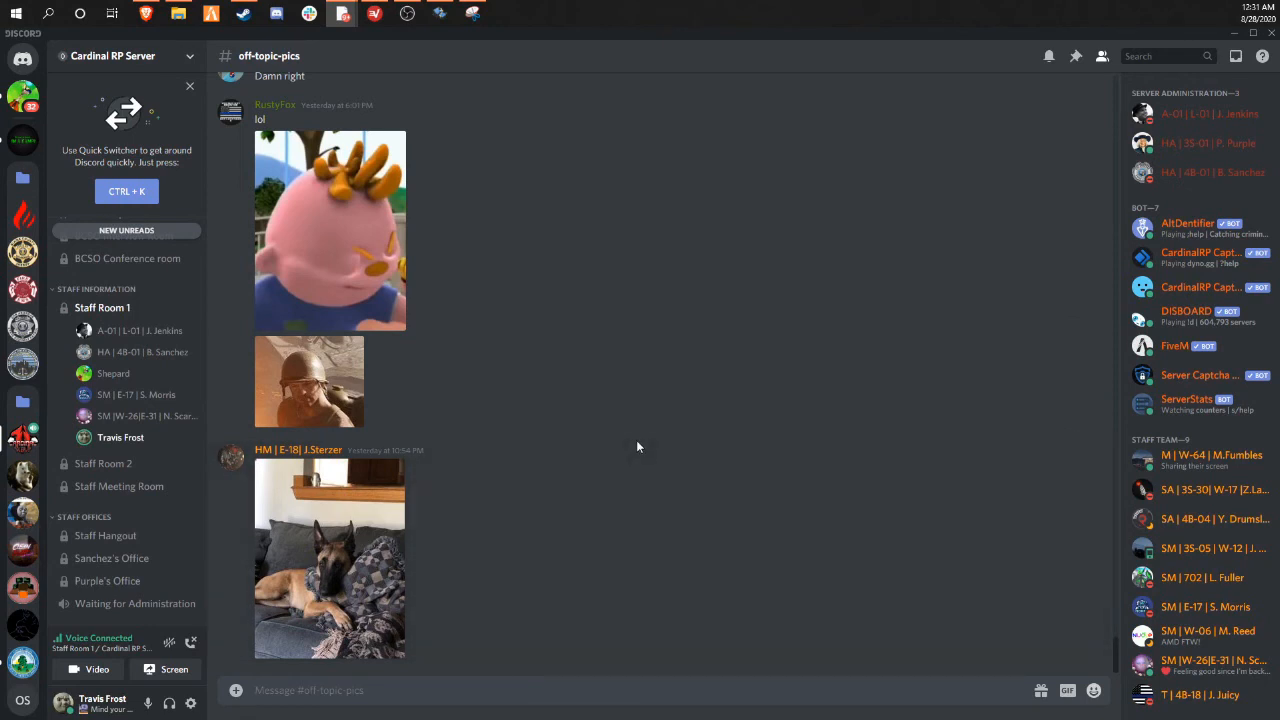
mouse_move(638, 418)
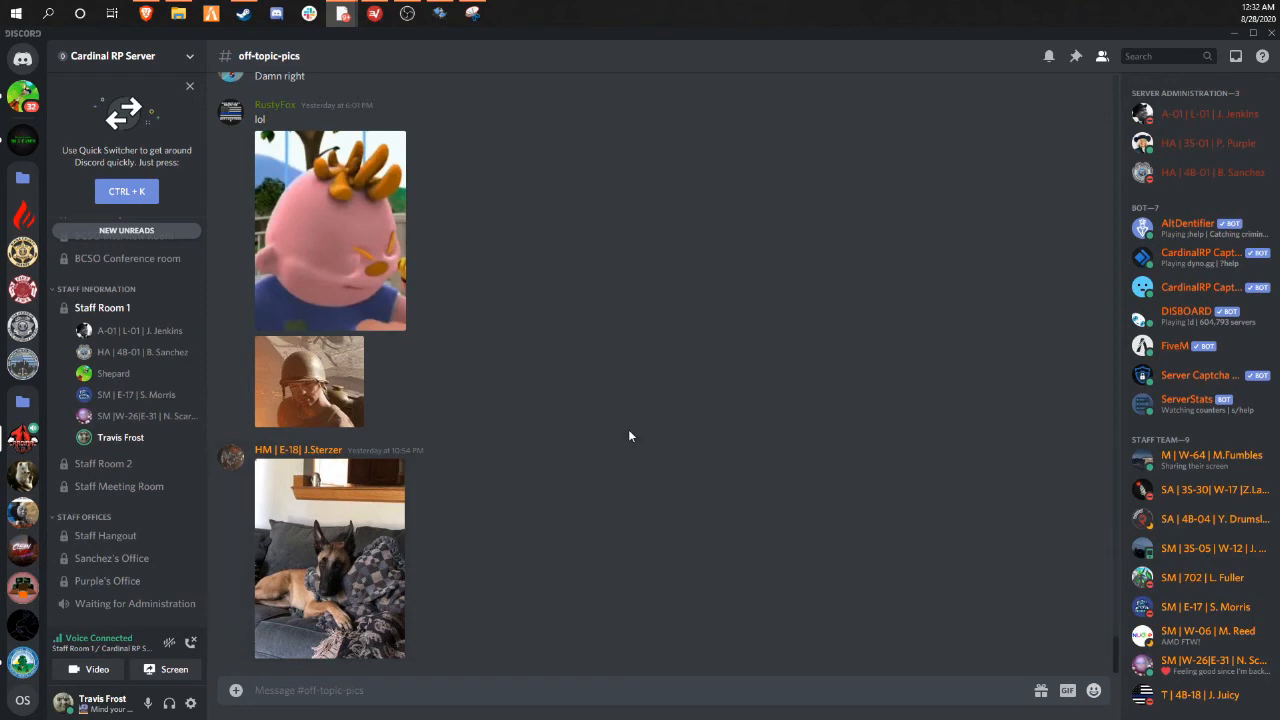
mouse_move(620, 438)
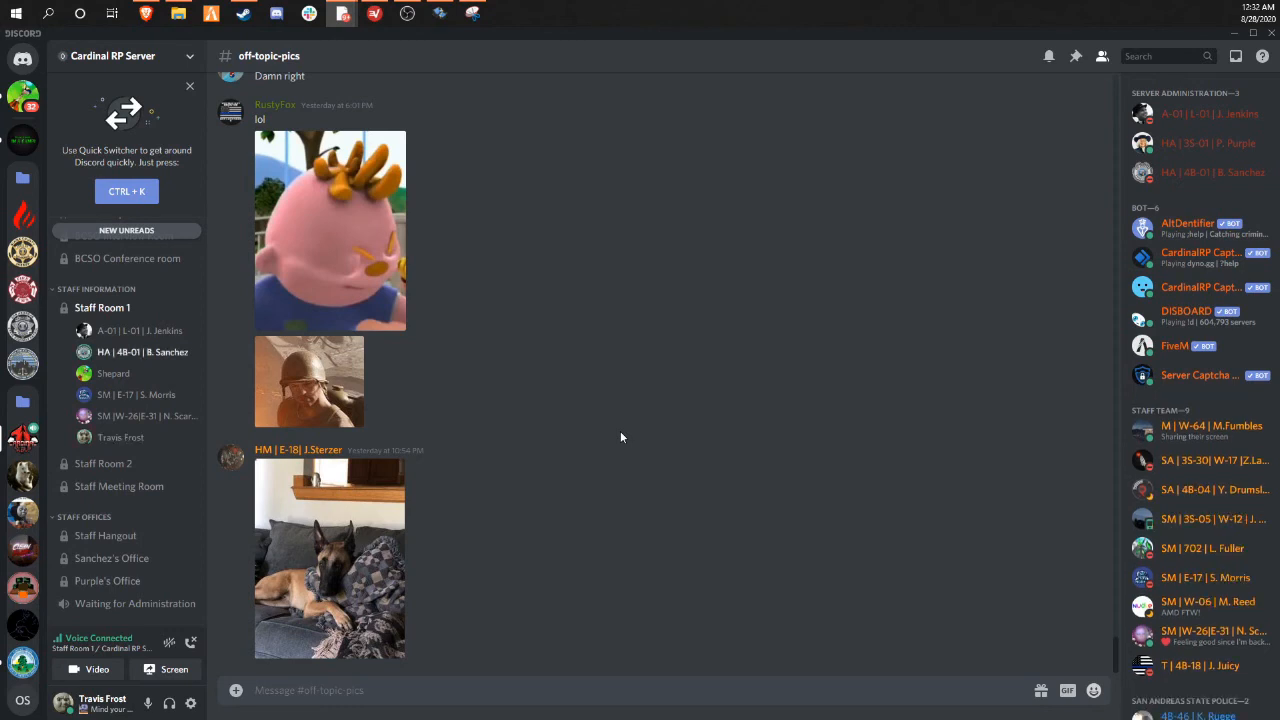
mouse_move(622, 444)
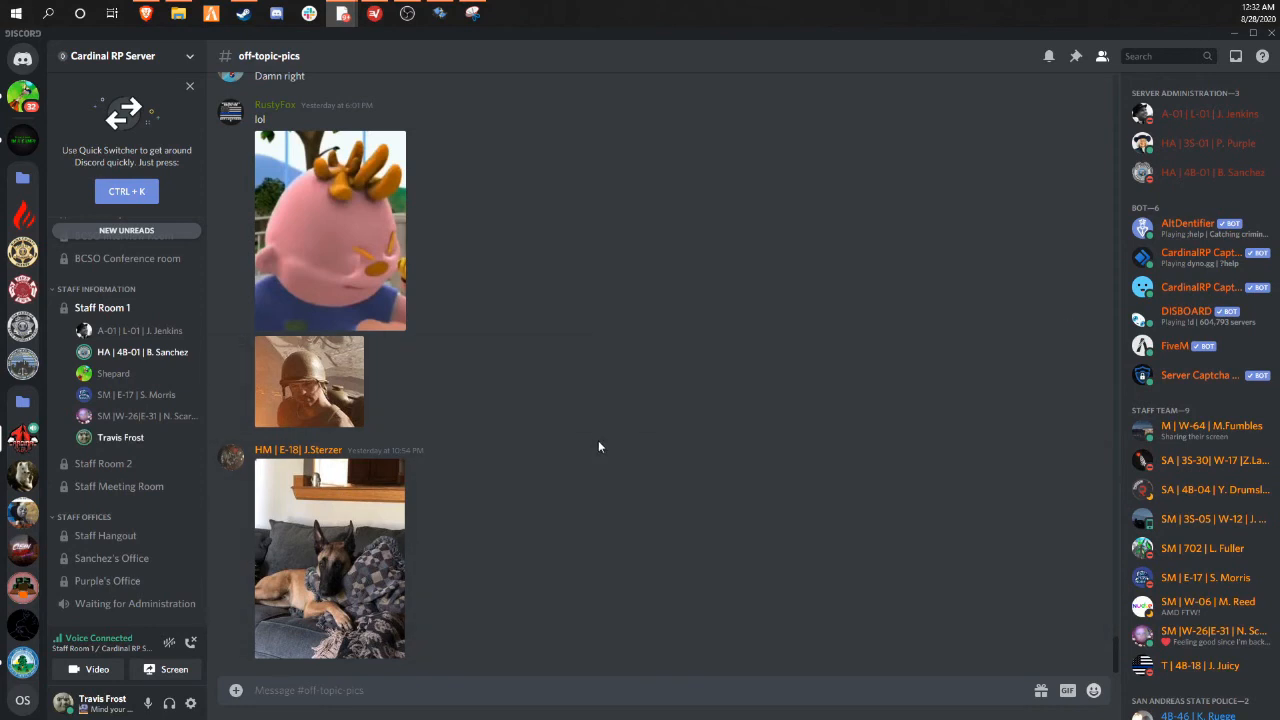
mouse_move(612, 444)
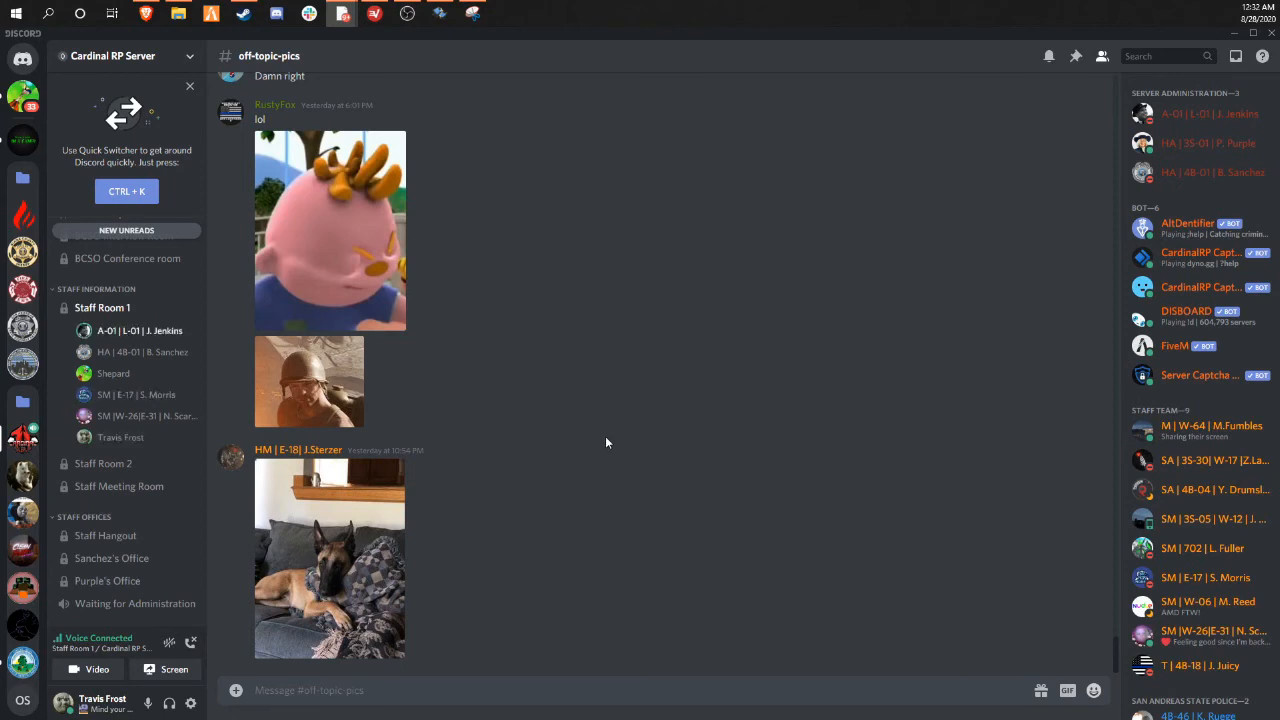
mouse_move(576, 458)
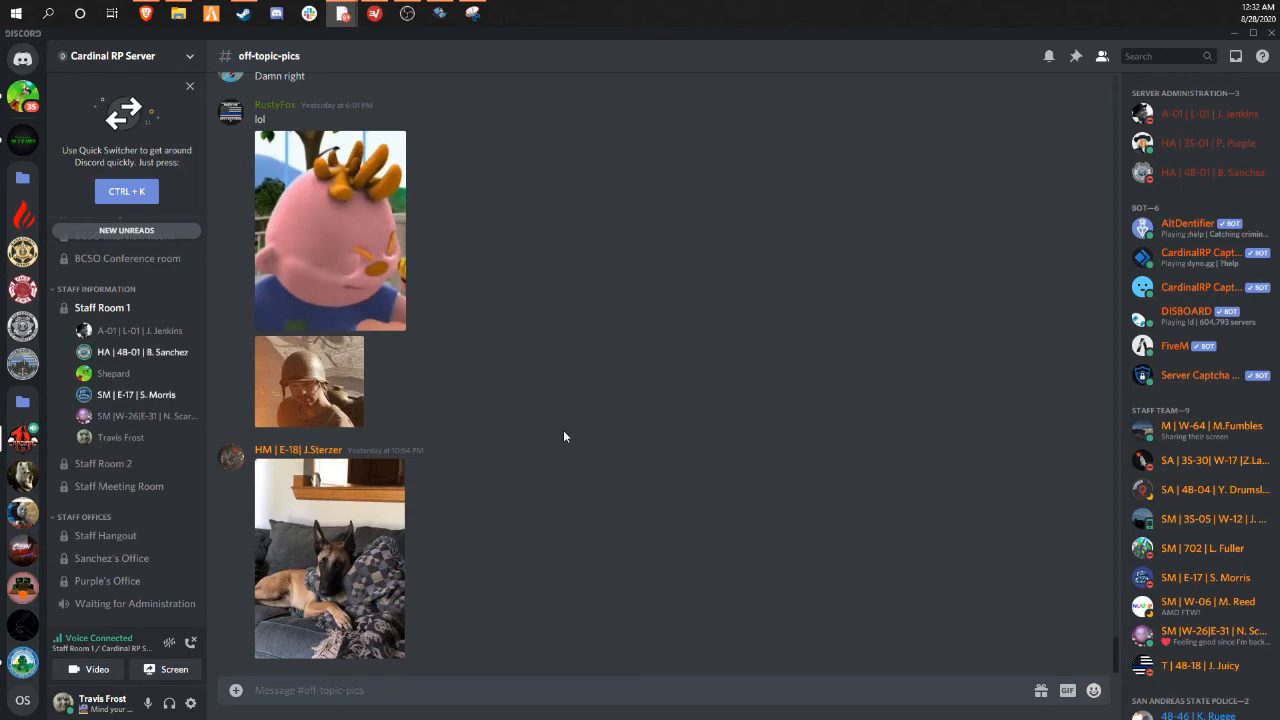
mouse_move(560, 442)
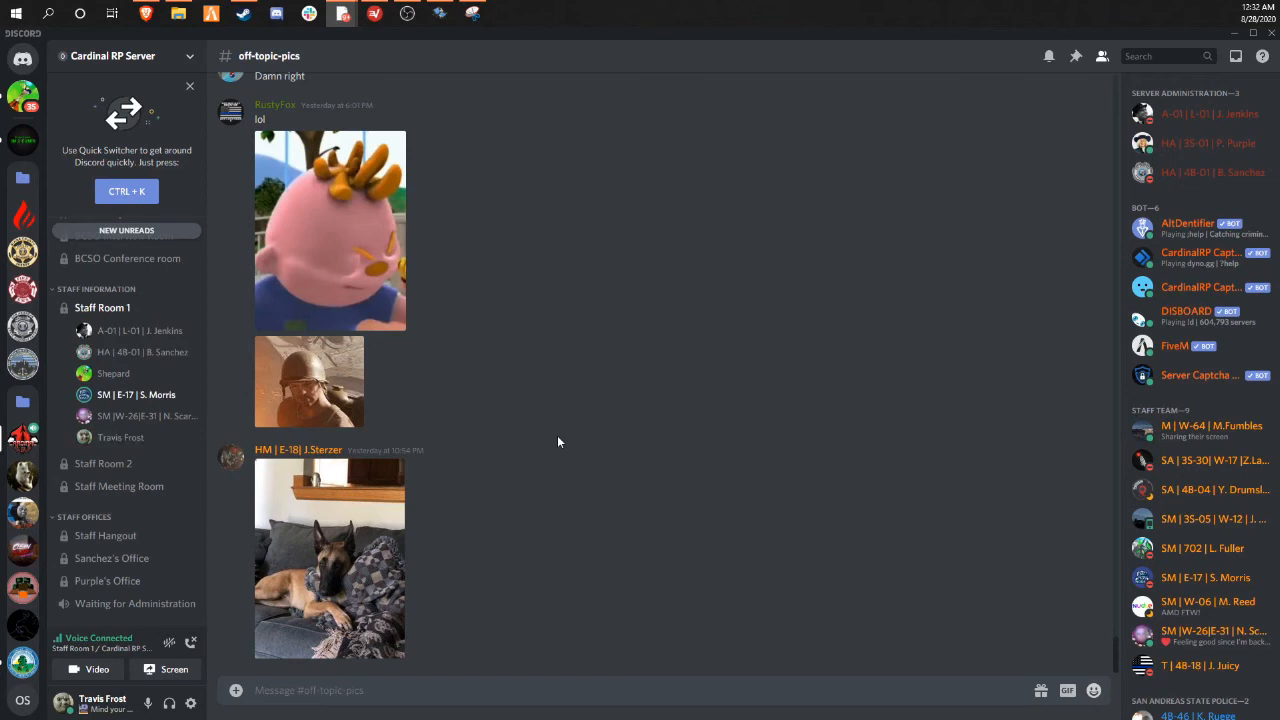
mouse_move(558, 442)
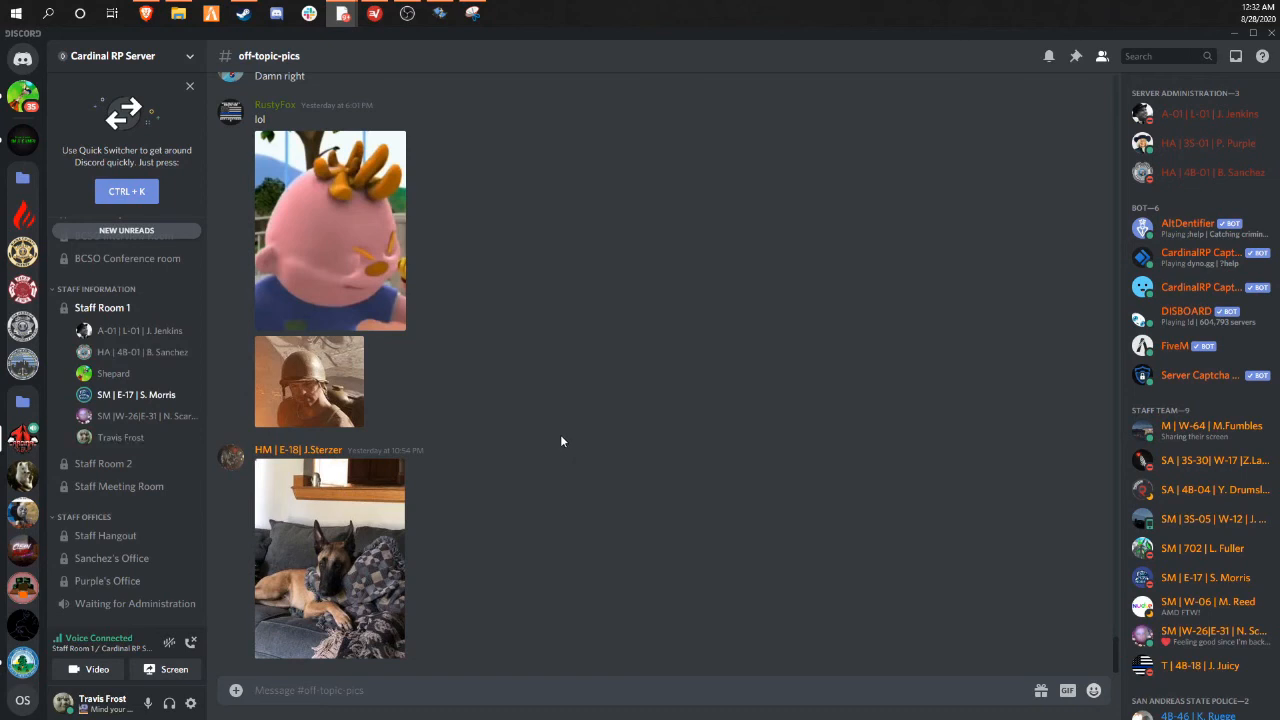
mouse_move(562, 440)
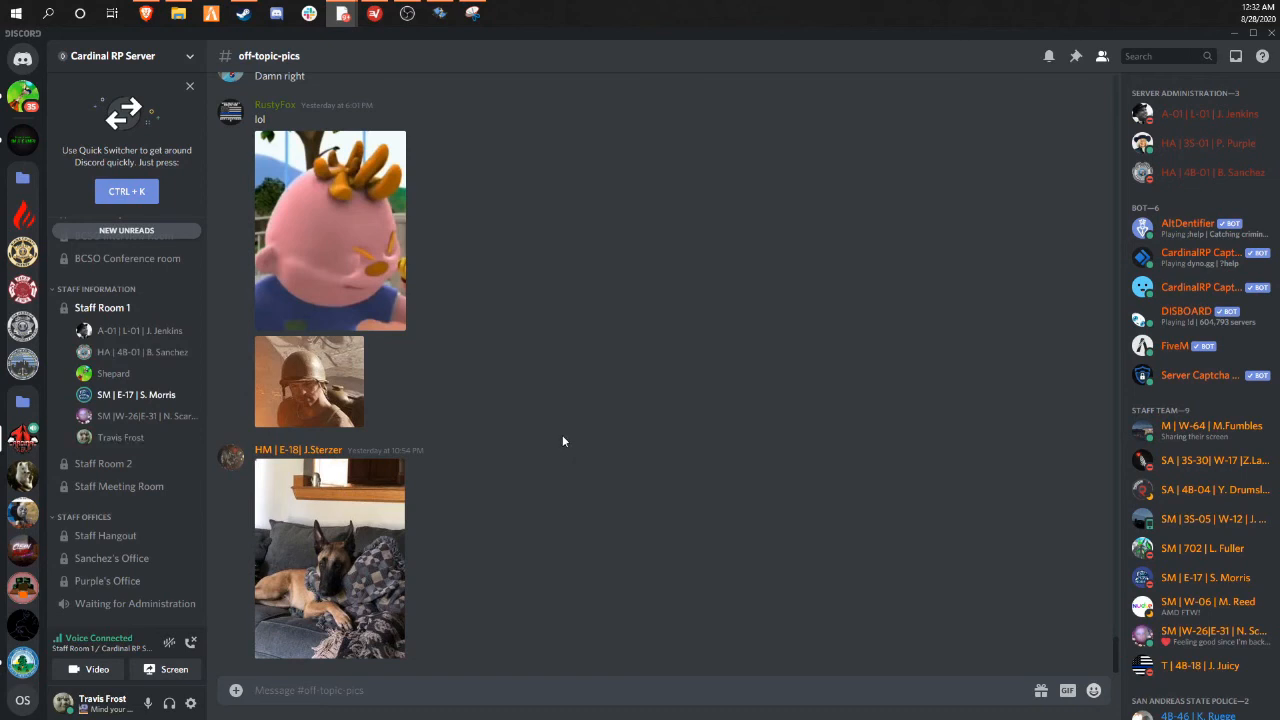
mouse_move(556, 442)
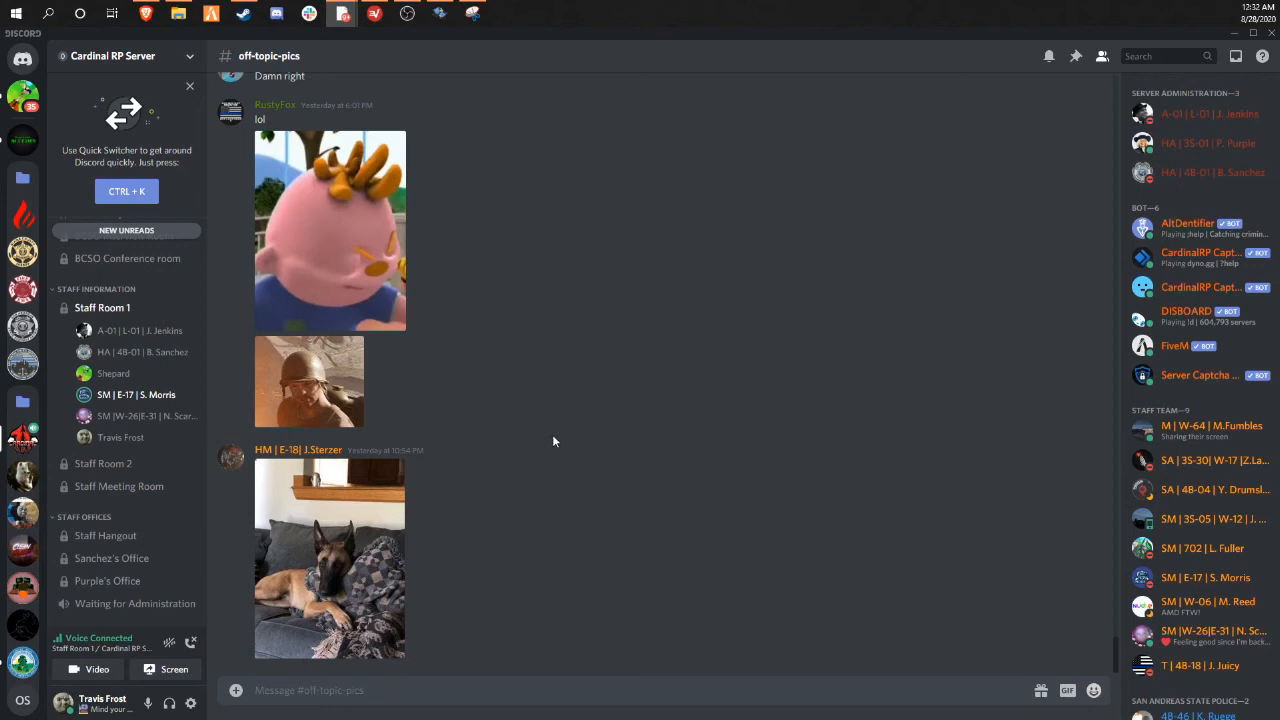
mouse_move(538, 442)
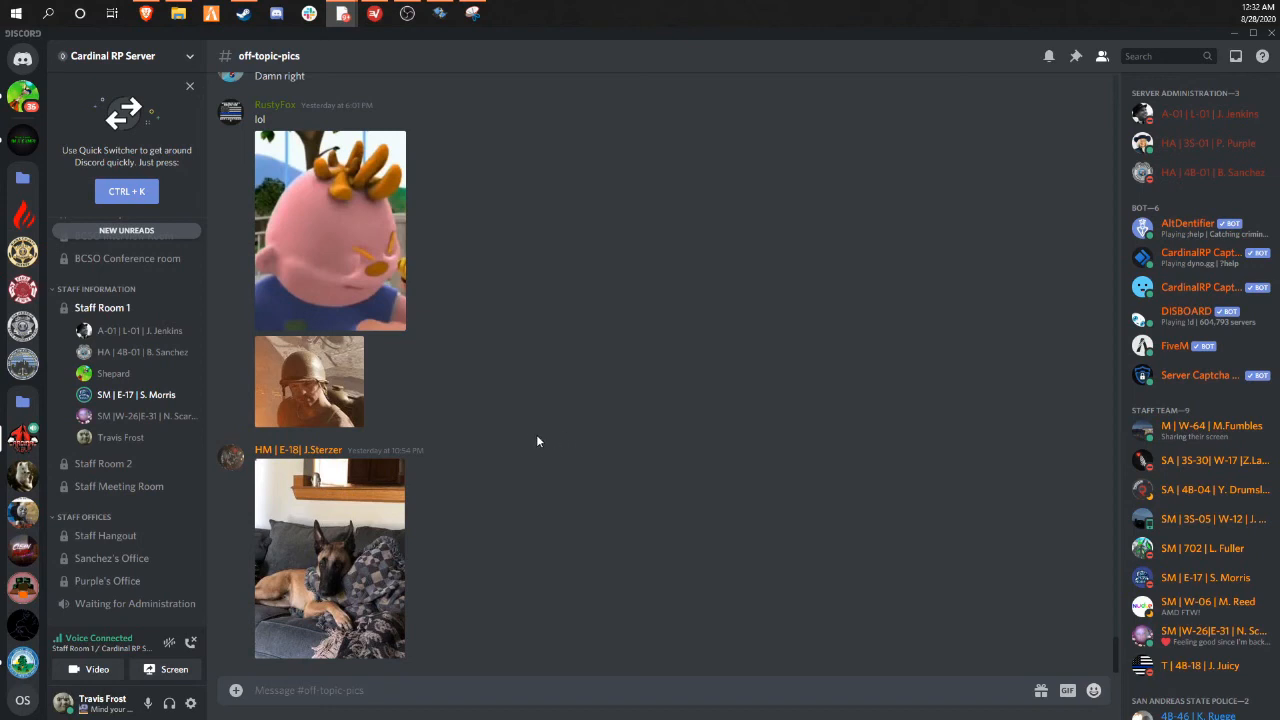
mouse_move(548, 436)
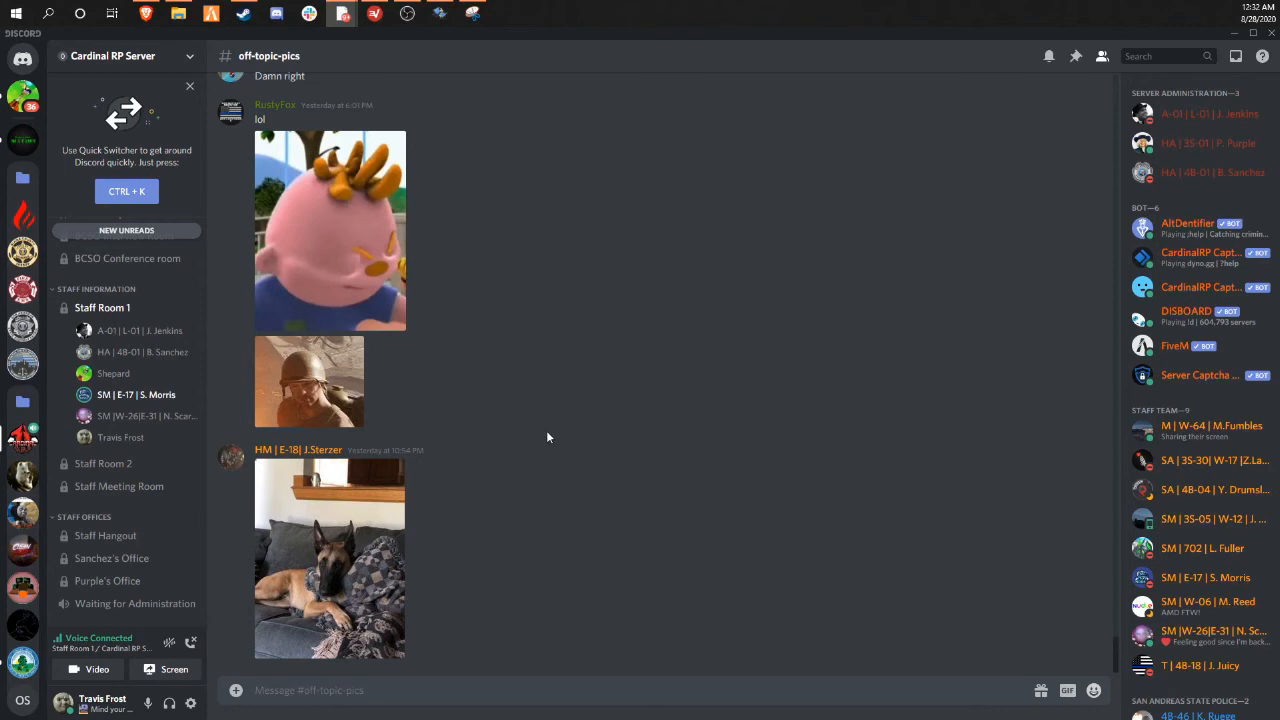
mouse_move(548, 436)
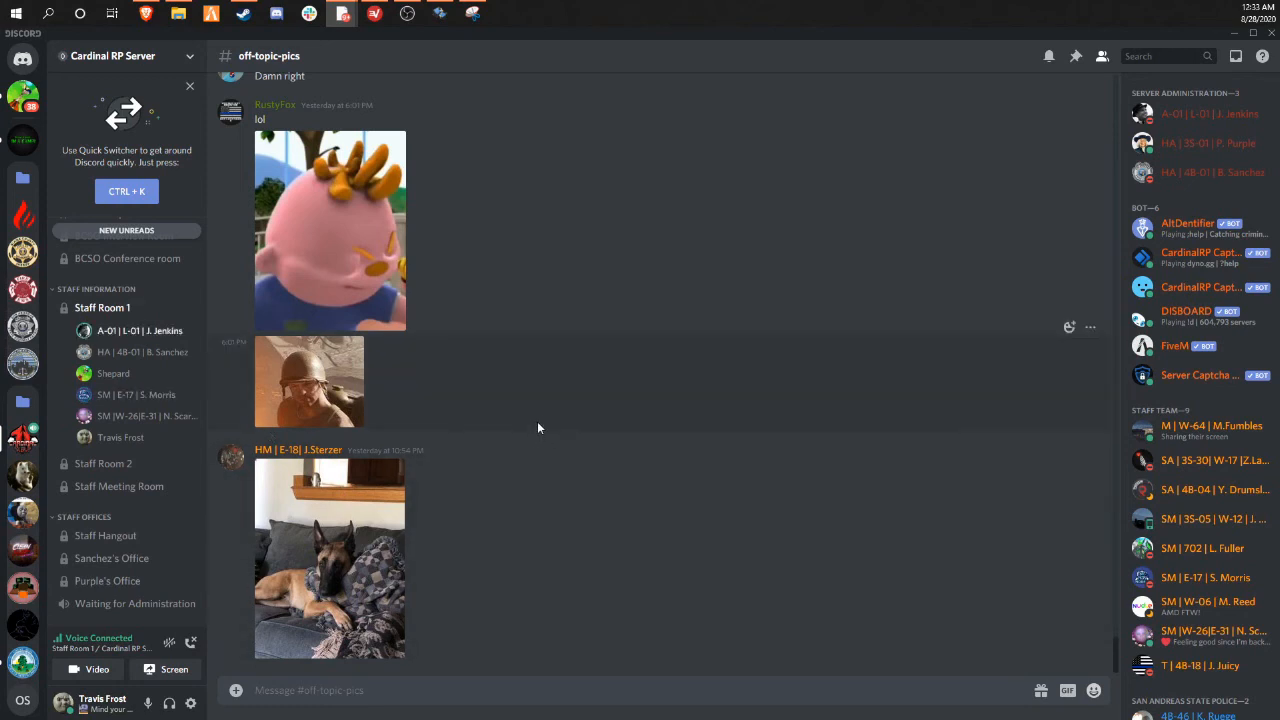
mouse_move(508, 444)
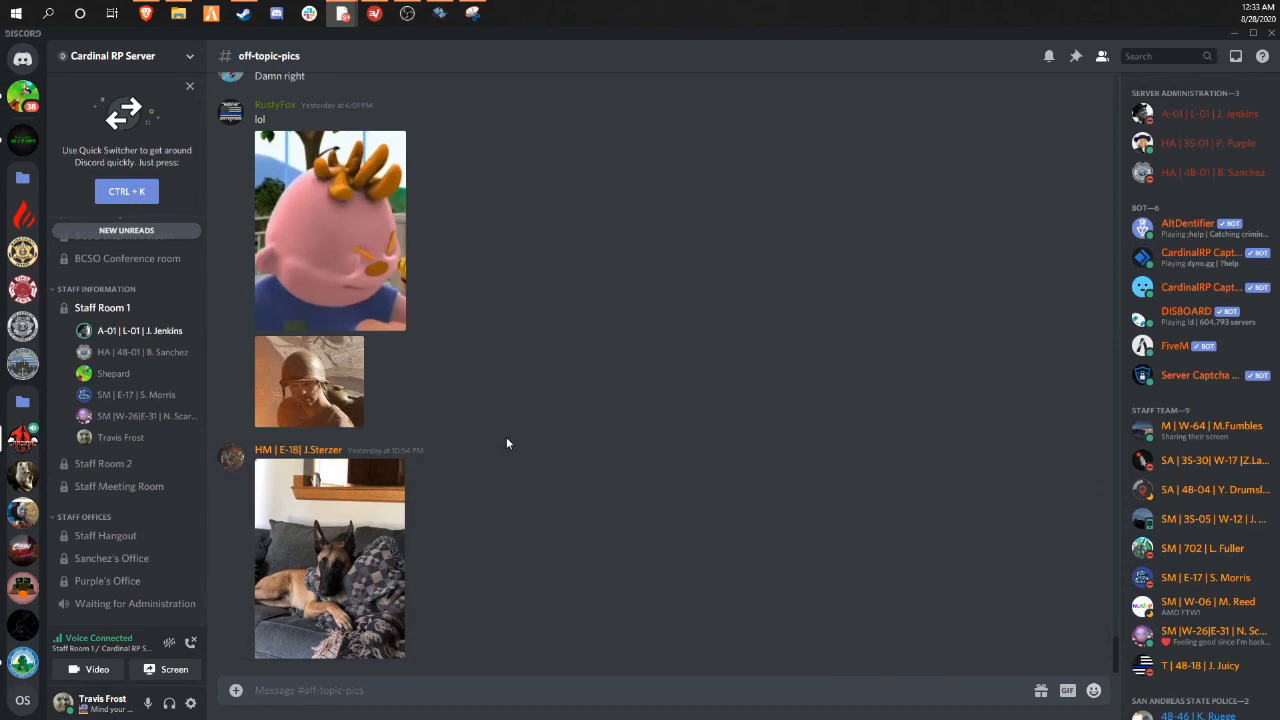
mouse_move(492, 432)
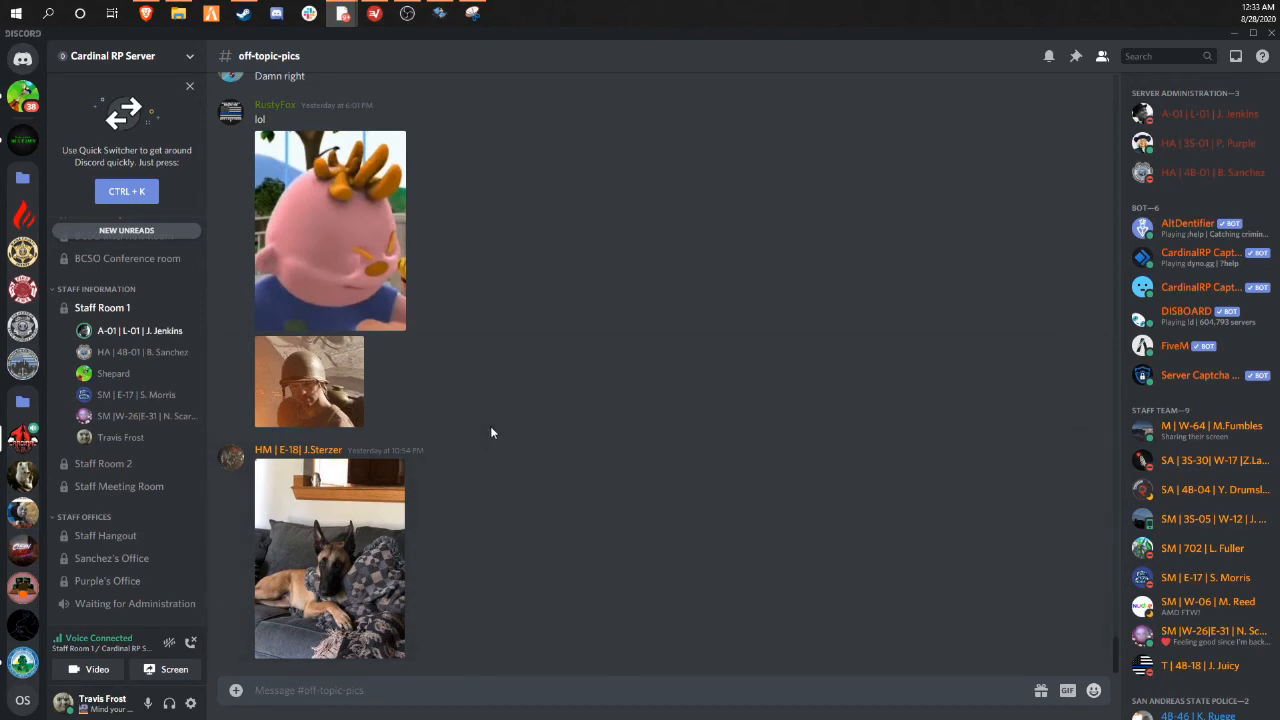
mouse_move(472, 448)
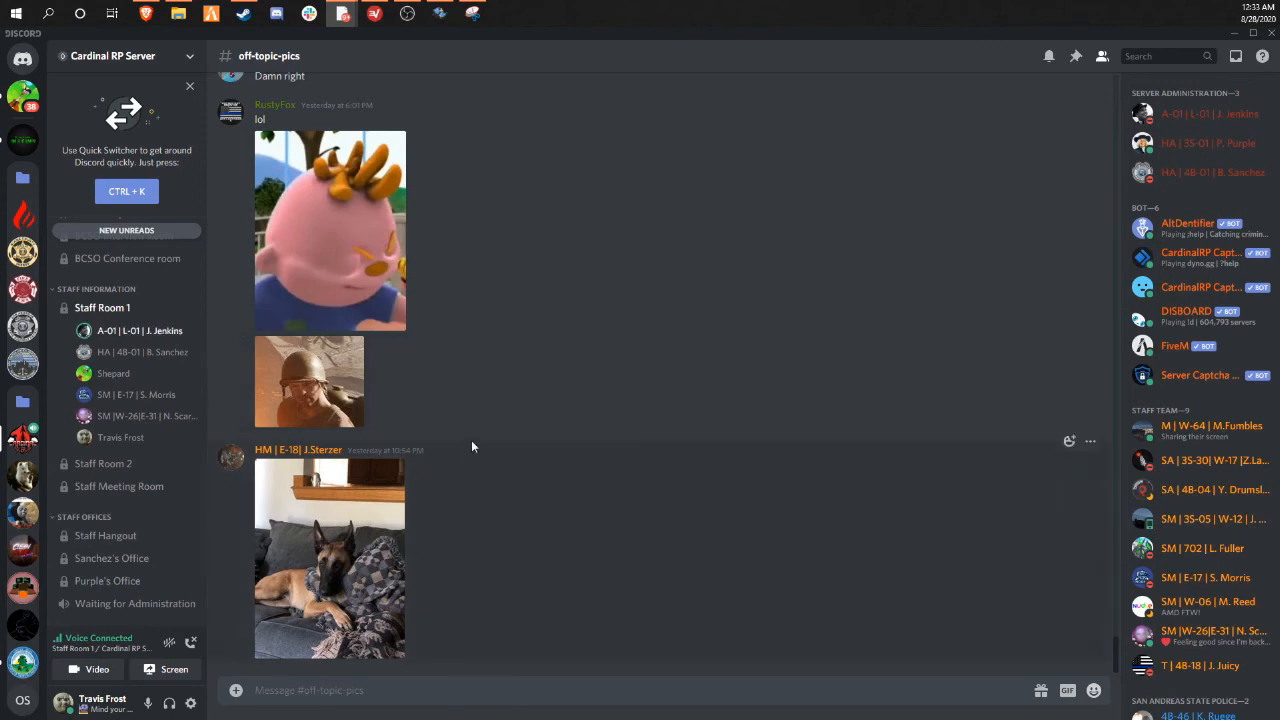
mouse_move(470, 442)
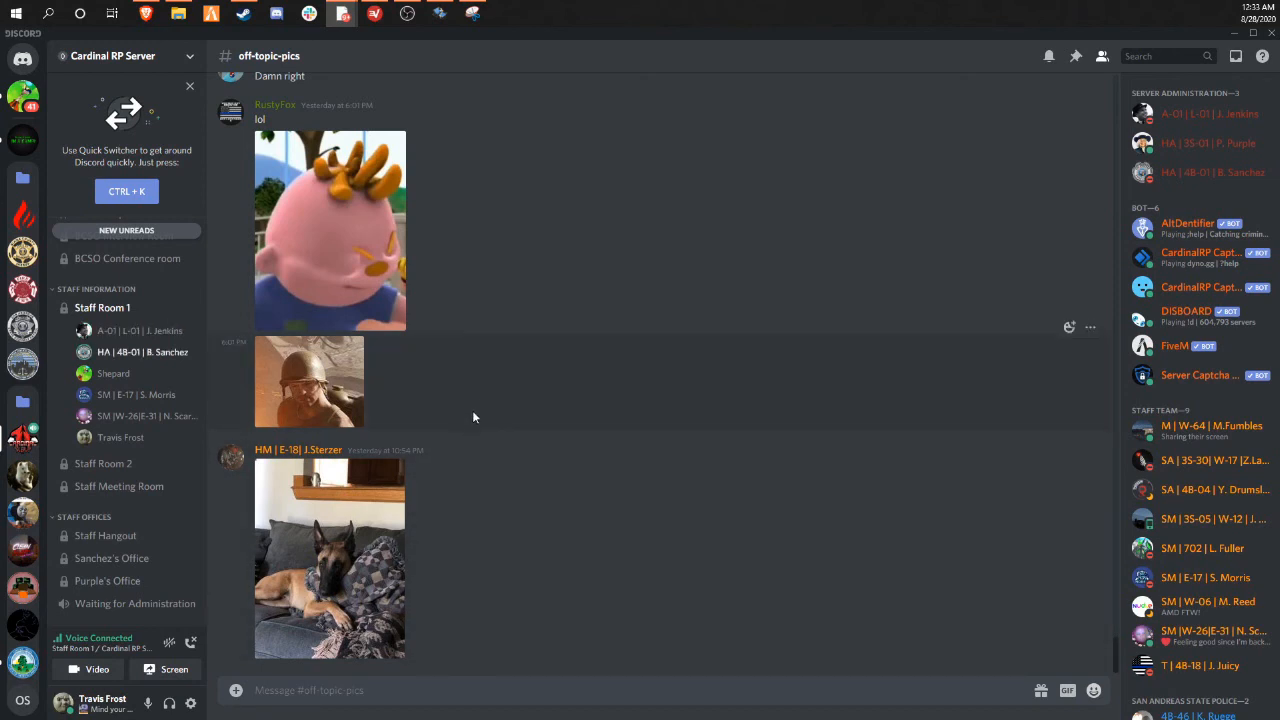
mouse_move(464, 442)
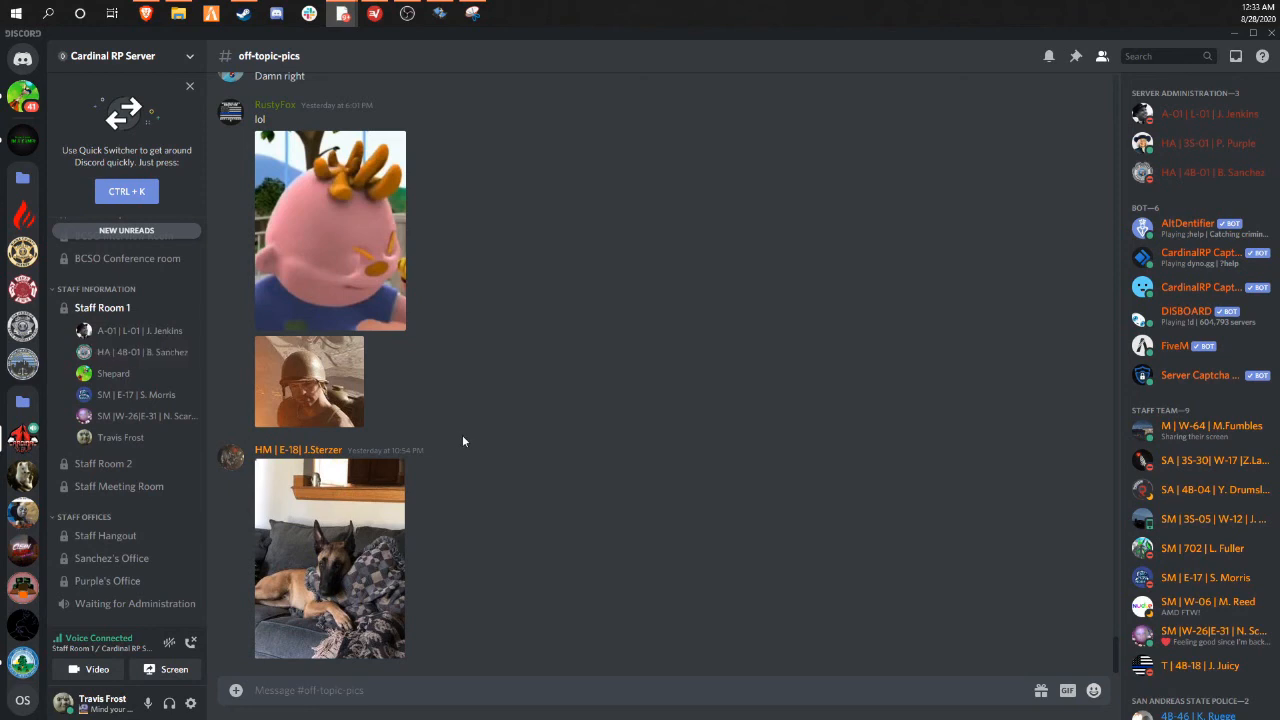
mouse_move(460, 442)
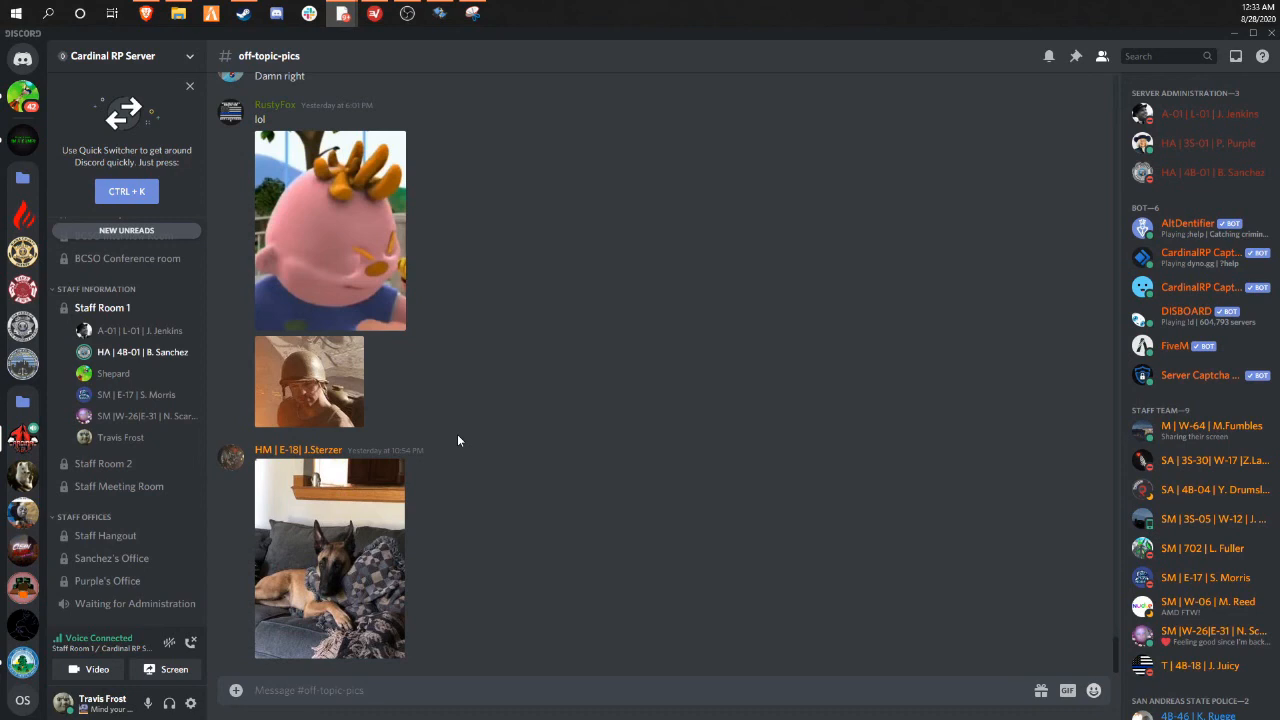
mouse_move(460, 440)
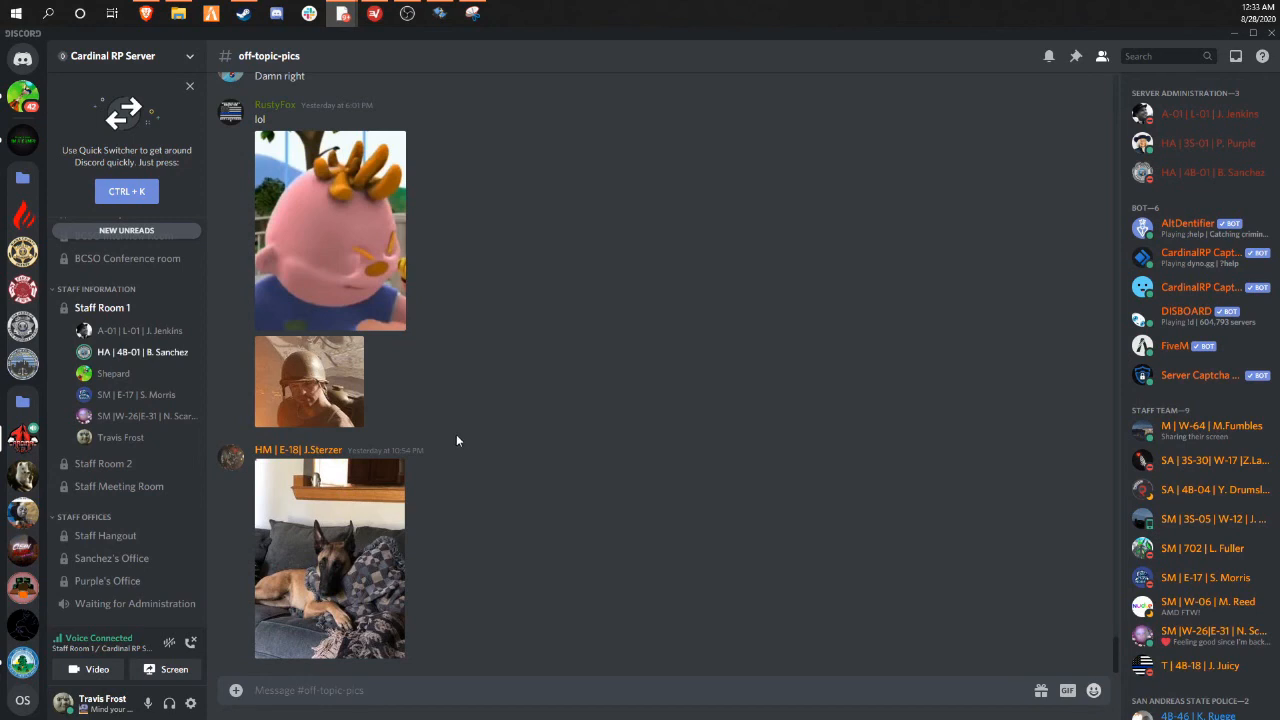
mouse_move(462, 448)
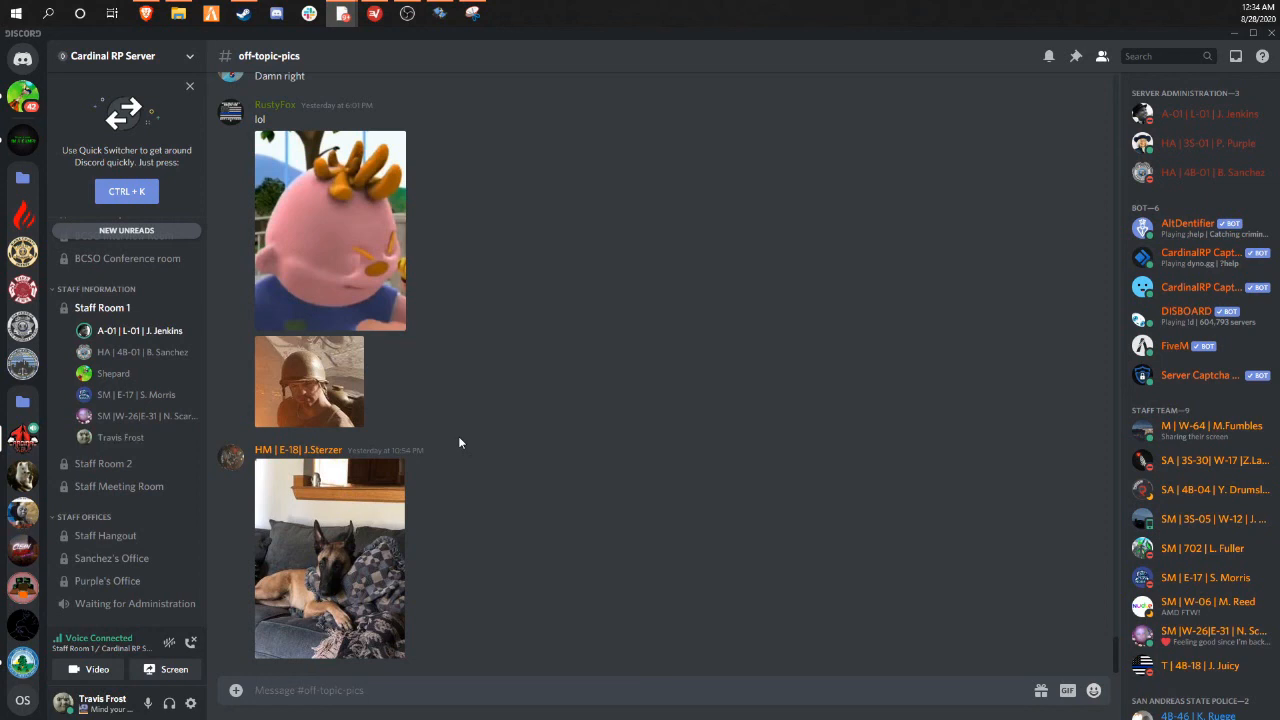
mouse_move(464, 444)
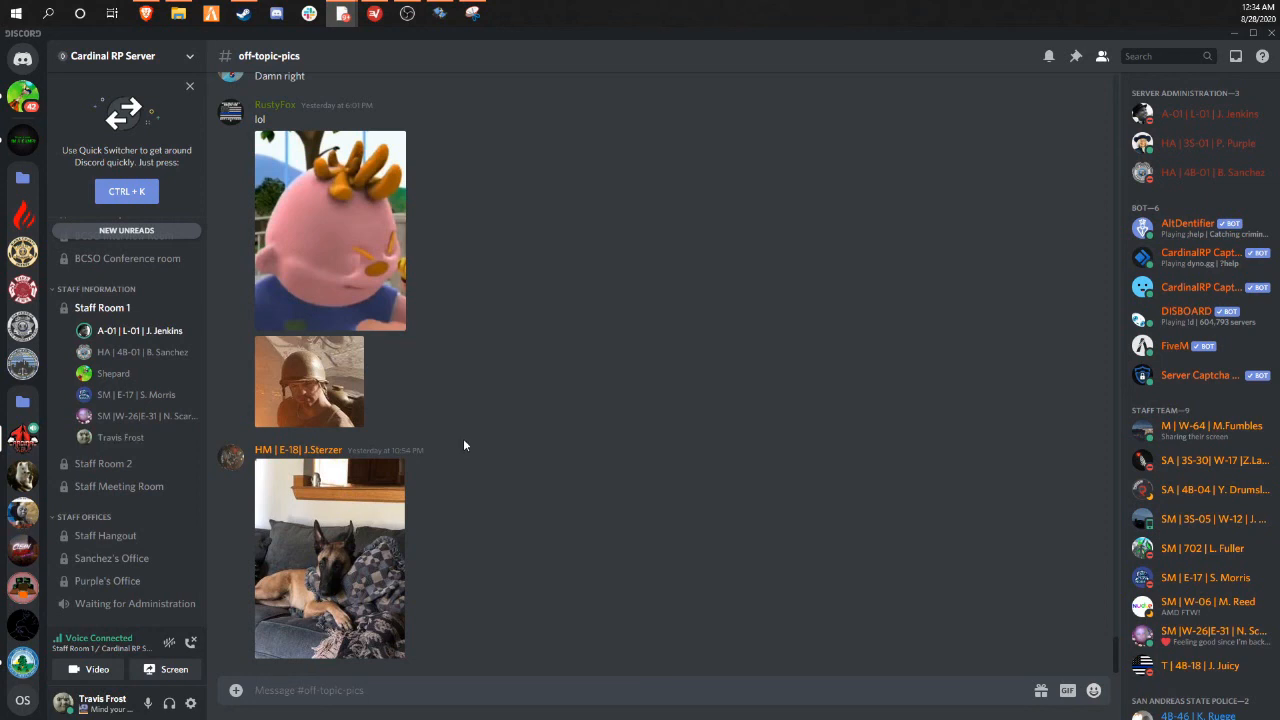
mouse_move(456, 444)
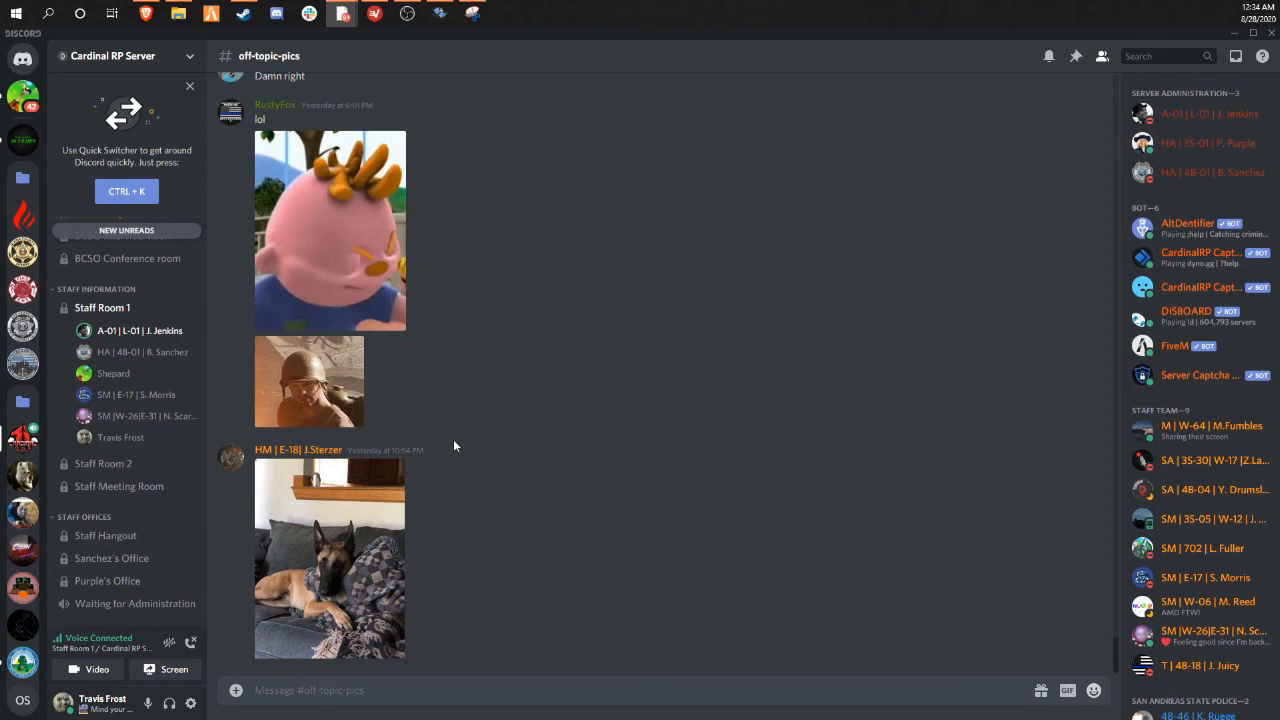
Scroll the sidebar to the staff channels and open the lspd-complaint channel beside Staff Room 1.
scroll(down, 3)
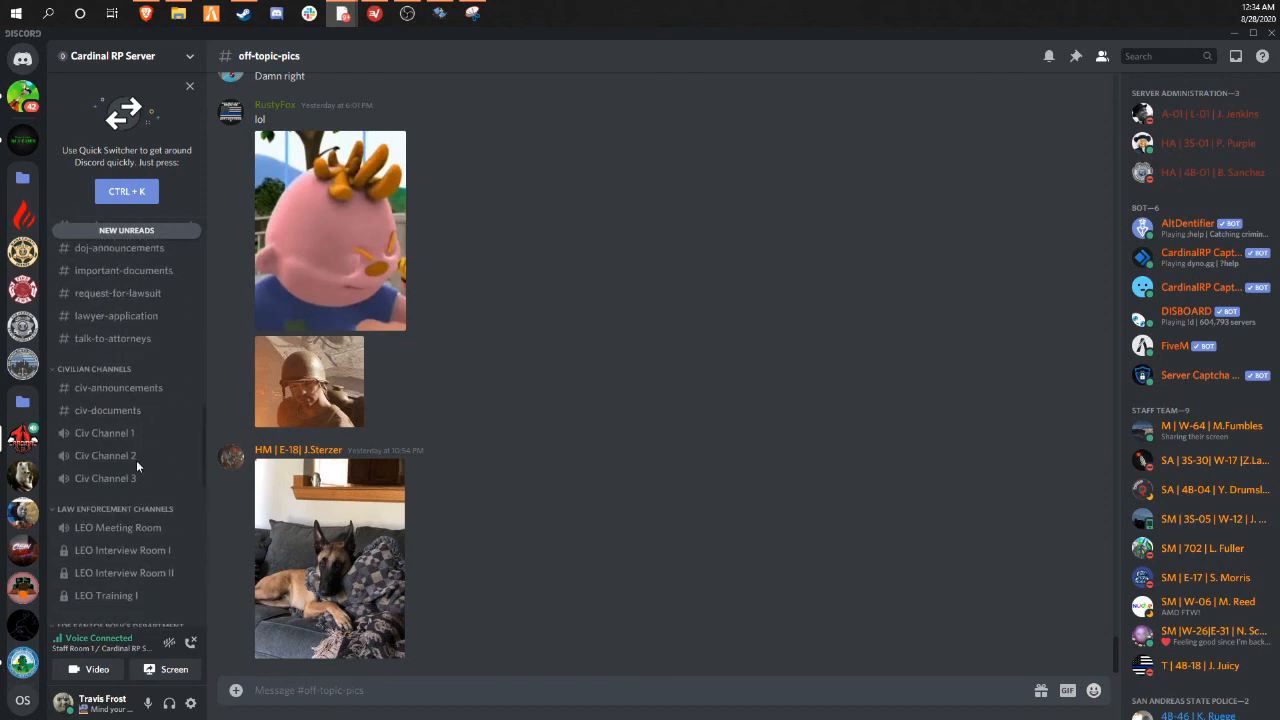
scroll(down, 3)
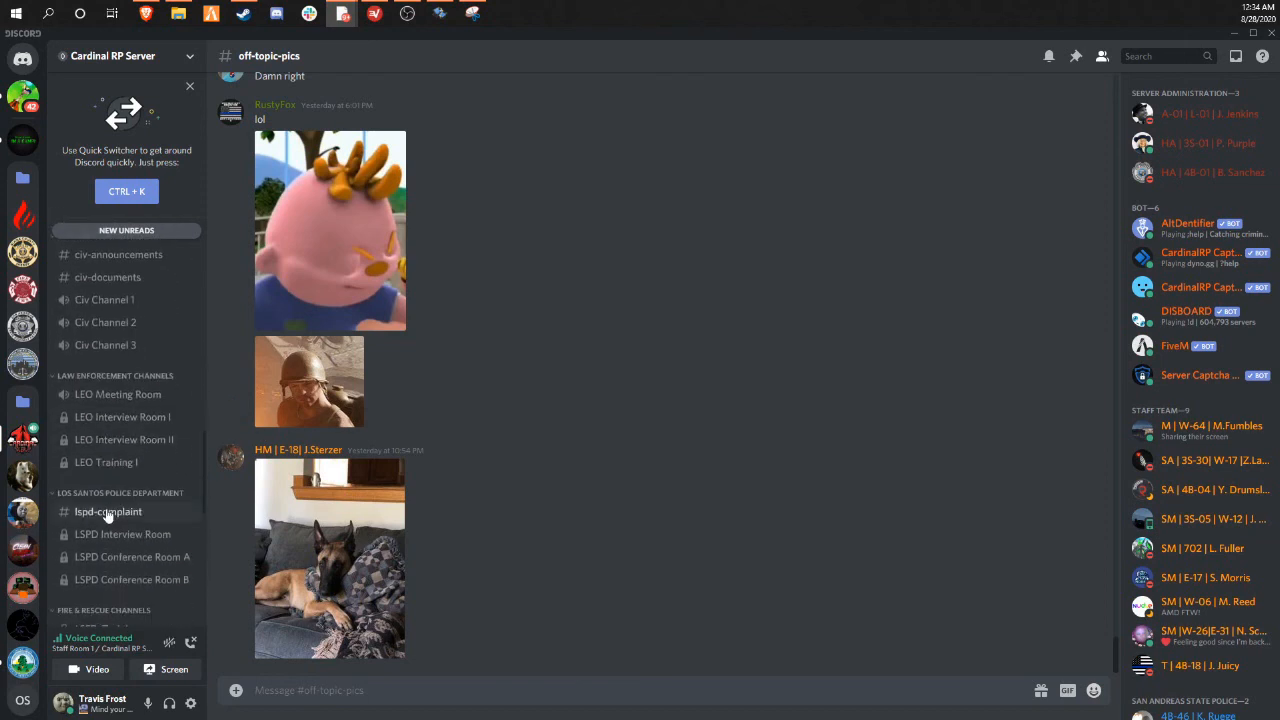
click(108, 512)
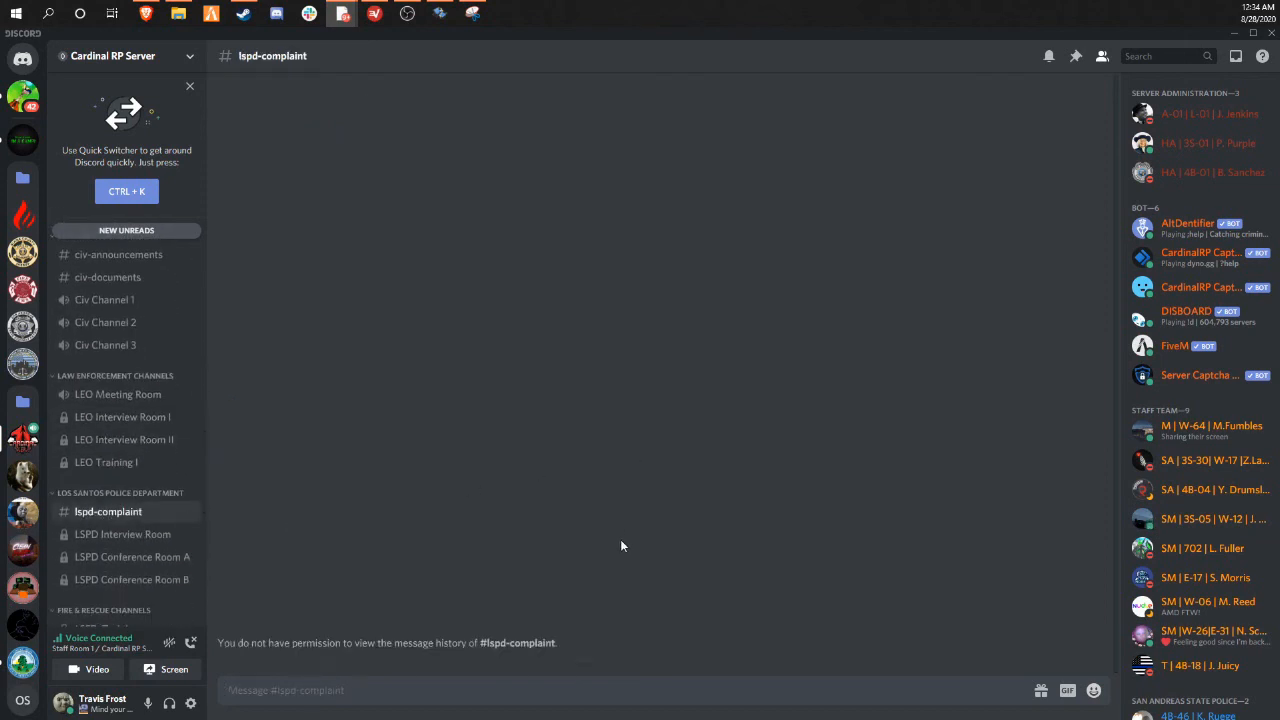
scroll(down, 3)
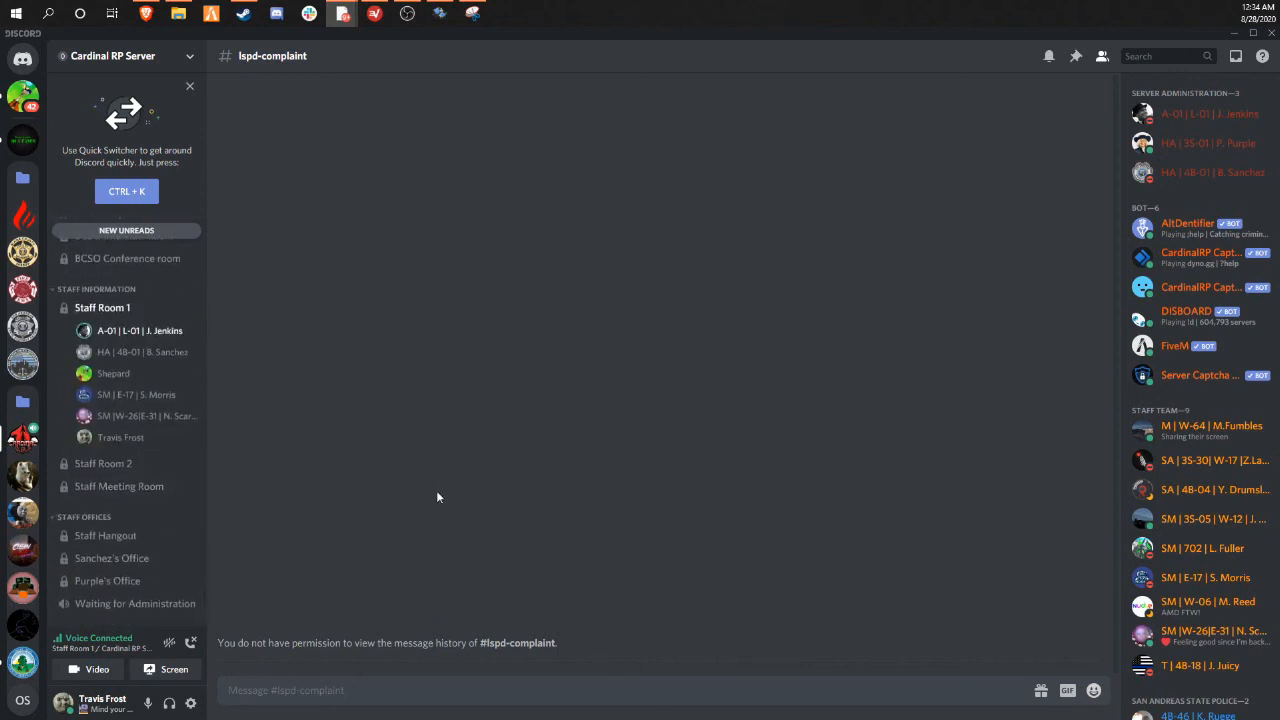
mouse_move(484, 504)
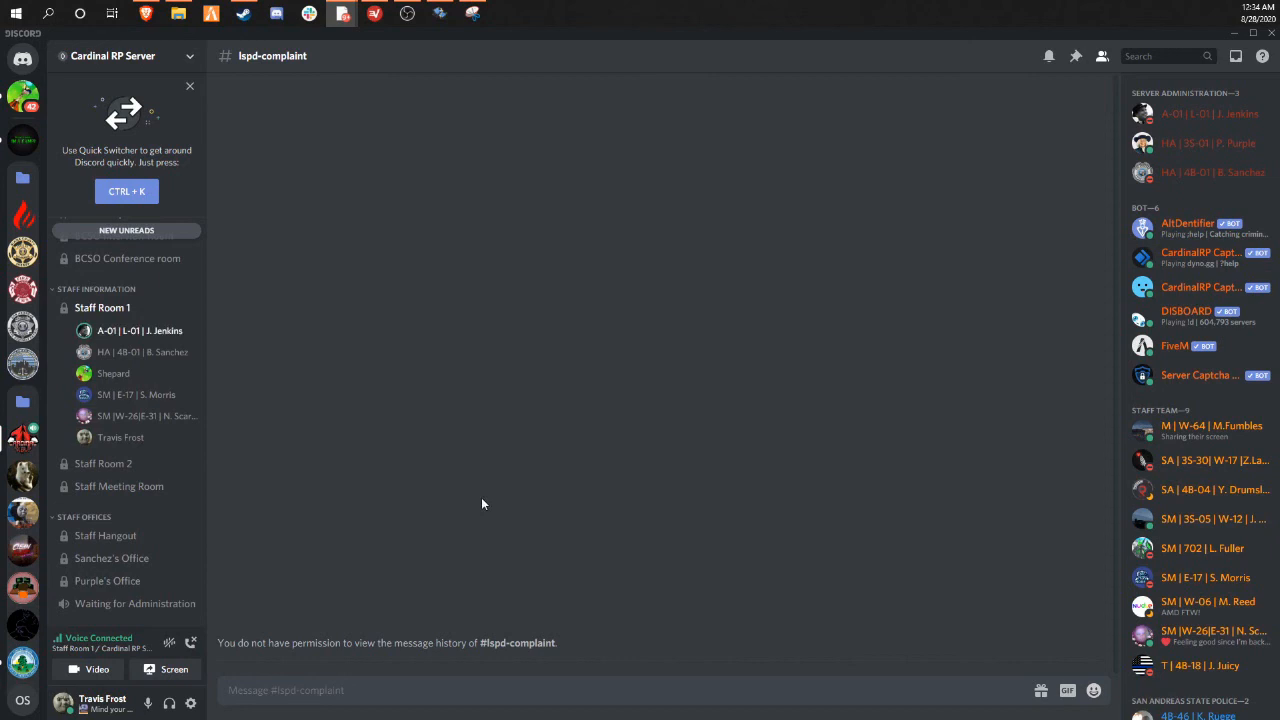
mouse_move(504, 482)
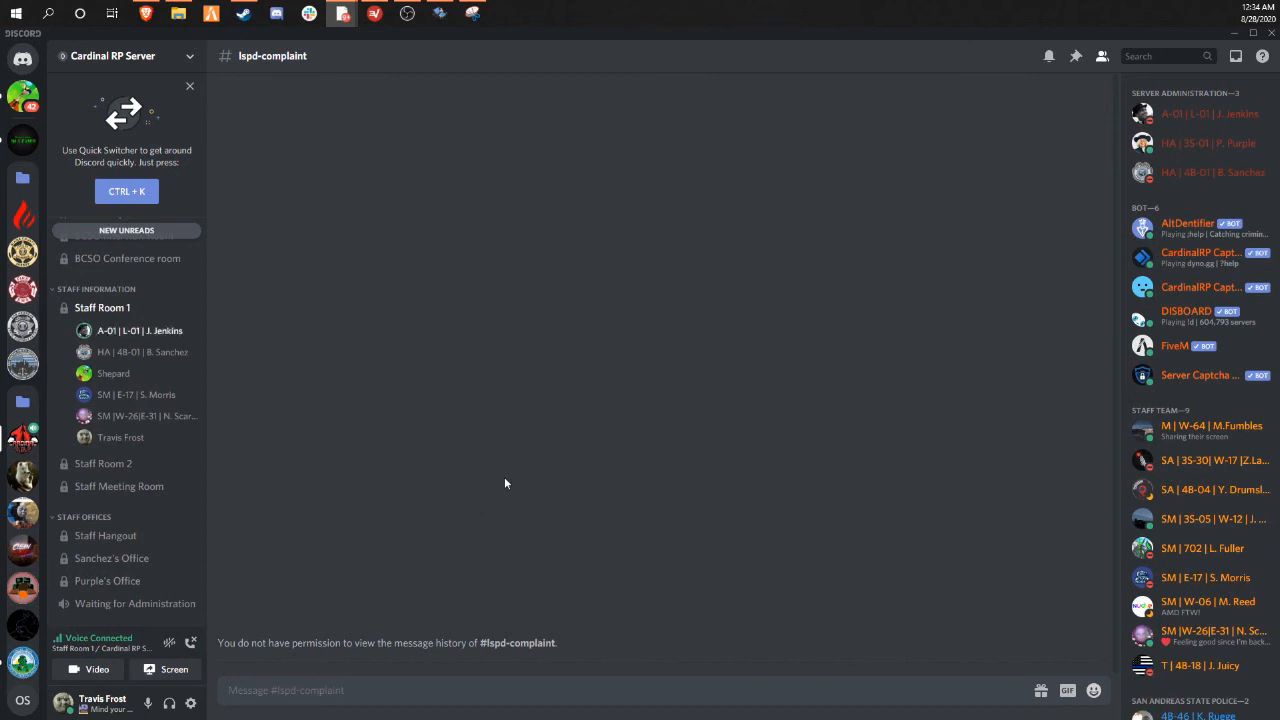
mouse_move(504, 480)
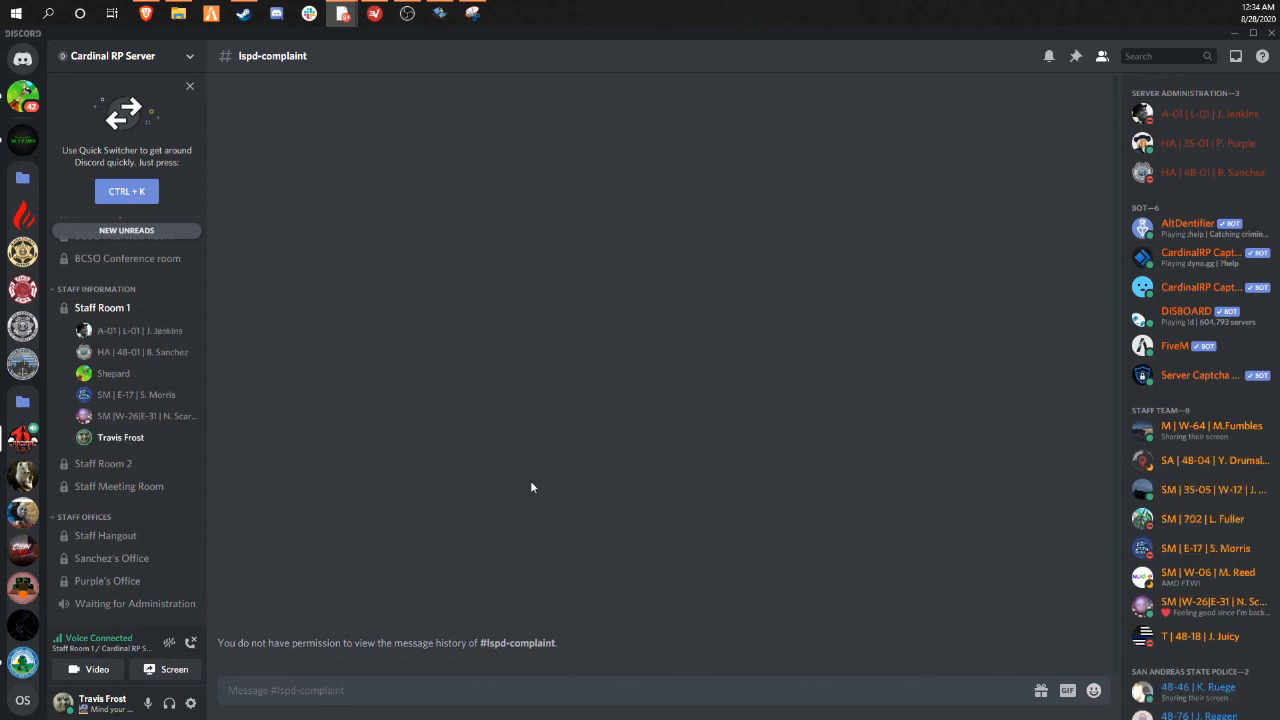
mouse_move(540, 492)
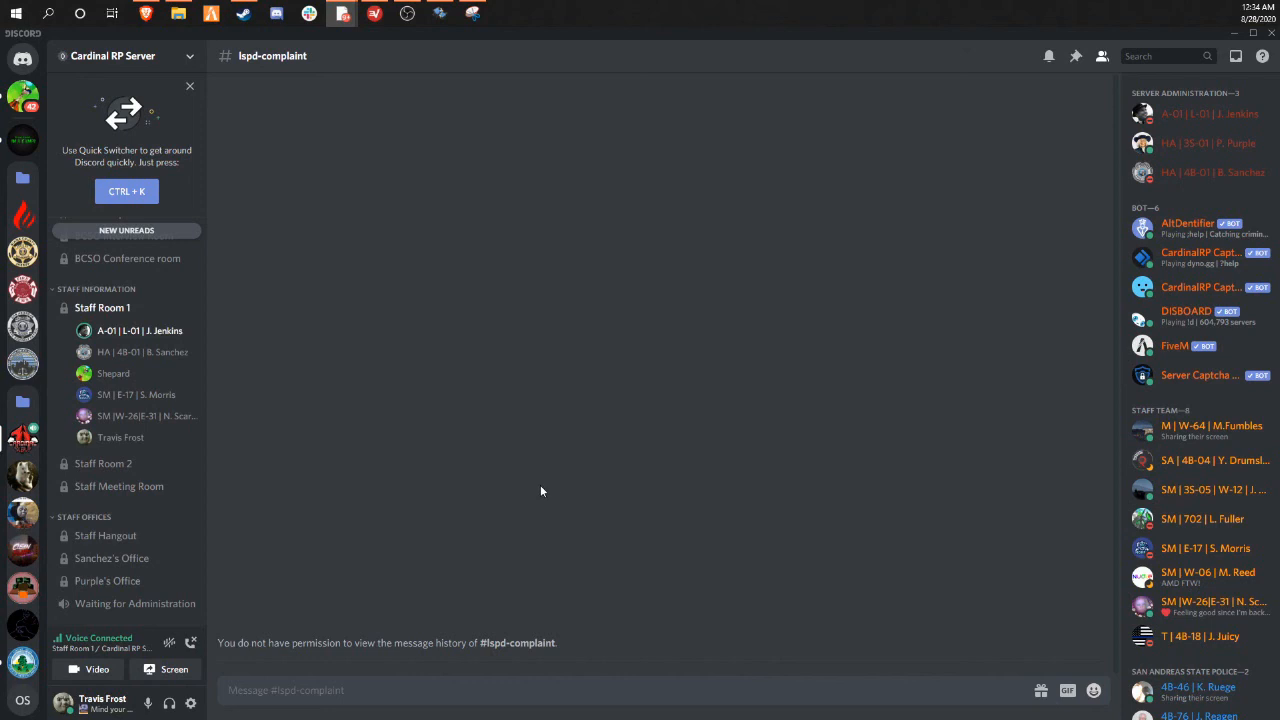
mouse_move(504, 504)
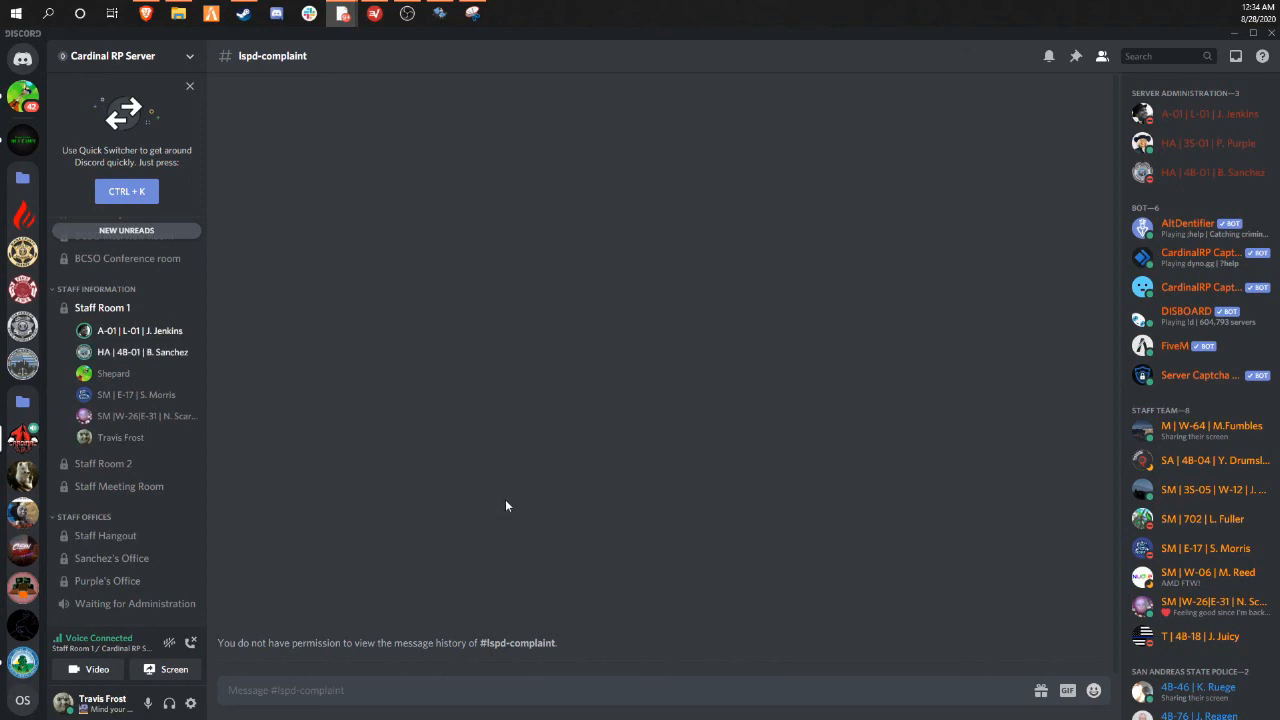
mouse_move(464, 504)
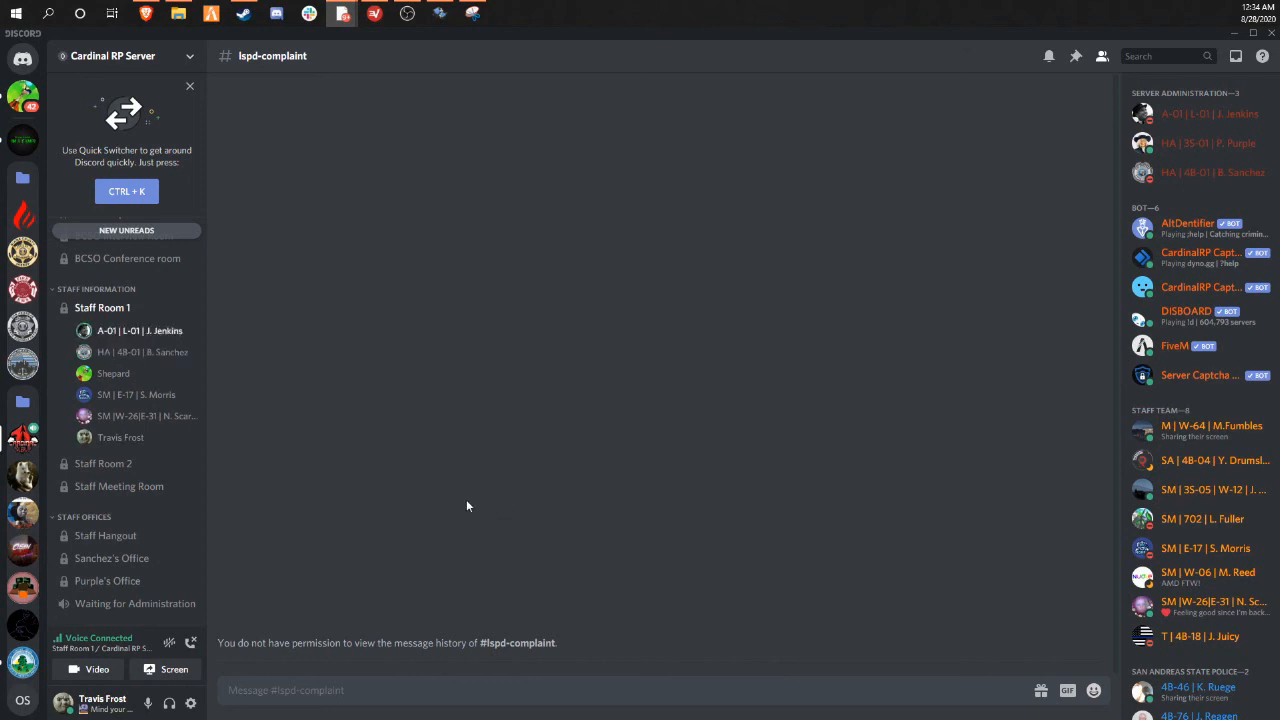
mouse_move(264, 428)
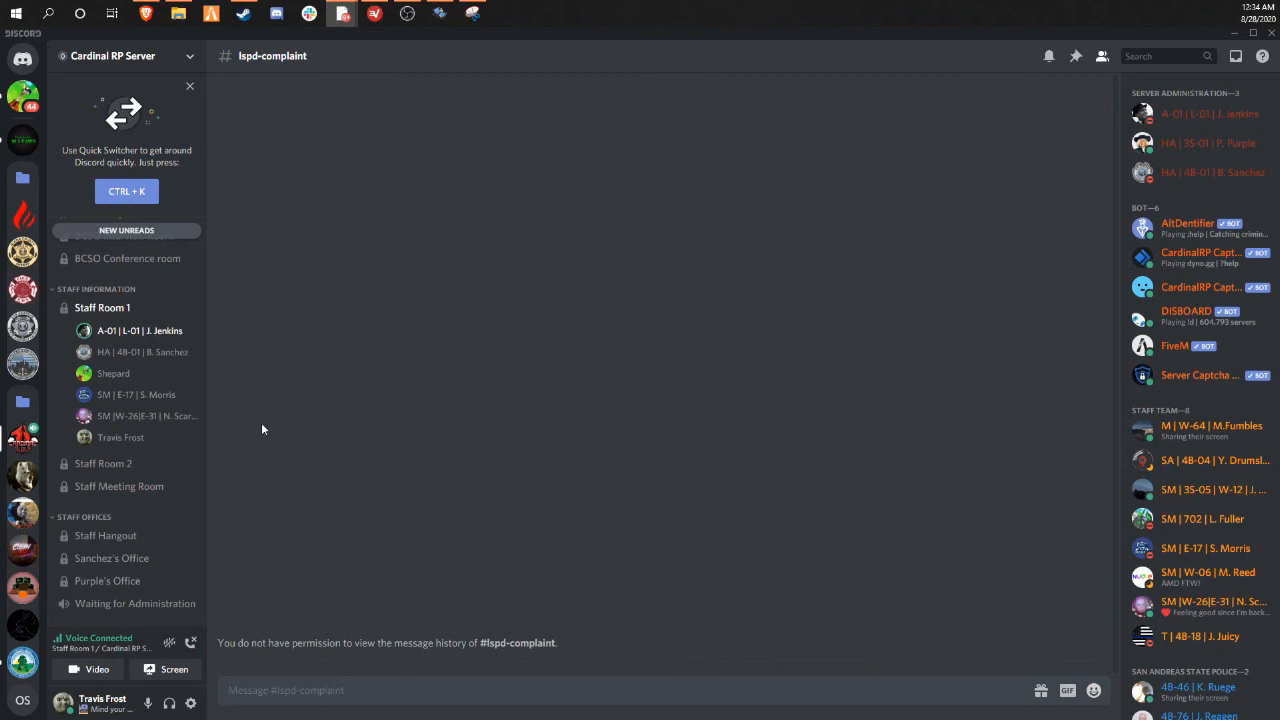
mouse_move(412, 576)
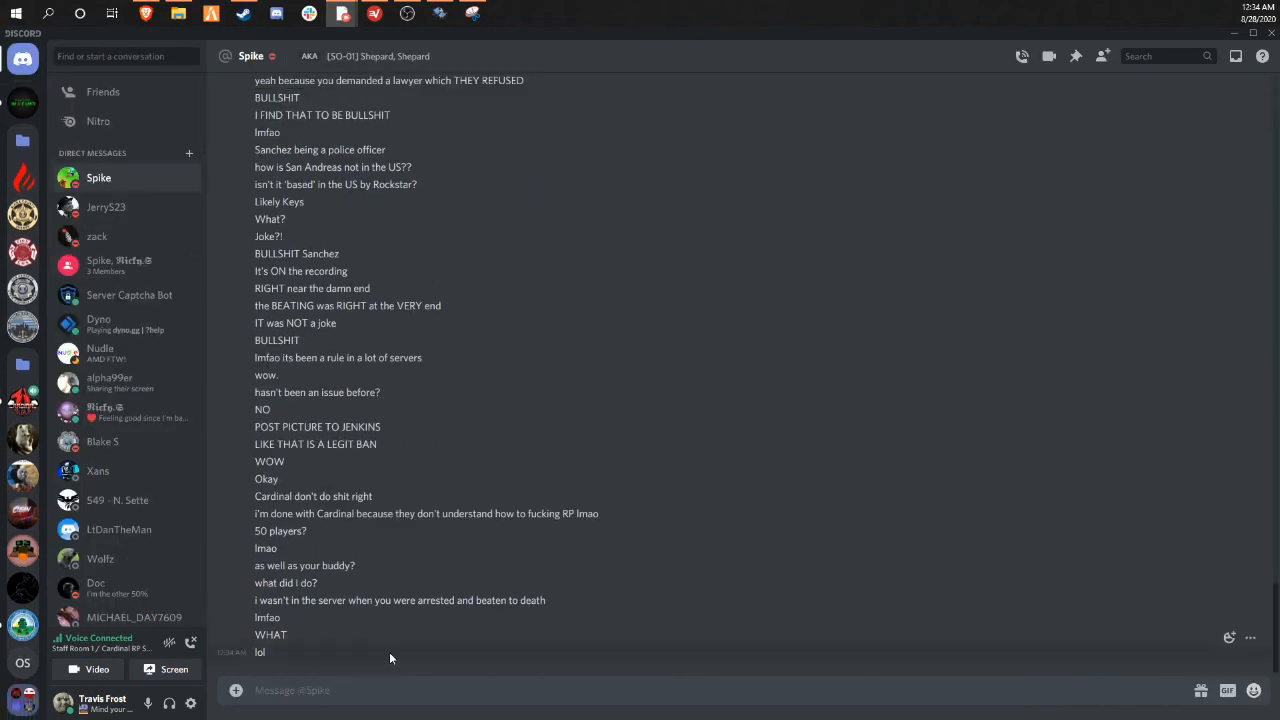
Briefly view the DM conversation with Spike, typing 'Ne s' in its message box.
text(Ne s)
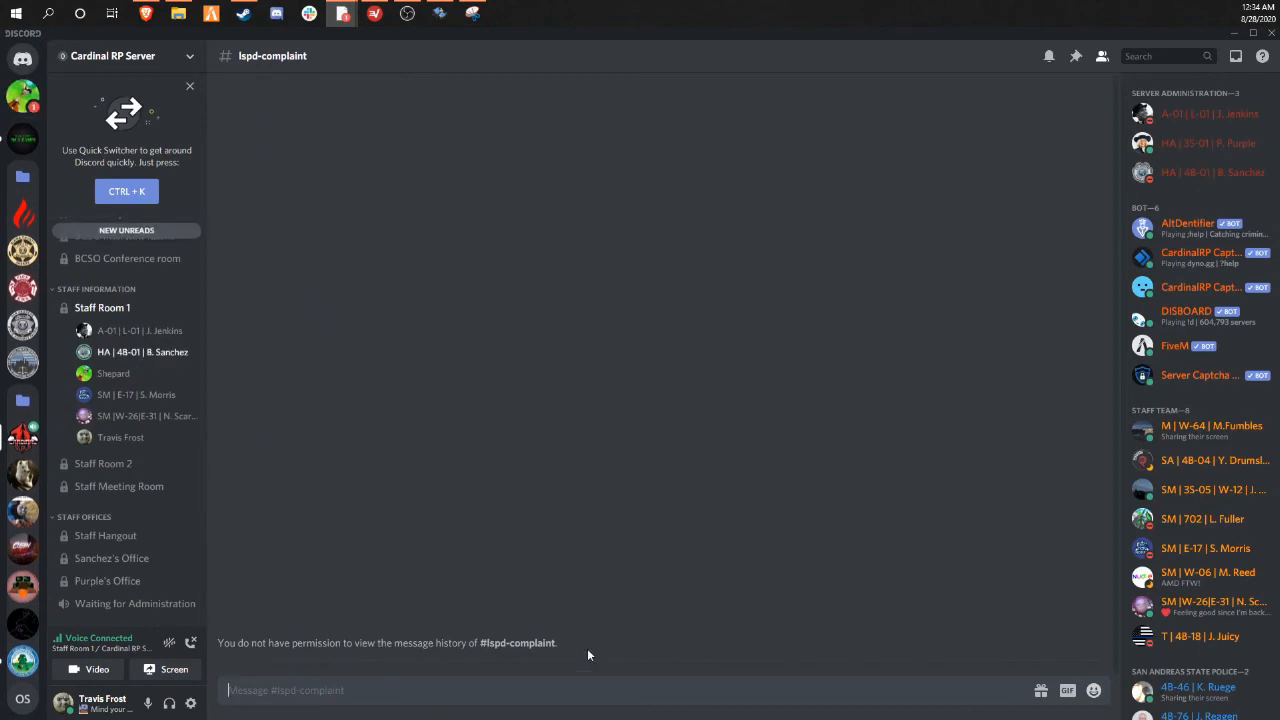
mouse_move(580, 668)
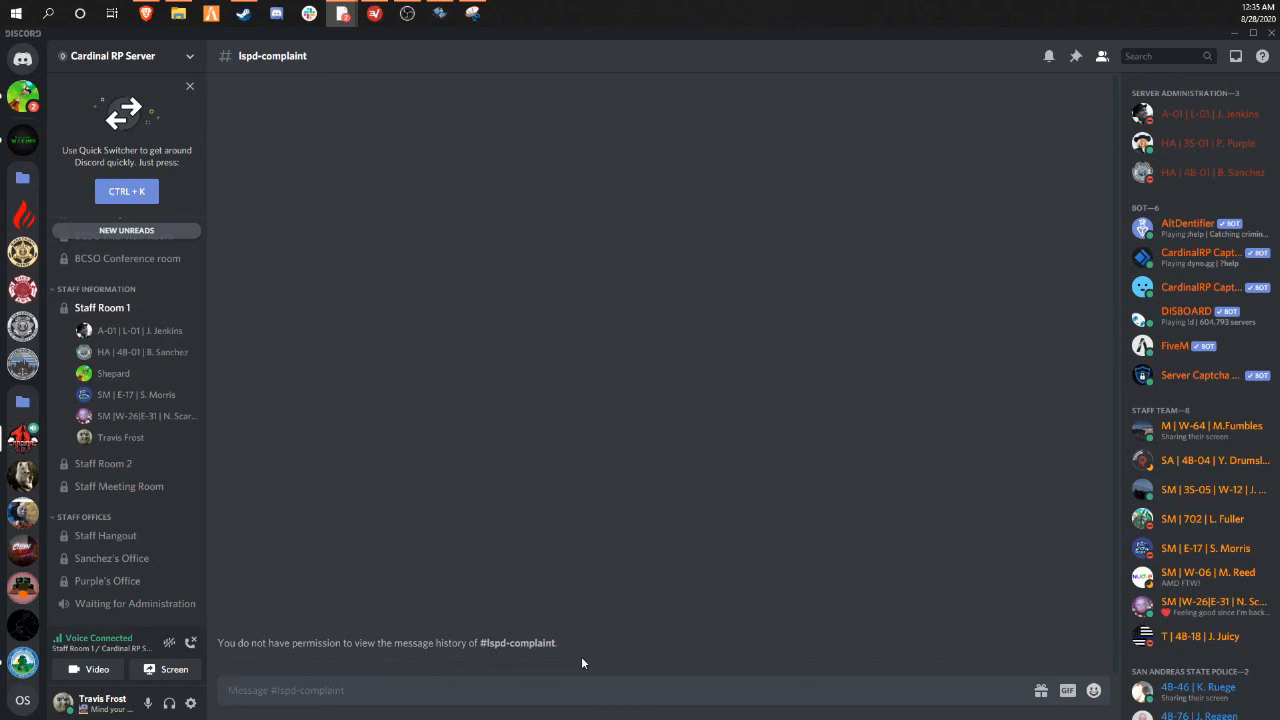
mouse_move(588, 656)
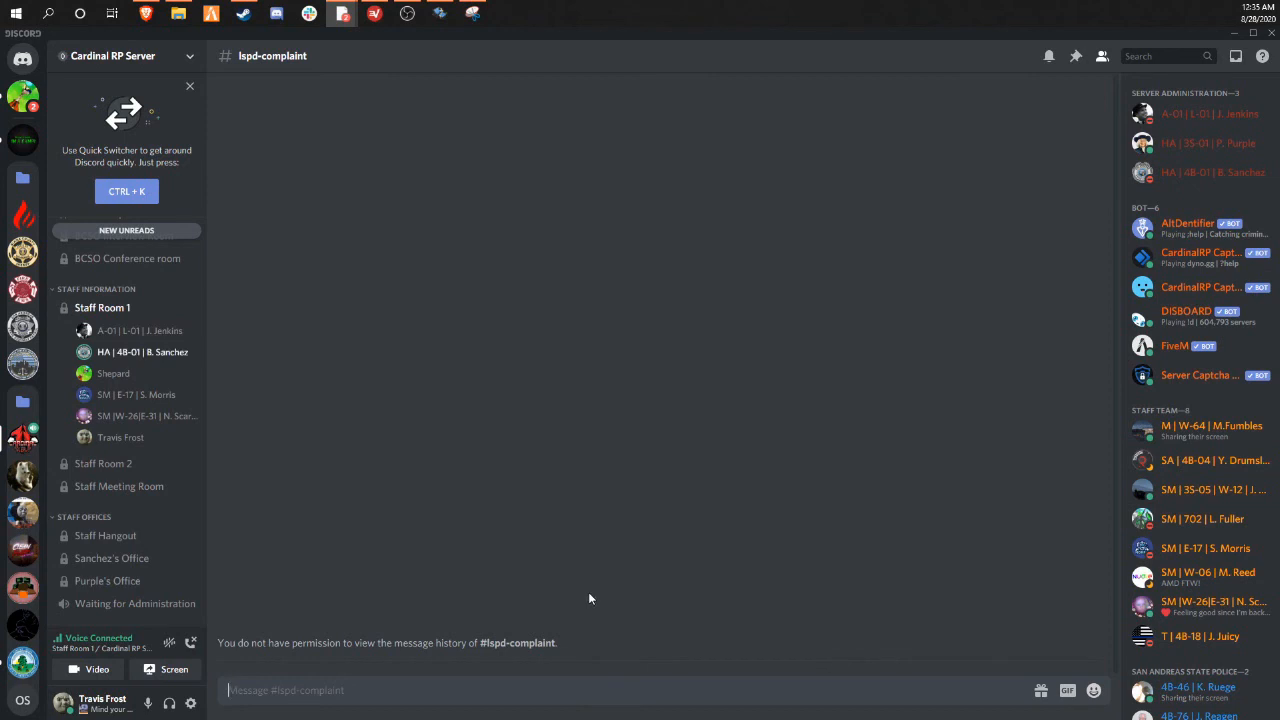
mouse_move(586, 572)
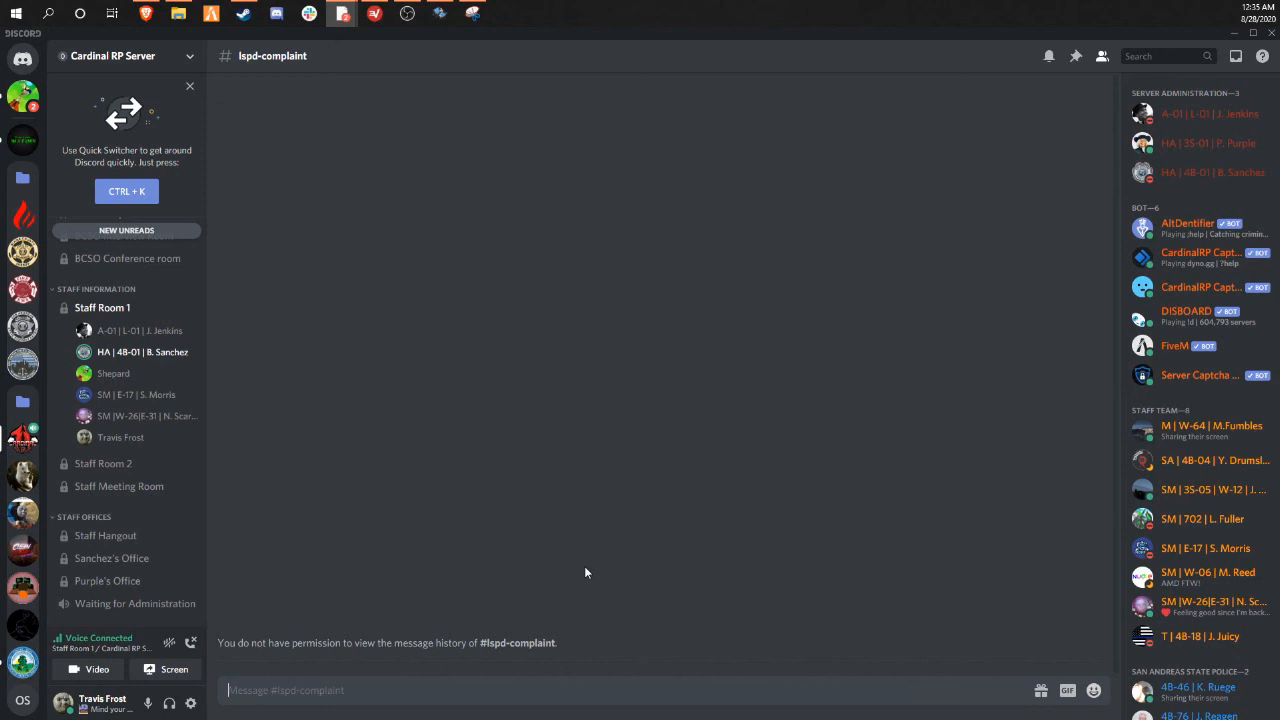
text(3)
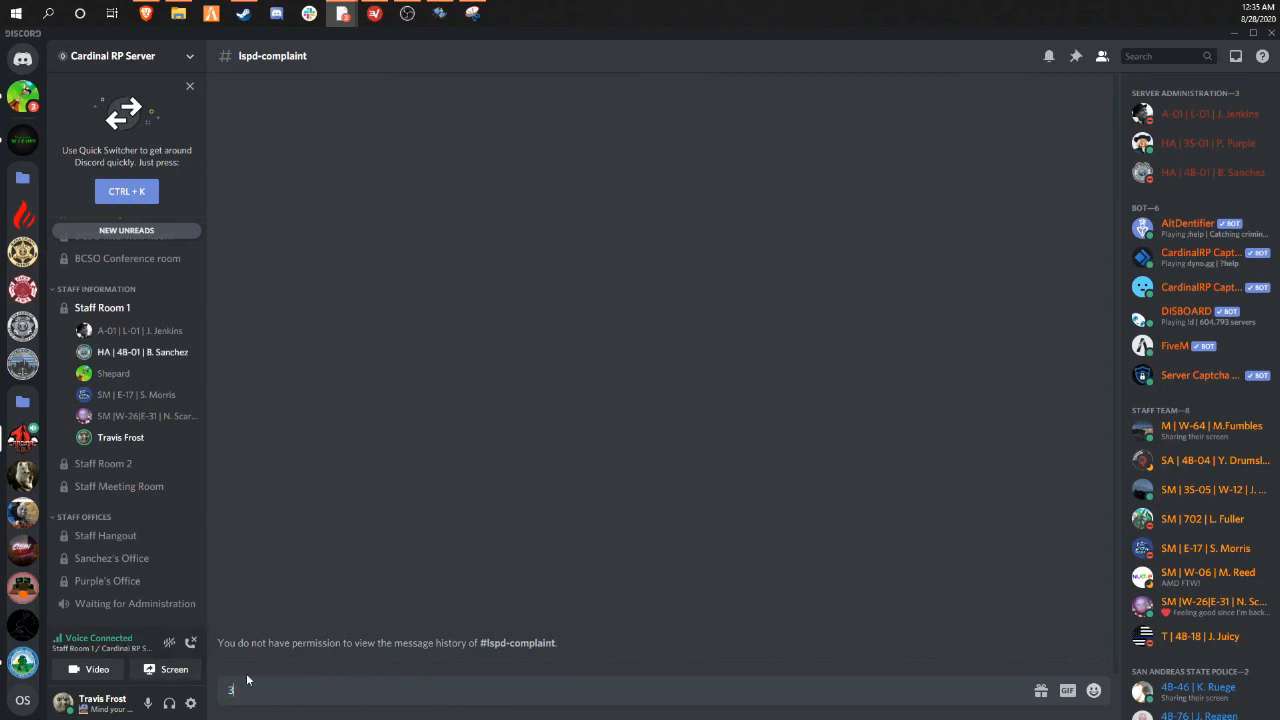
text(3333333333)
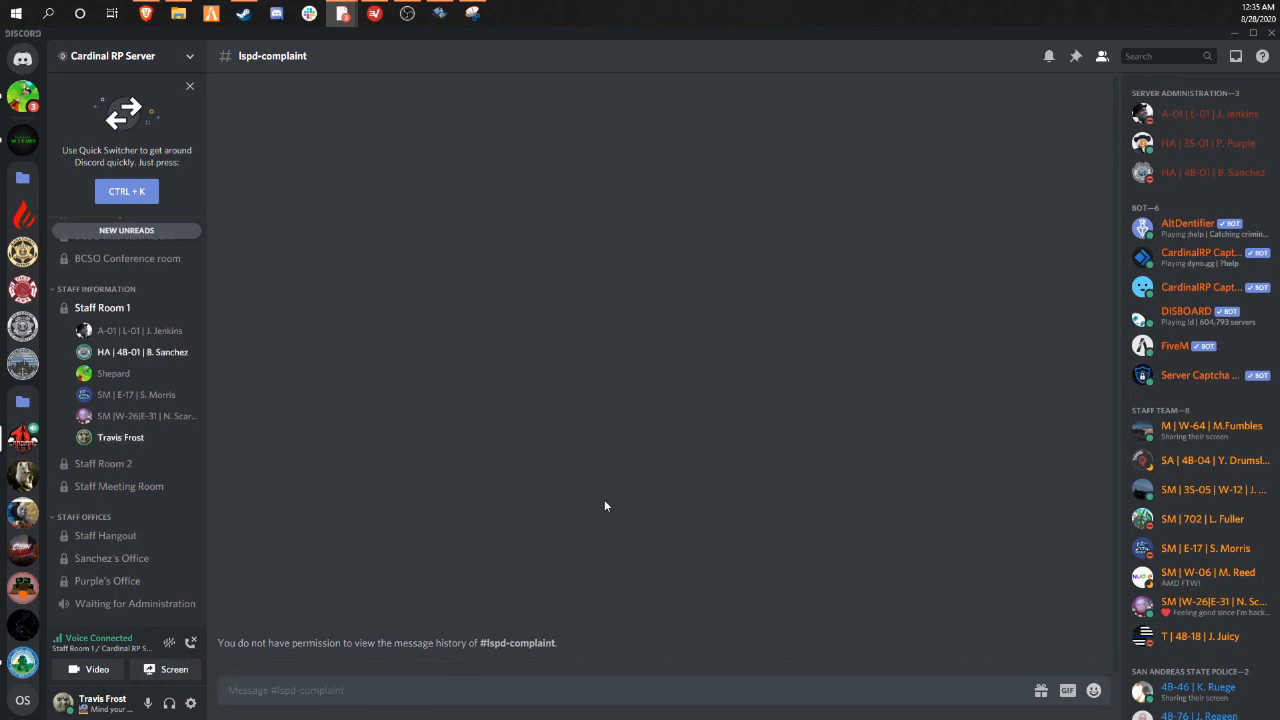
mouse_move(654, 488)
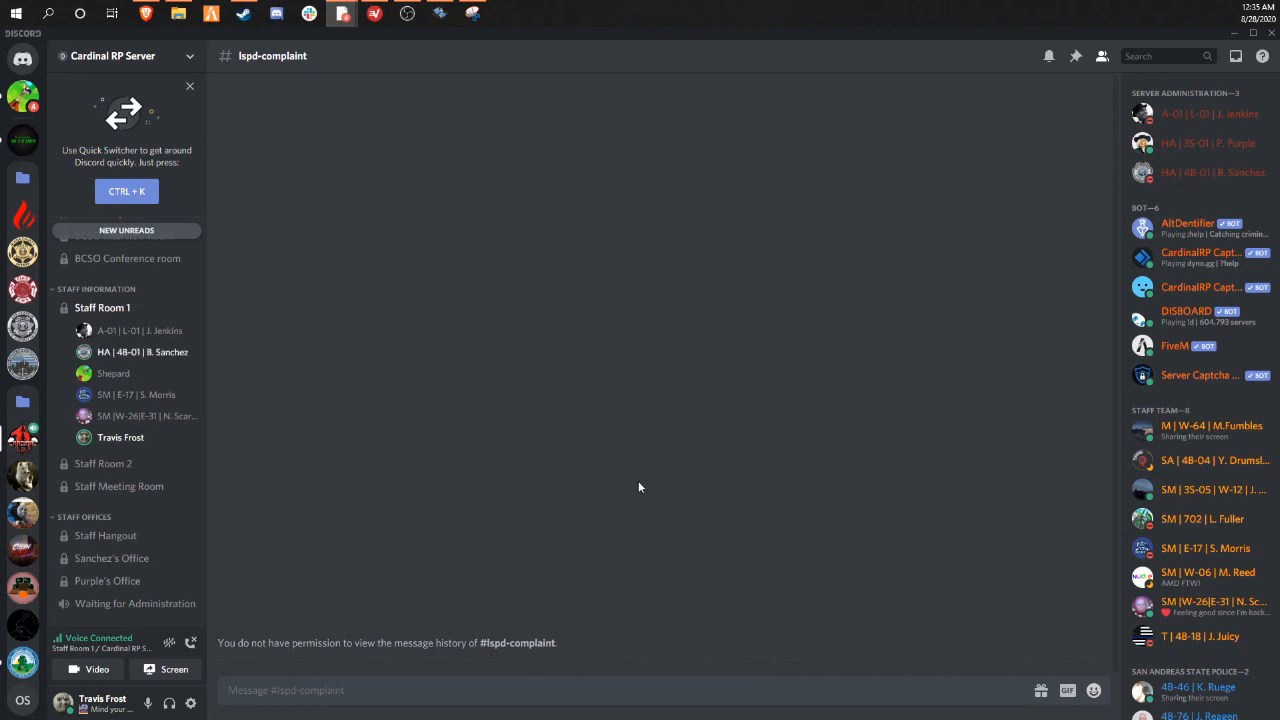
mouse_move(642, 340)
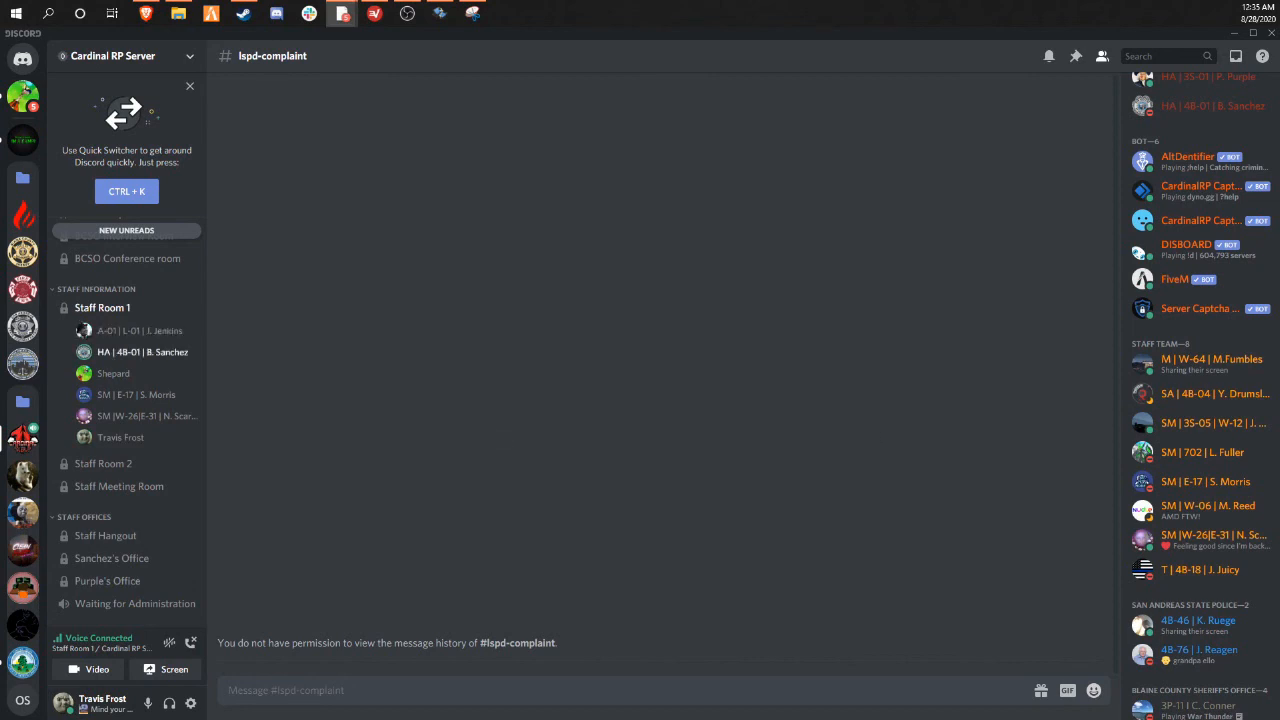
mouse_move(530, 462)
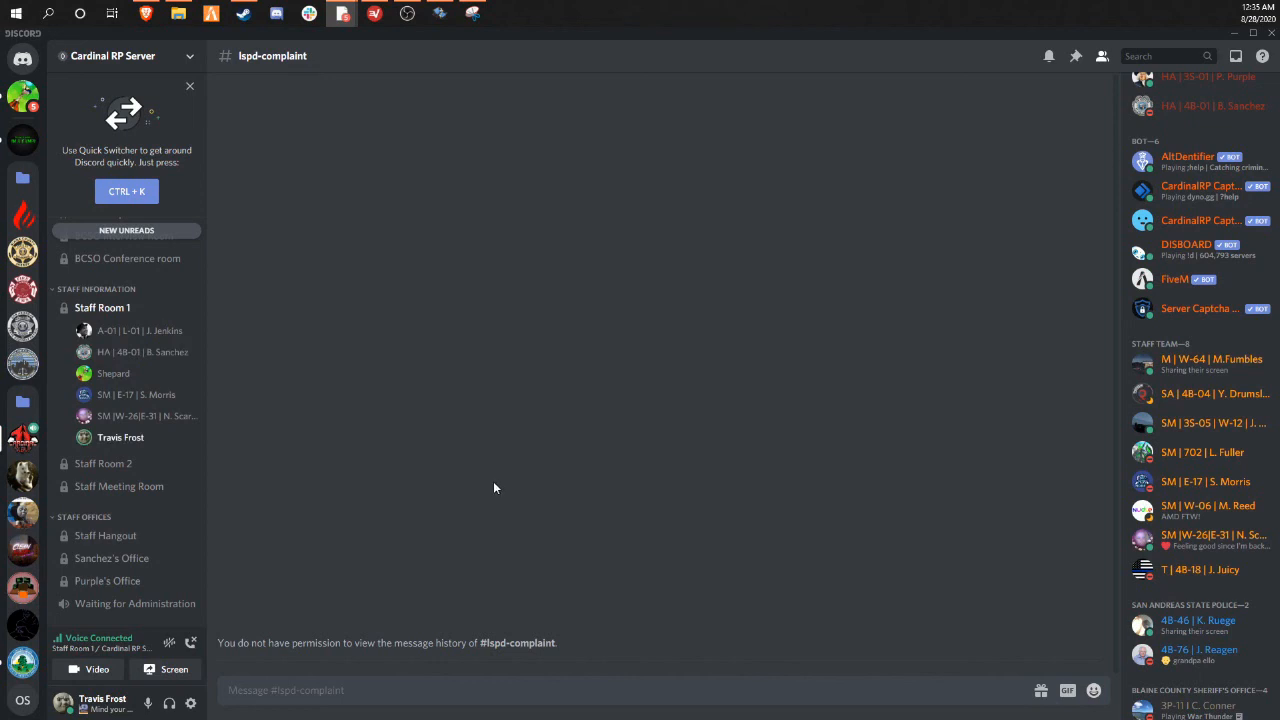
mouse_move(516, 472)
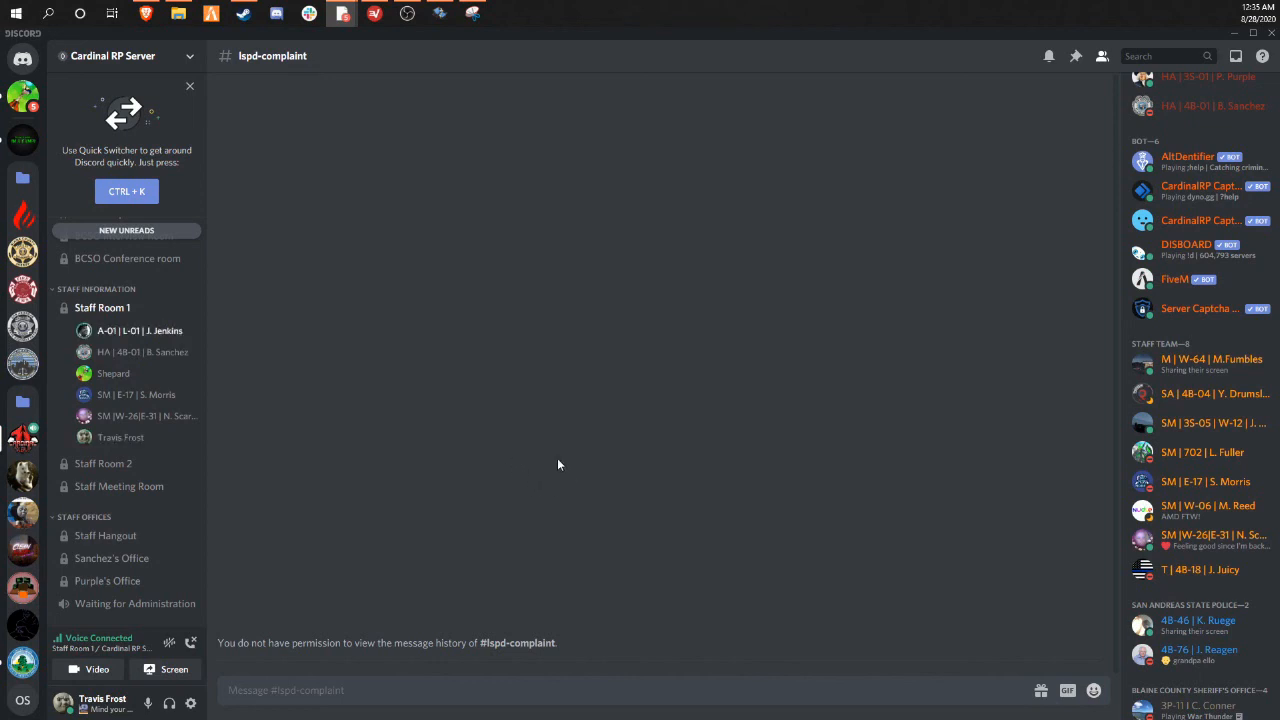
mouse_move(610, 364)
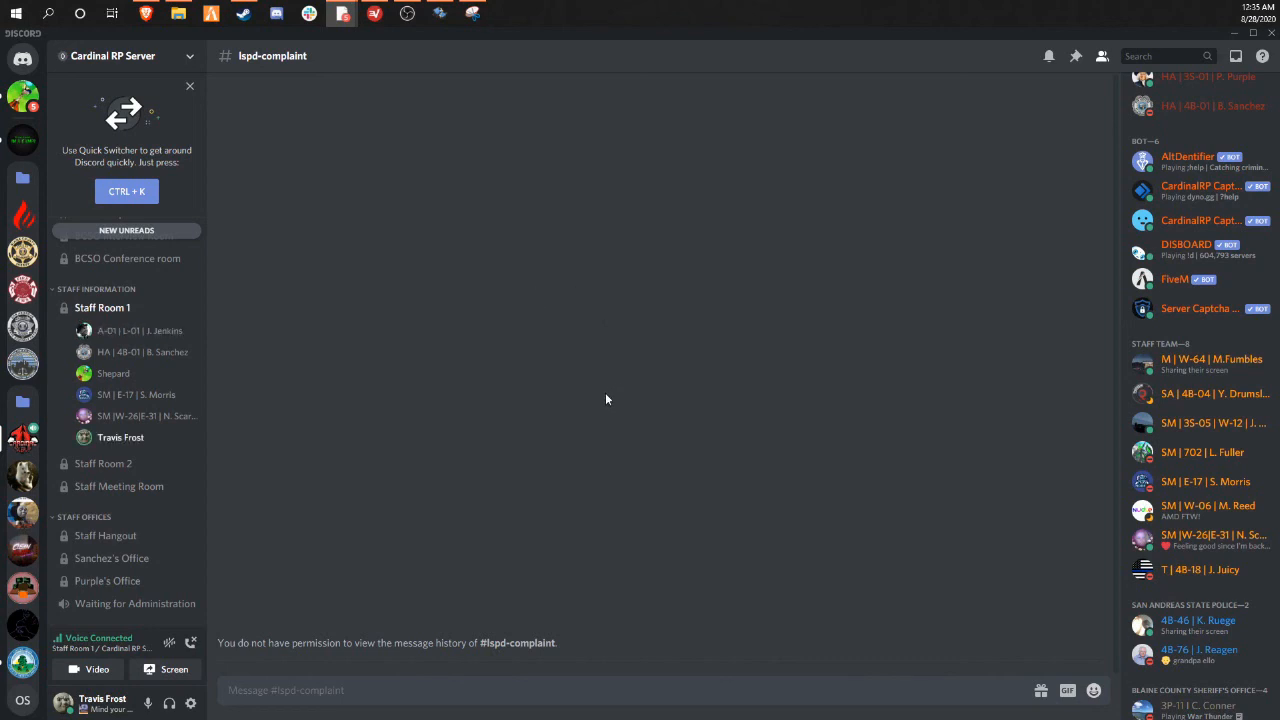
mouse_move(614, 394)
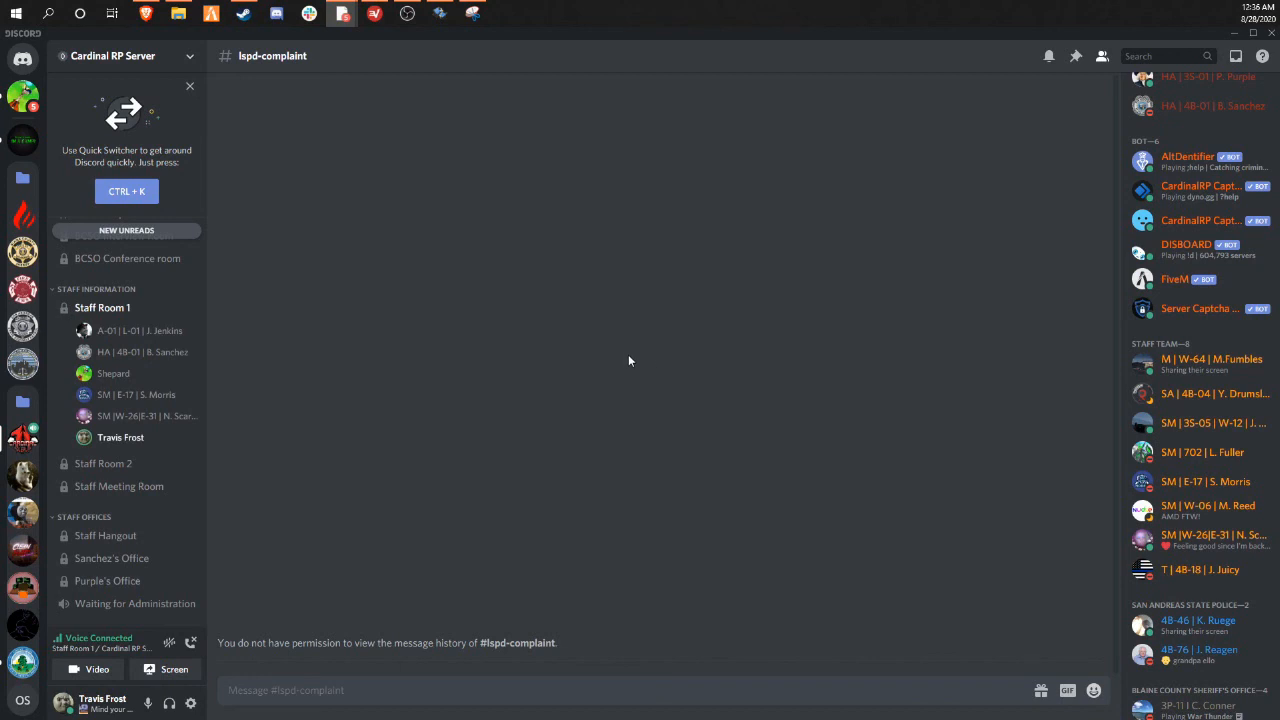
mouse_move(640, 364)
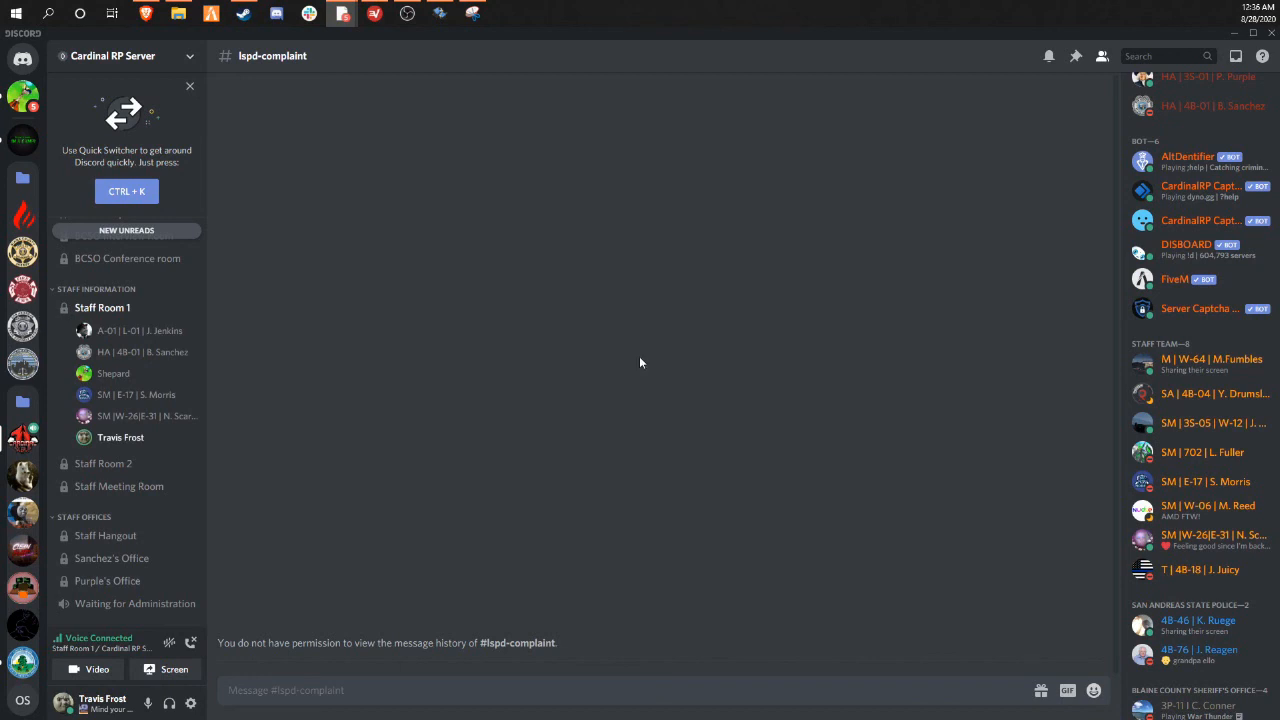